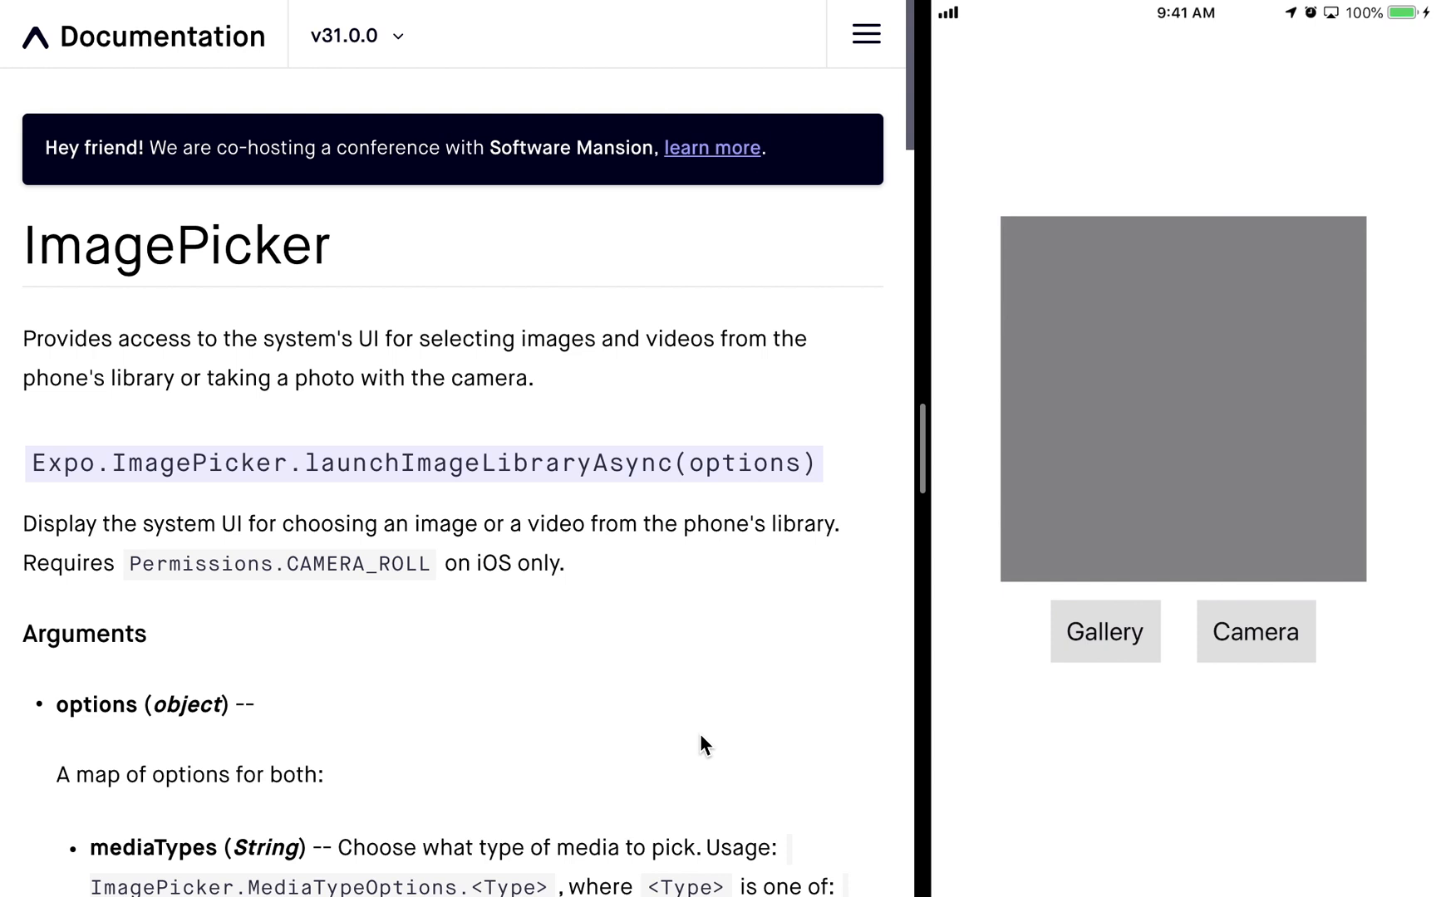
- Load several different pictures into the app's image view via the Gallery and Camera buttons
{"action": "left_click", "coordinate": [1103, 631]}
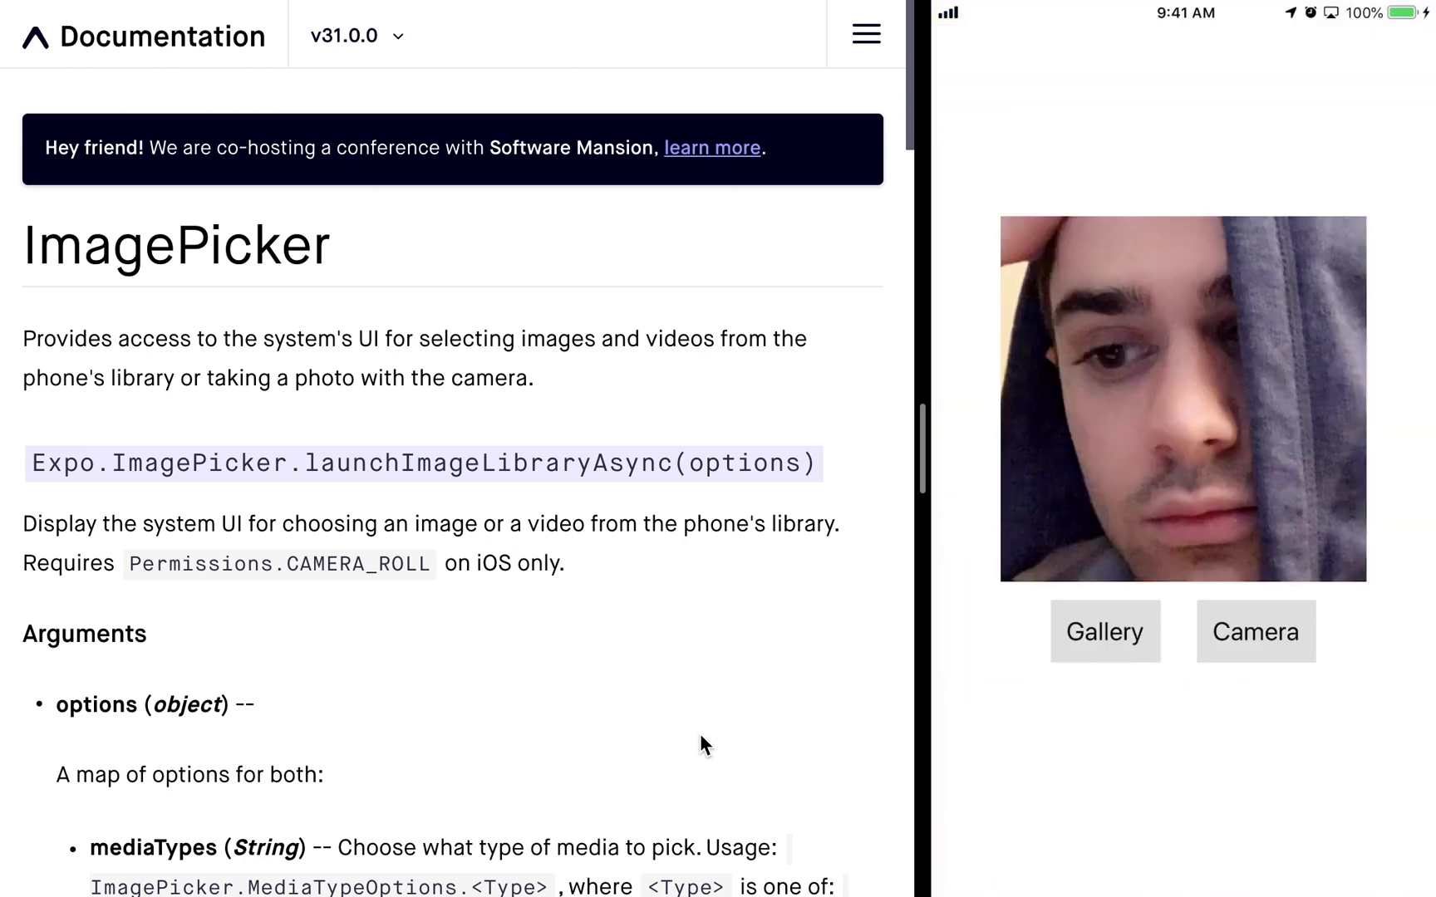
{"action": "left_click", "coordinate": [1254, 631]}
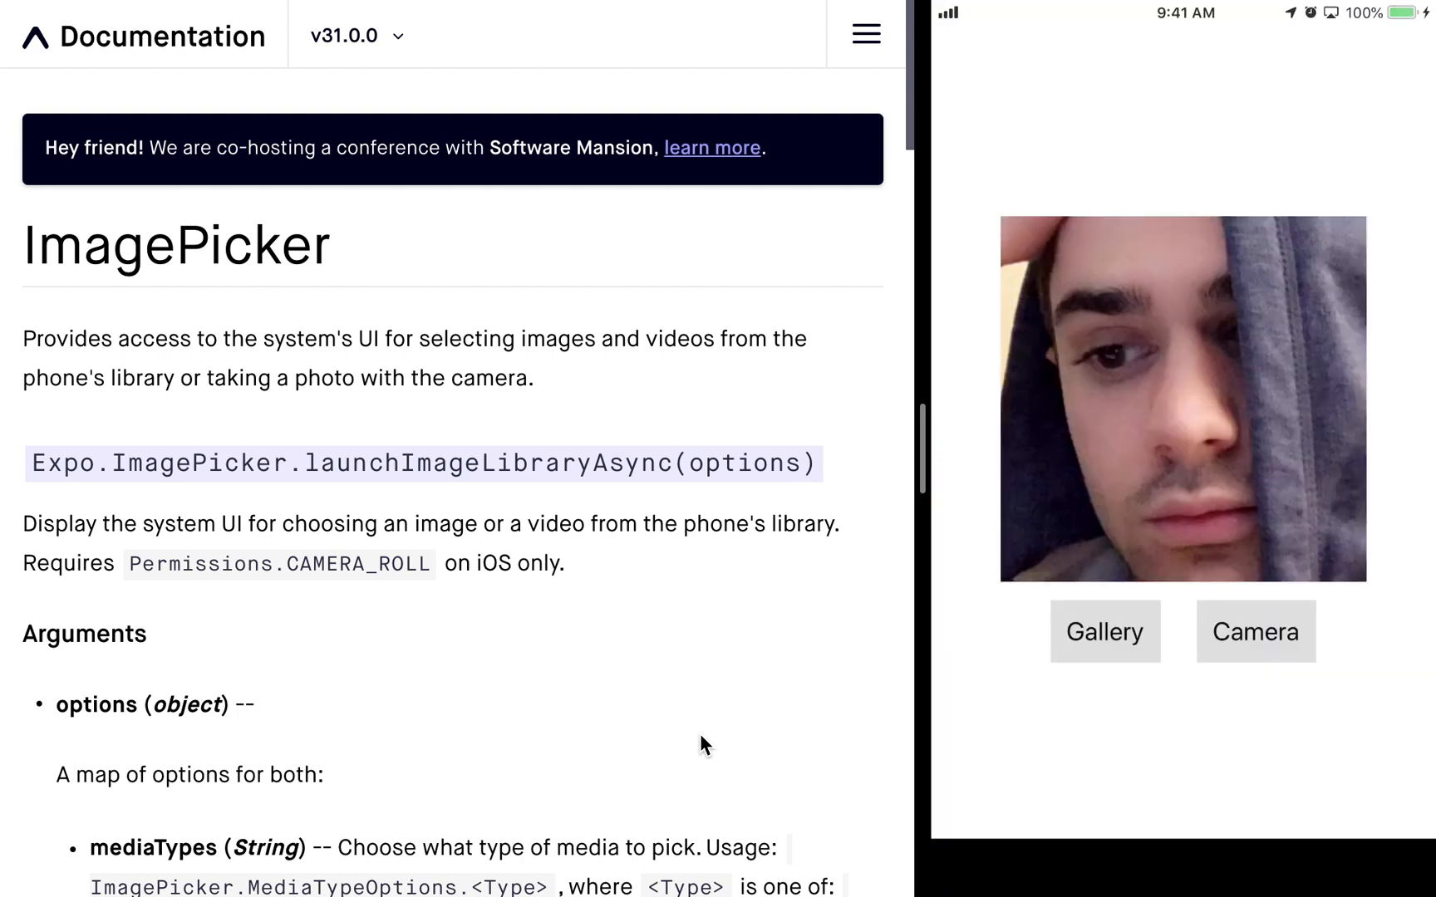
{"action": "left_click", "coordinate": [1104, 631]}
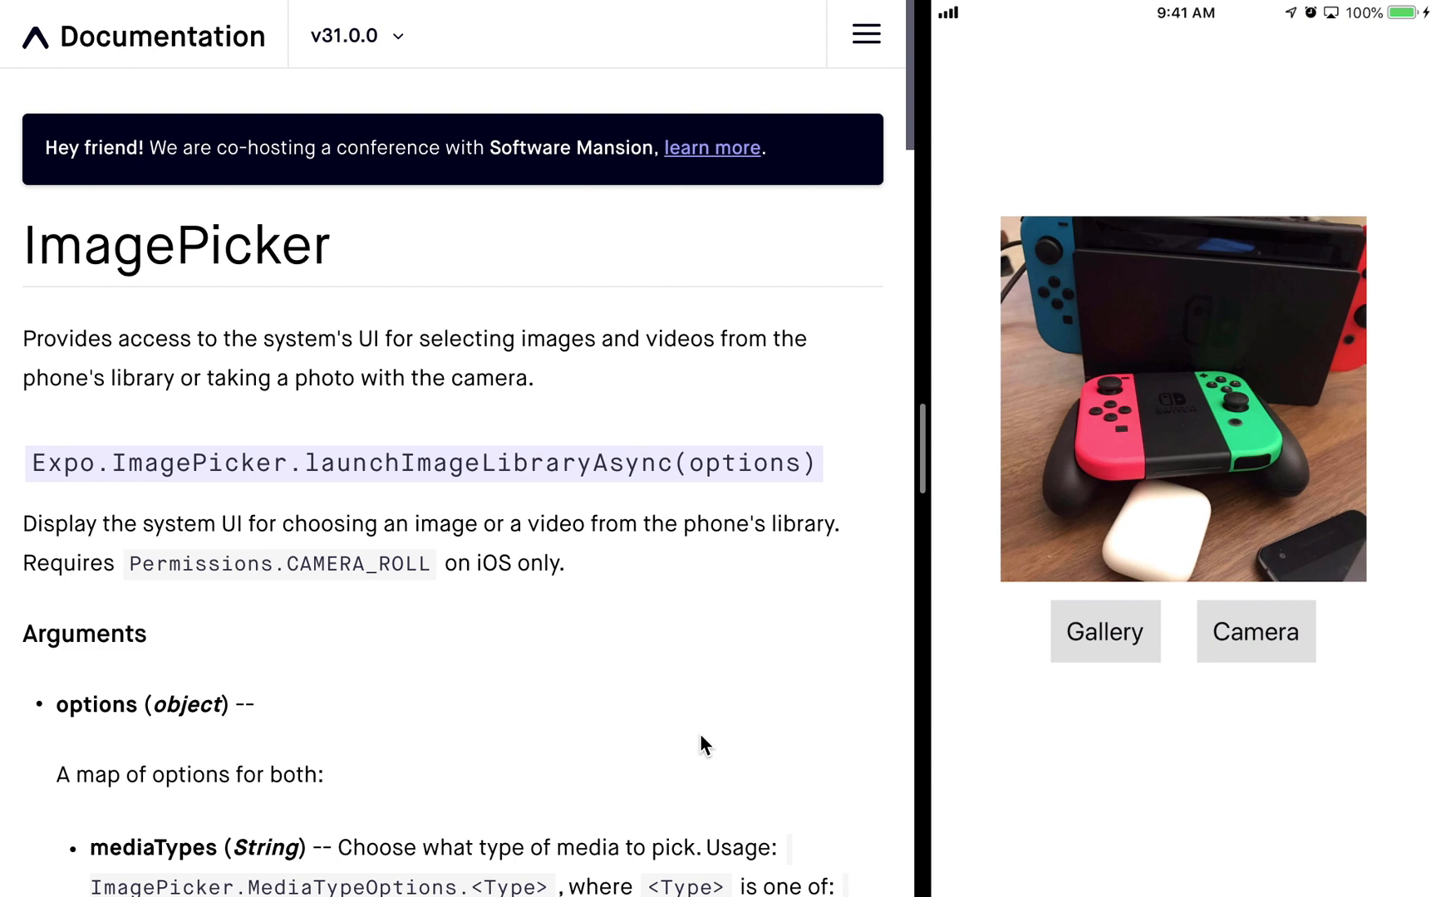
{"action": "left_click", "coordinate": [1103, 631]}
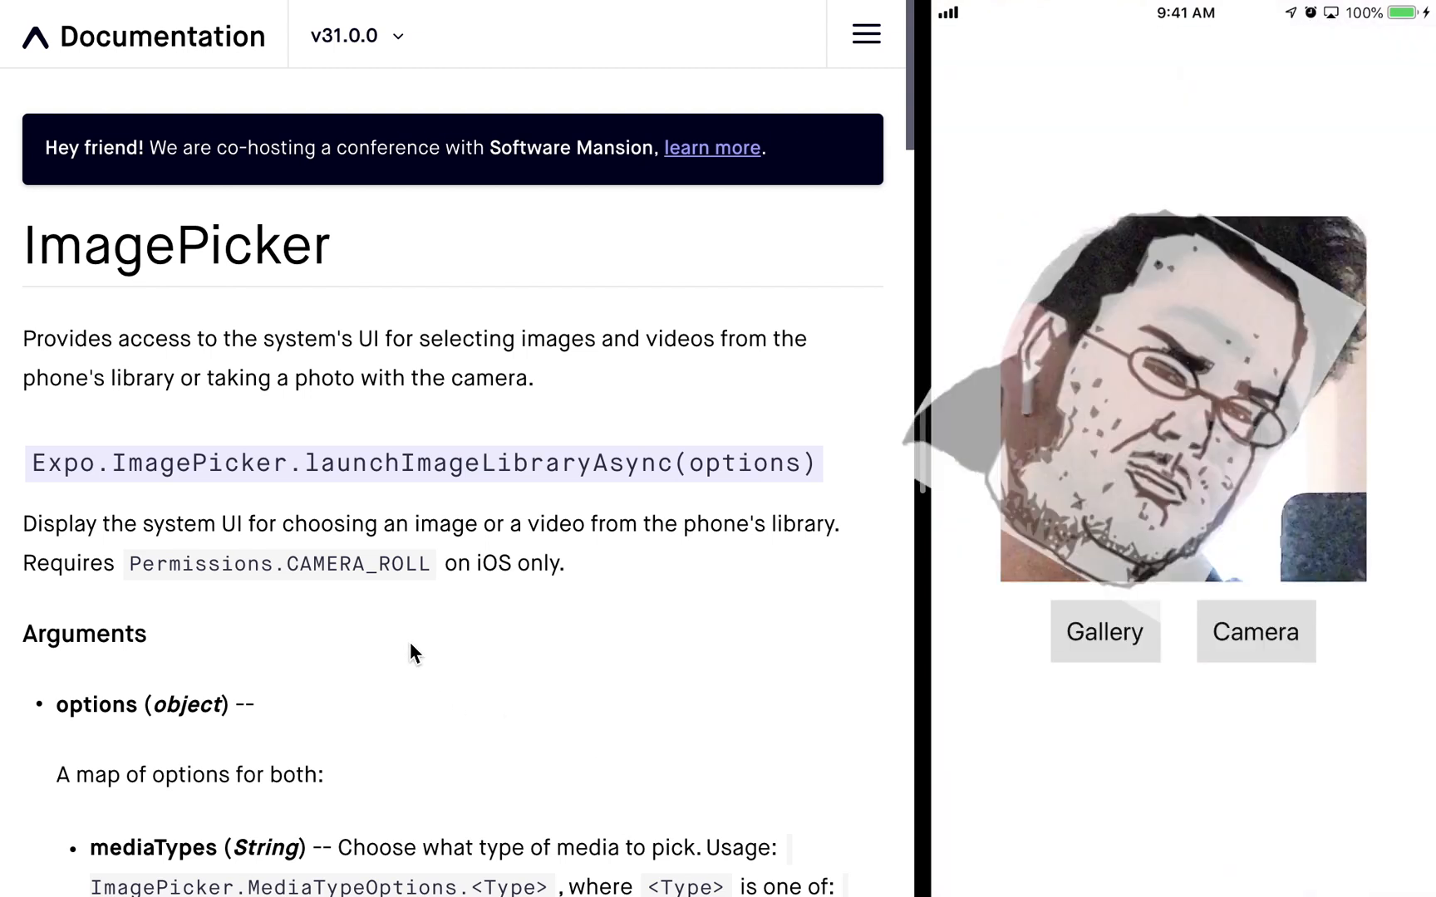
{"action": "mouse_move", "coordinate": [533, 697]}
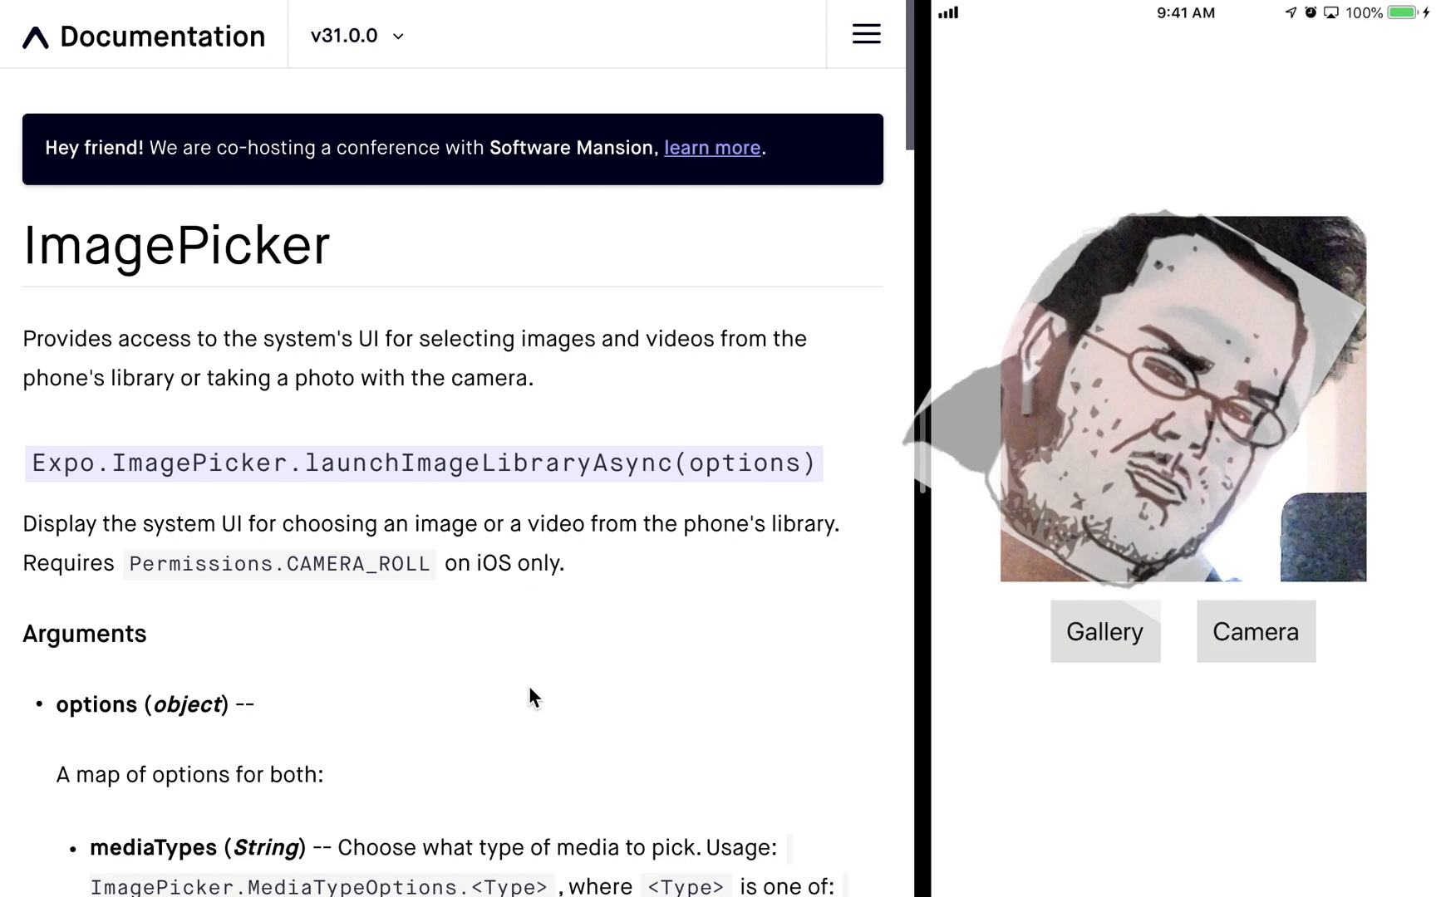
- Scroll the ImagePicker docs past launchCameraAsync to the 'ImagePicker from Camera Roll' example
{"action": "scroll", "scroll_direction": "up", "scroll_amount": 3}
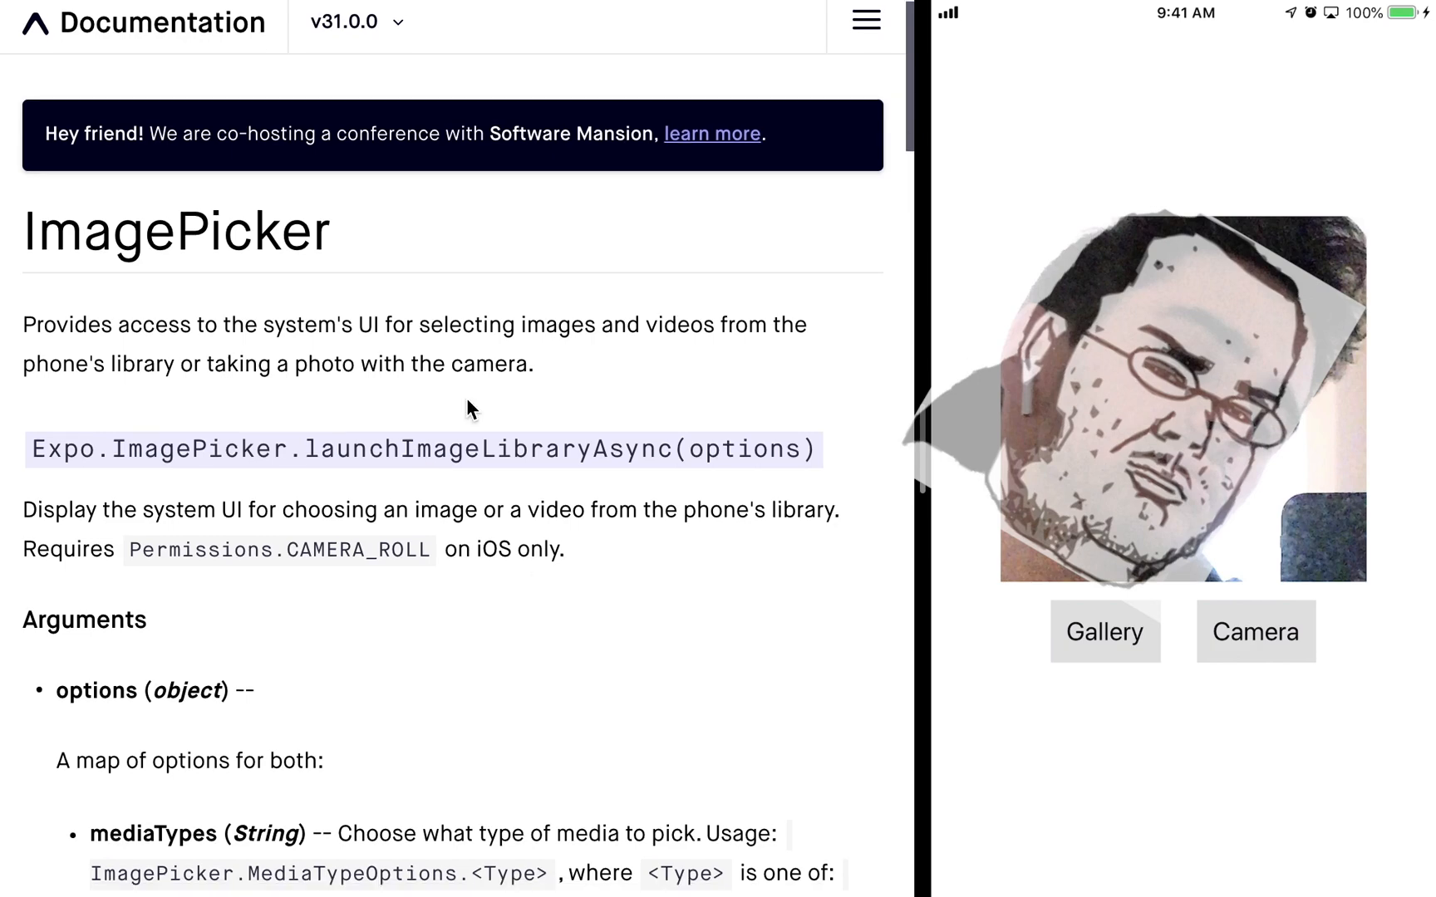
{"action": "scroll", "scroll_direction": "down", "scroll_amount": 3}
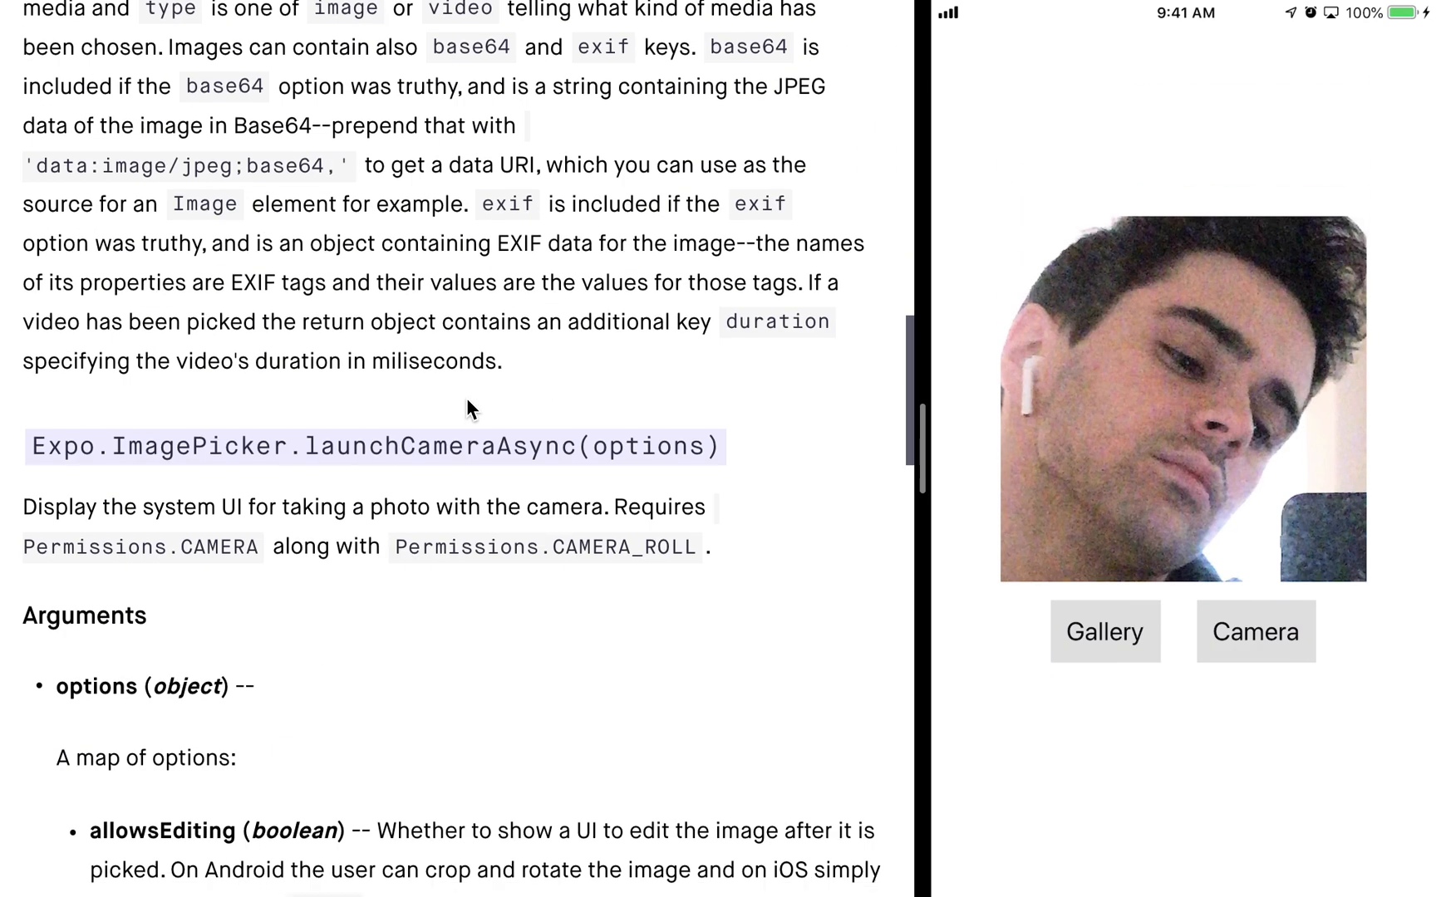
{"action": "scroll", "scroll_direction": "down", "scroll_amount": 3}
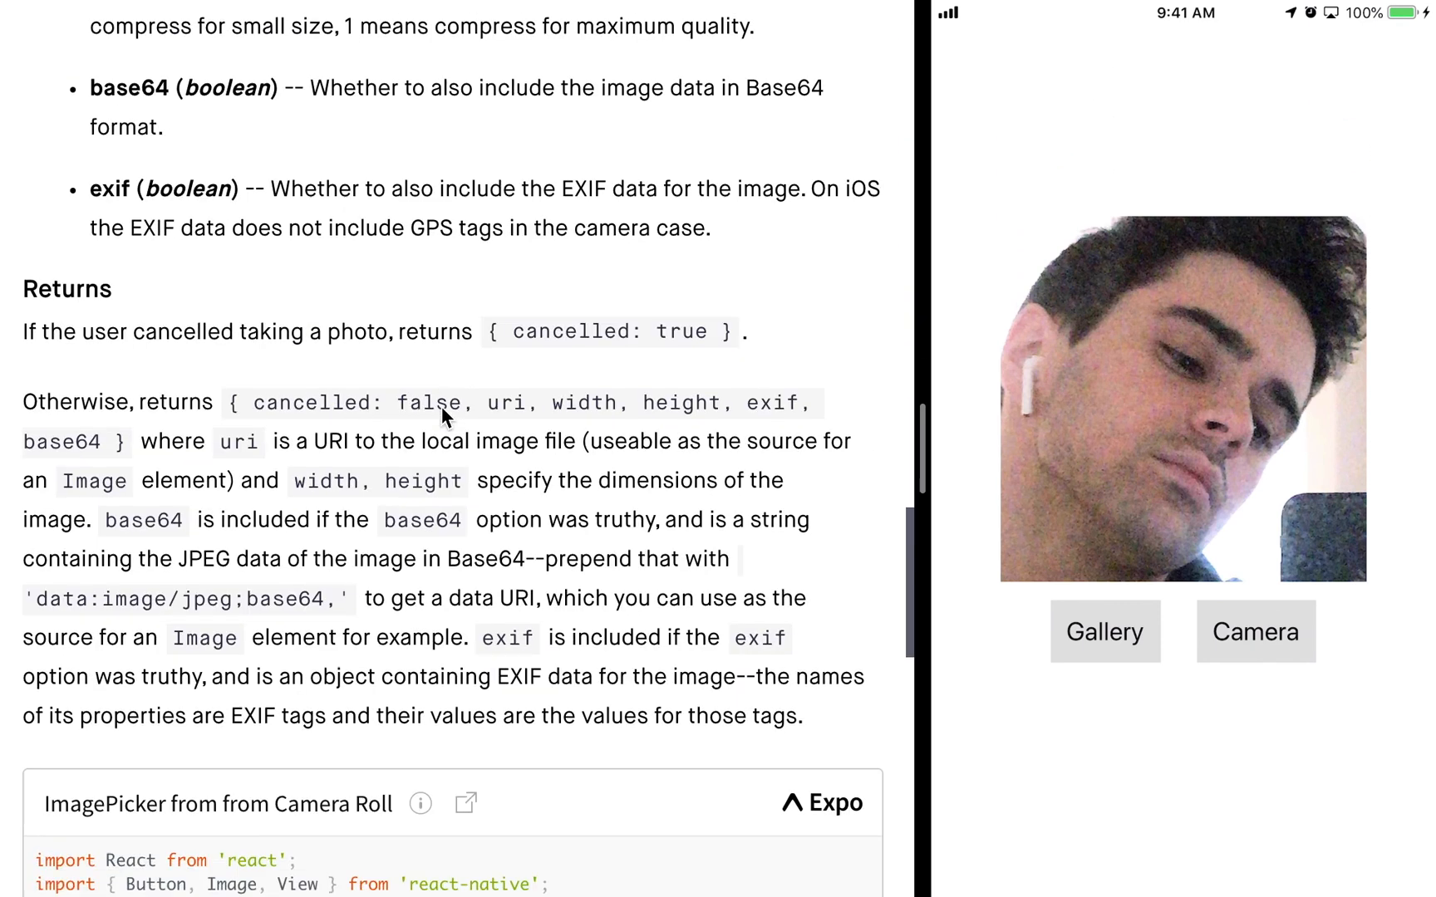
{"action": "scroll", "scroll_direction": "down", "scroll_amount": 3}
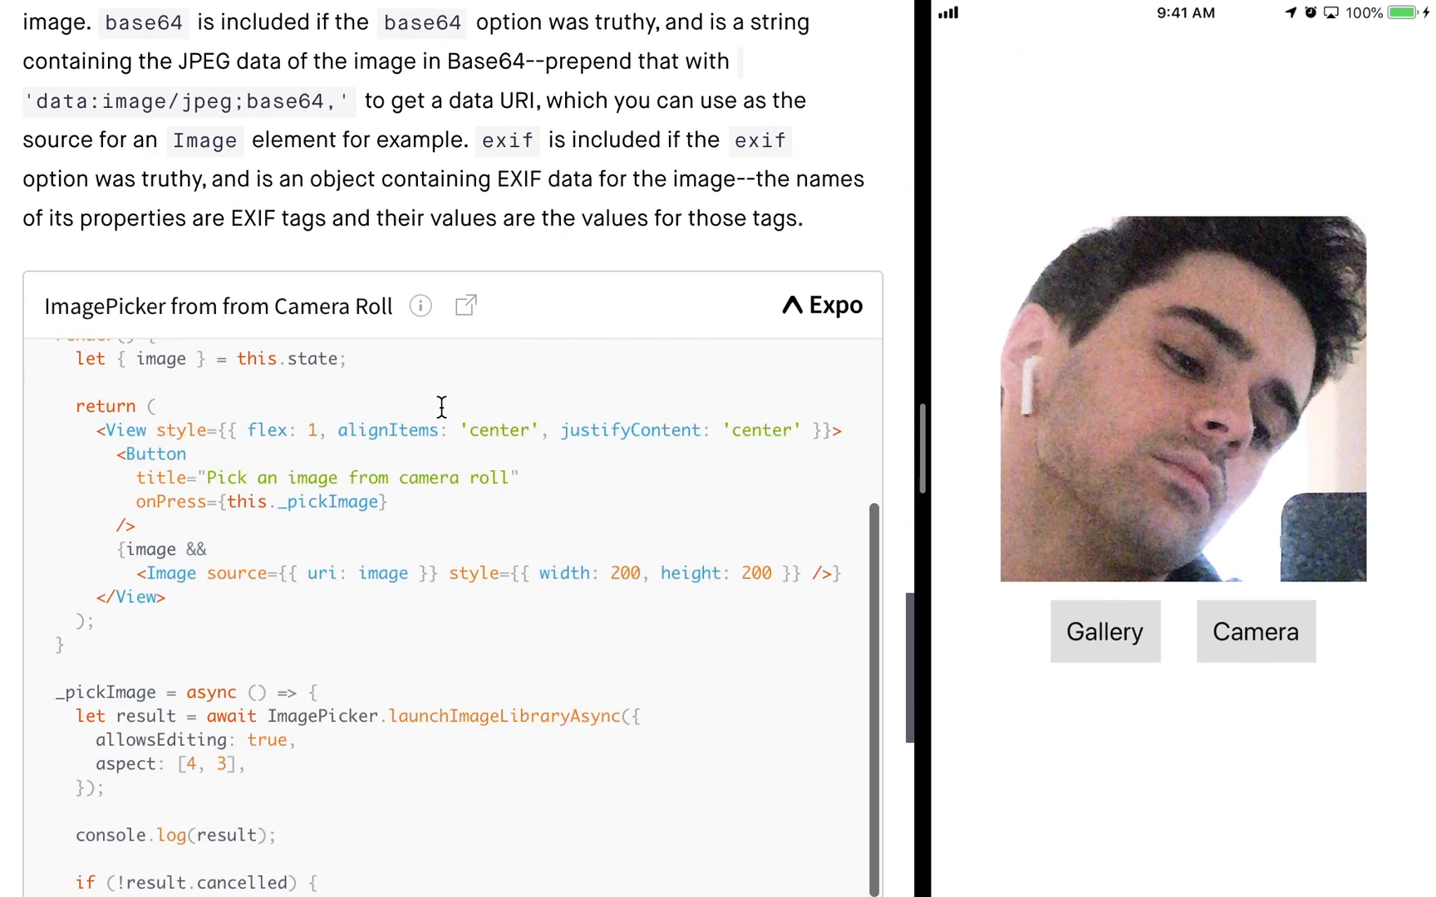
{"action": "scroll", "scroll_direction": "up", "scroll_amount": 3}
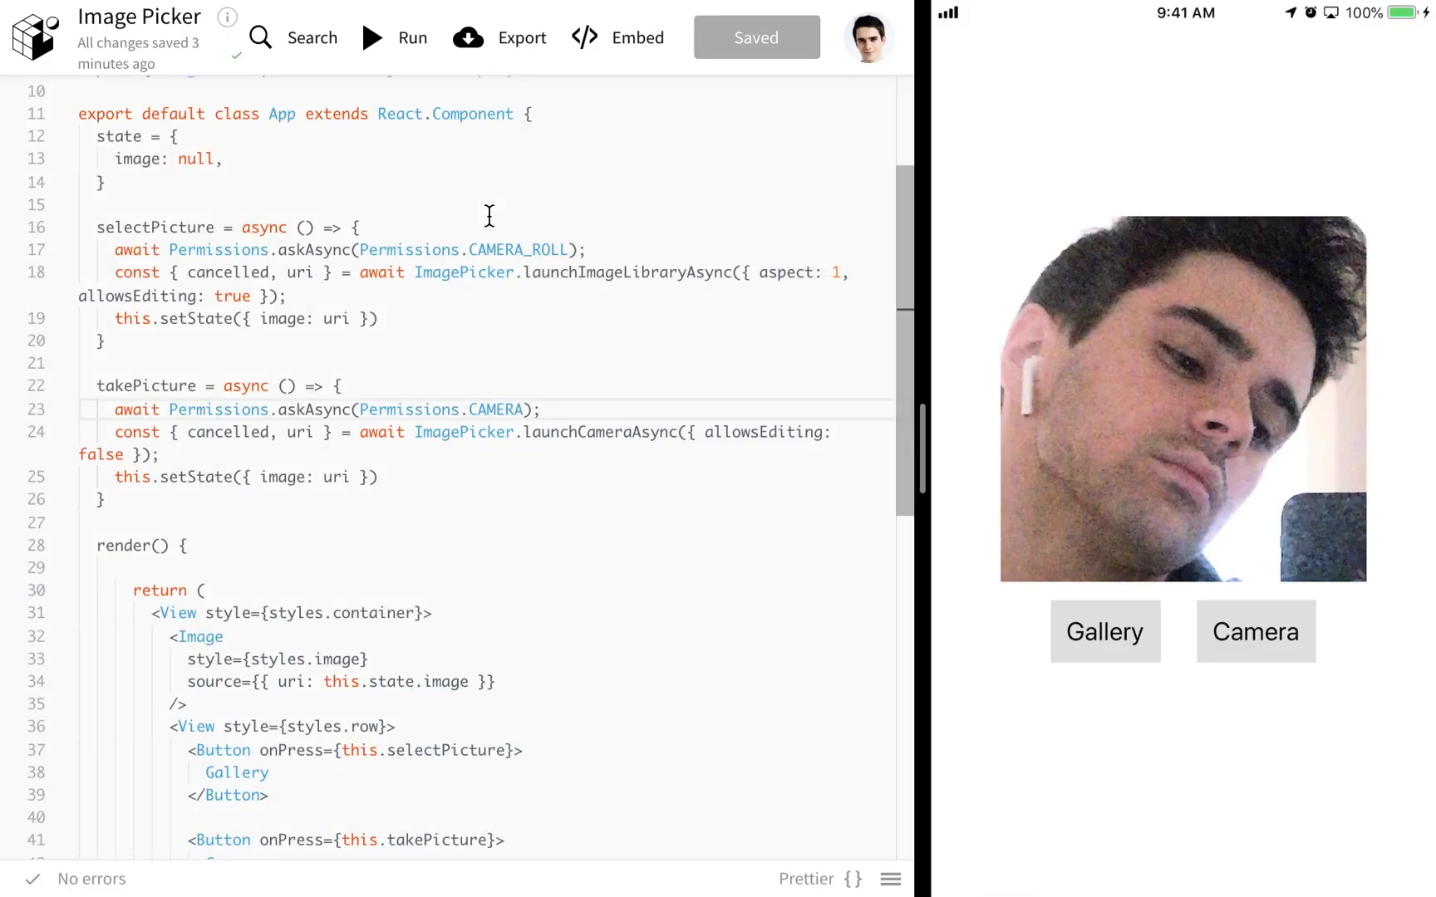
{"action": "mouse_move", "coordinate": [553, 334]}
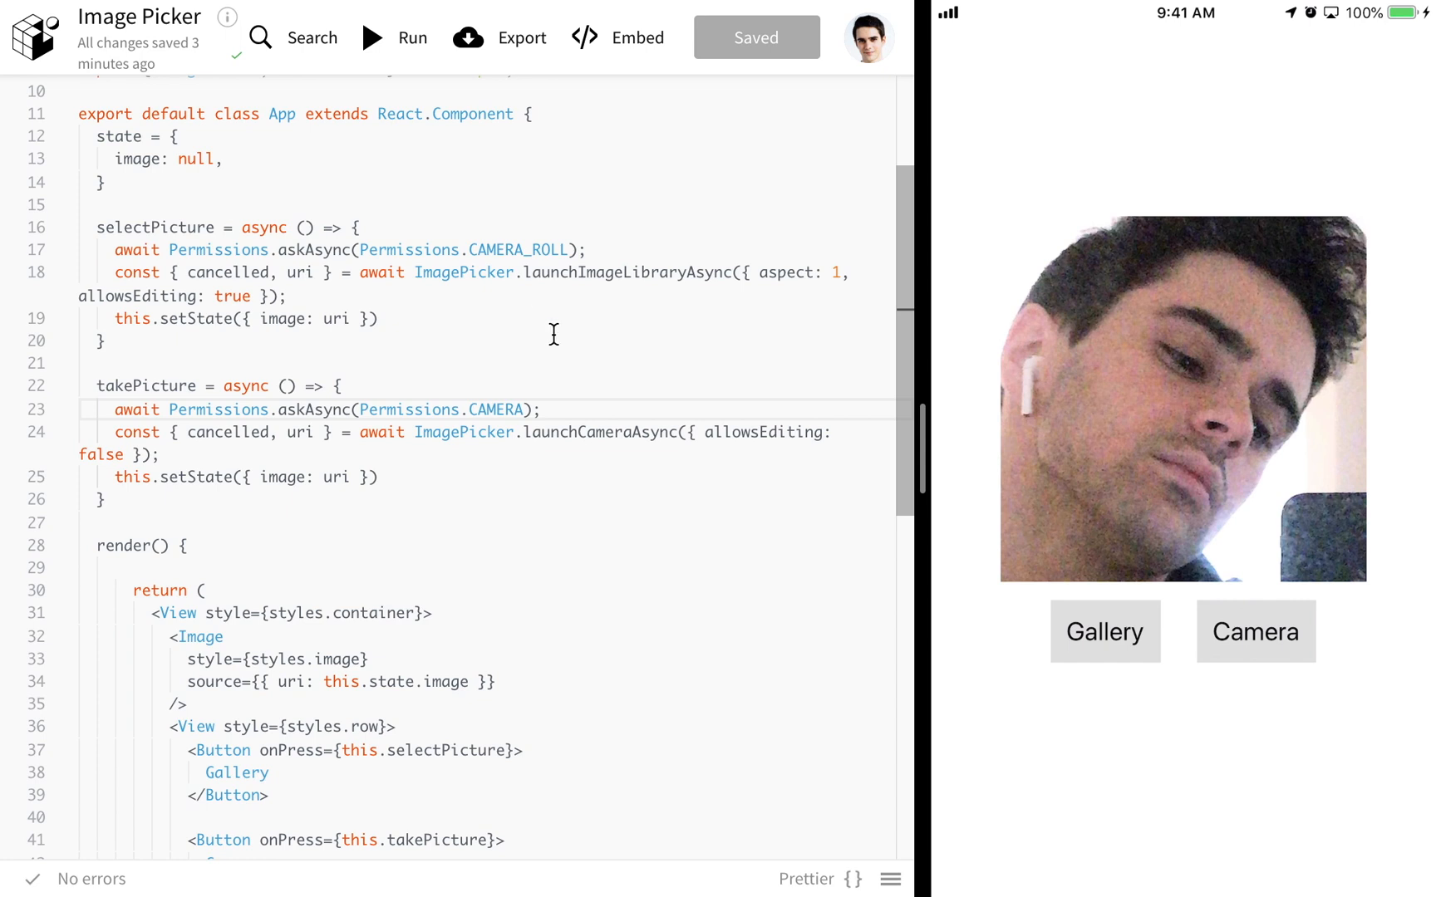
- Photograph the game controller with the app's Camera button so it fills the image area
{"action": "left_click", "coordinate": [1254, 631]}
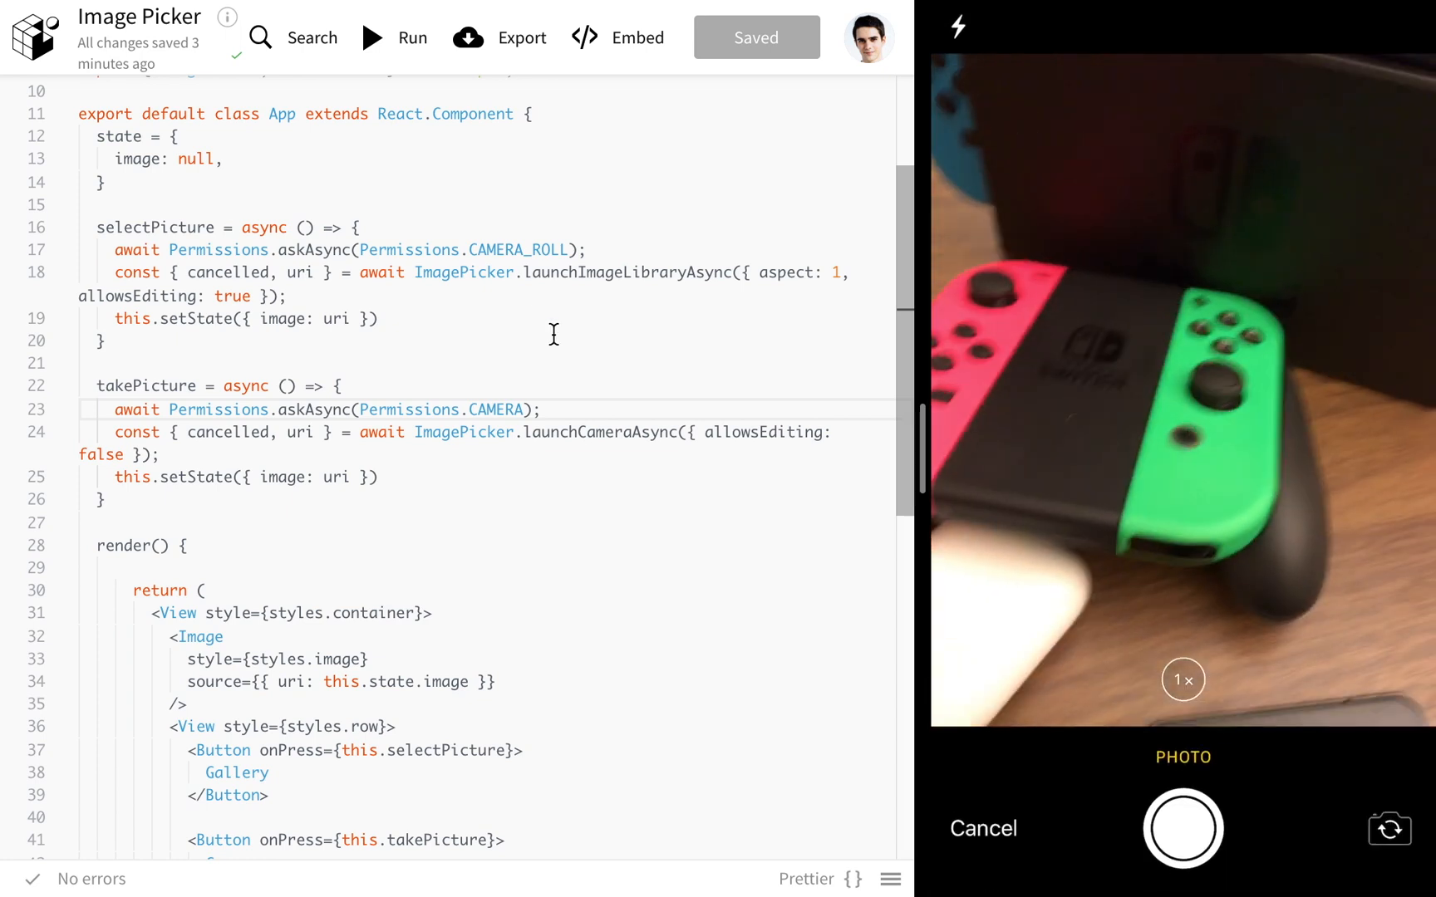
{"action": "left_click", "coordinate": [1183, 831]}
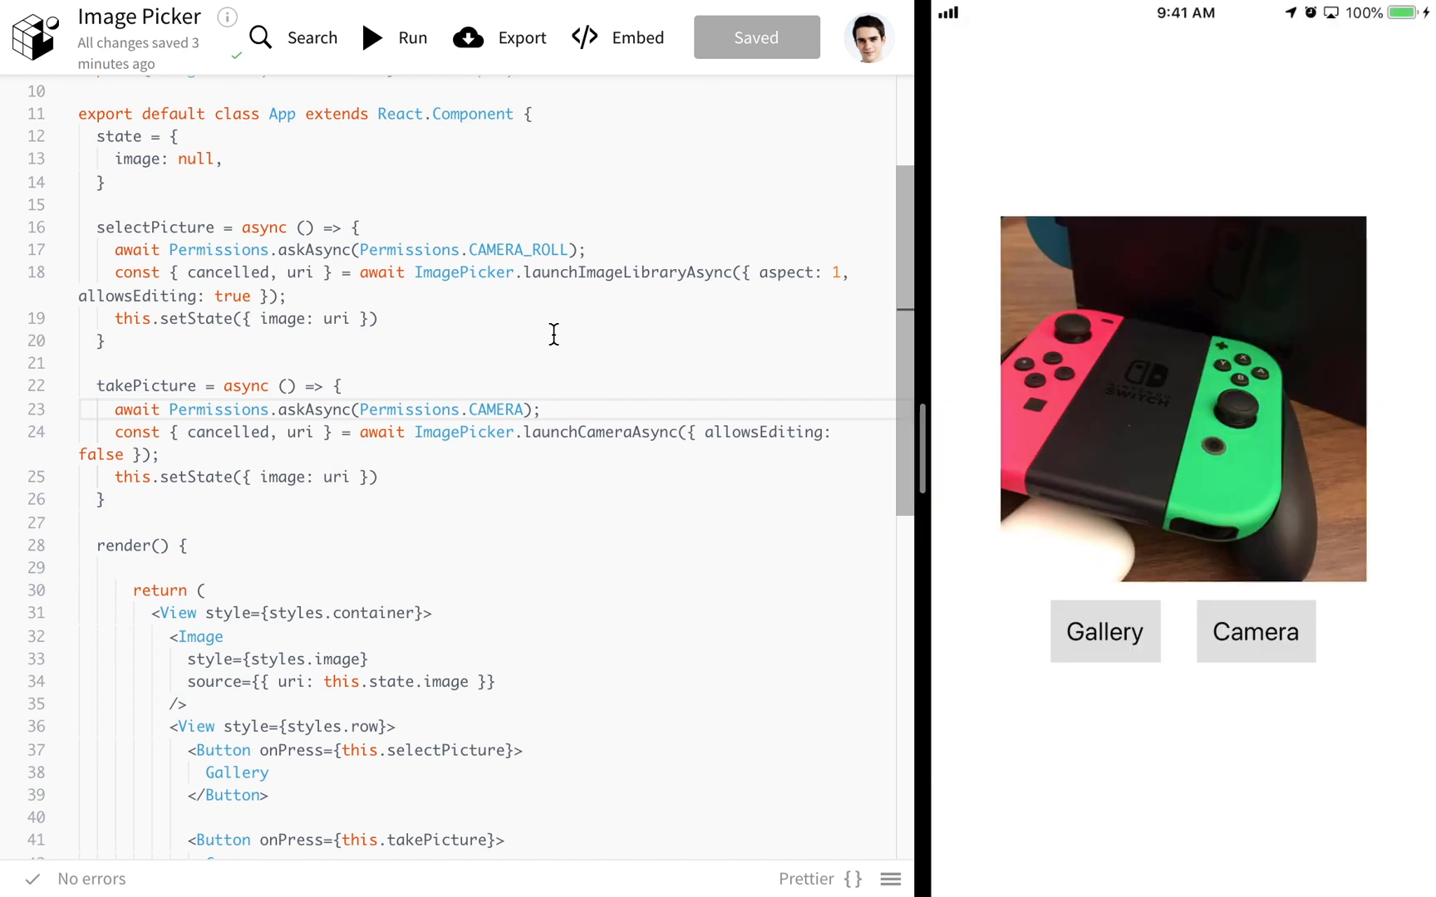
{"action": "scroll", "scroll_direction": "up", "scroll_amount": 3}
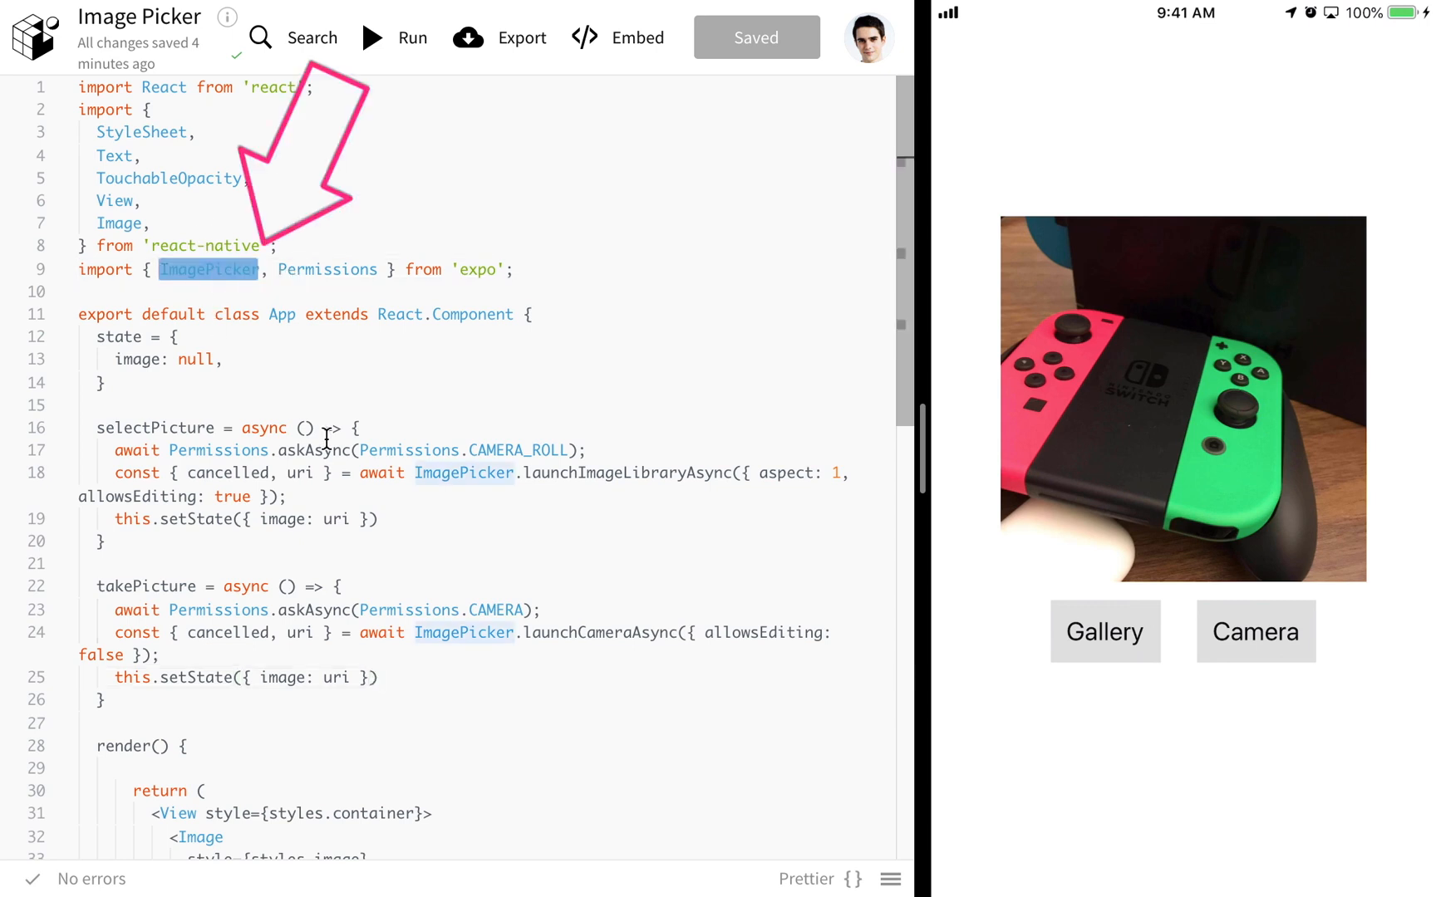
{"action": "scroll", "scroll_direction": "down", "scroll_amount": 3}
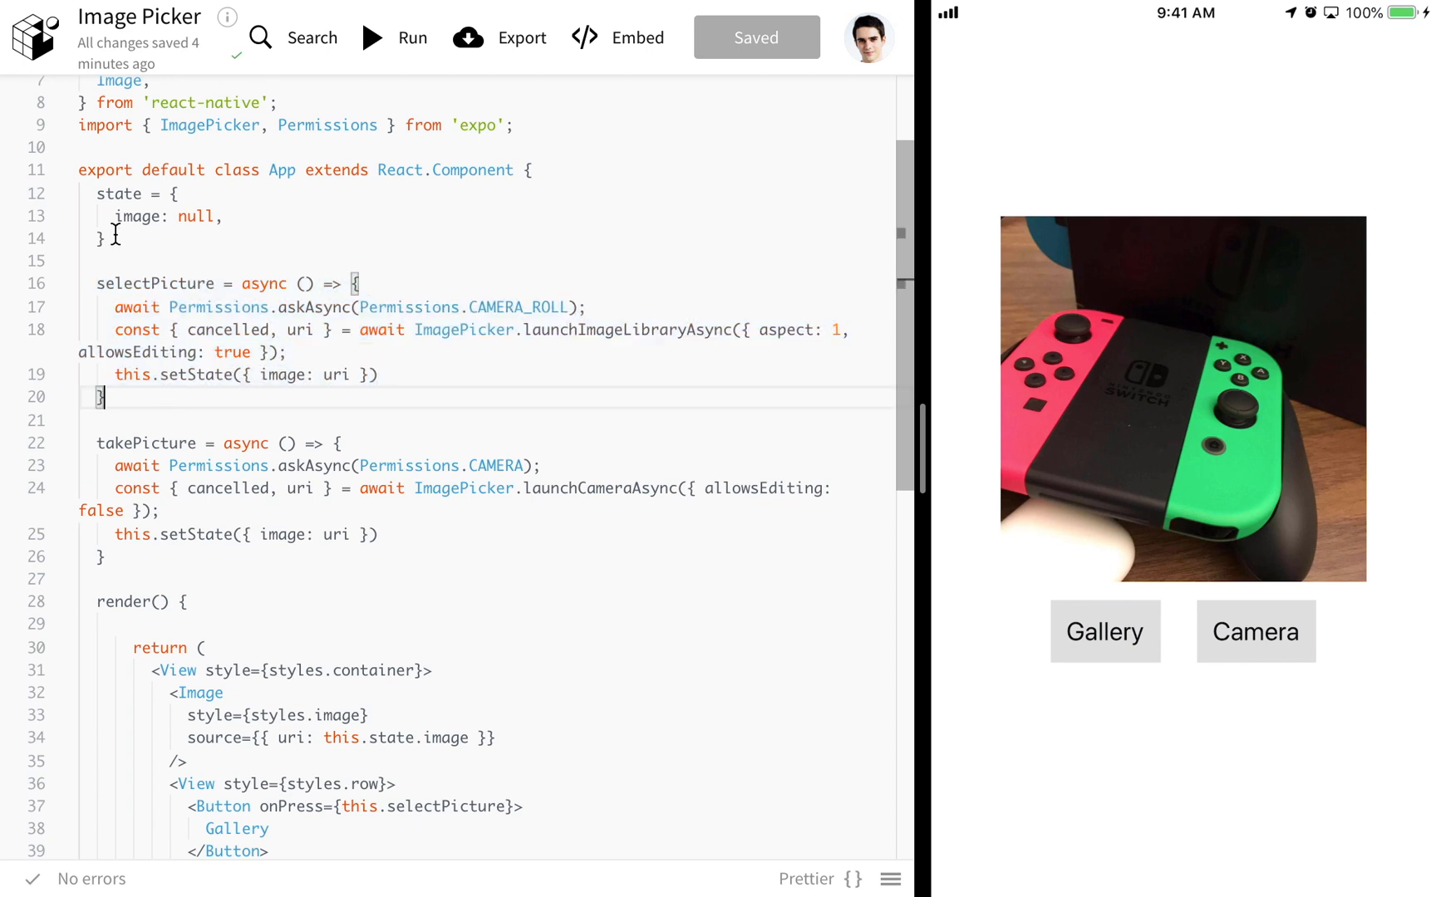
{"action": "scroll", "scroll_direction": "up", "scroll_amount": 3}
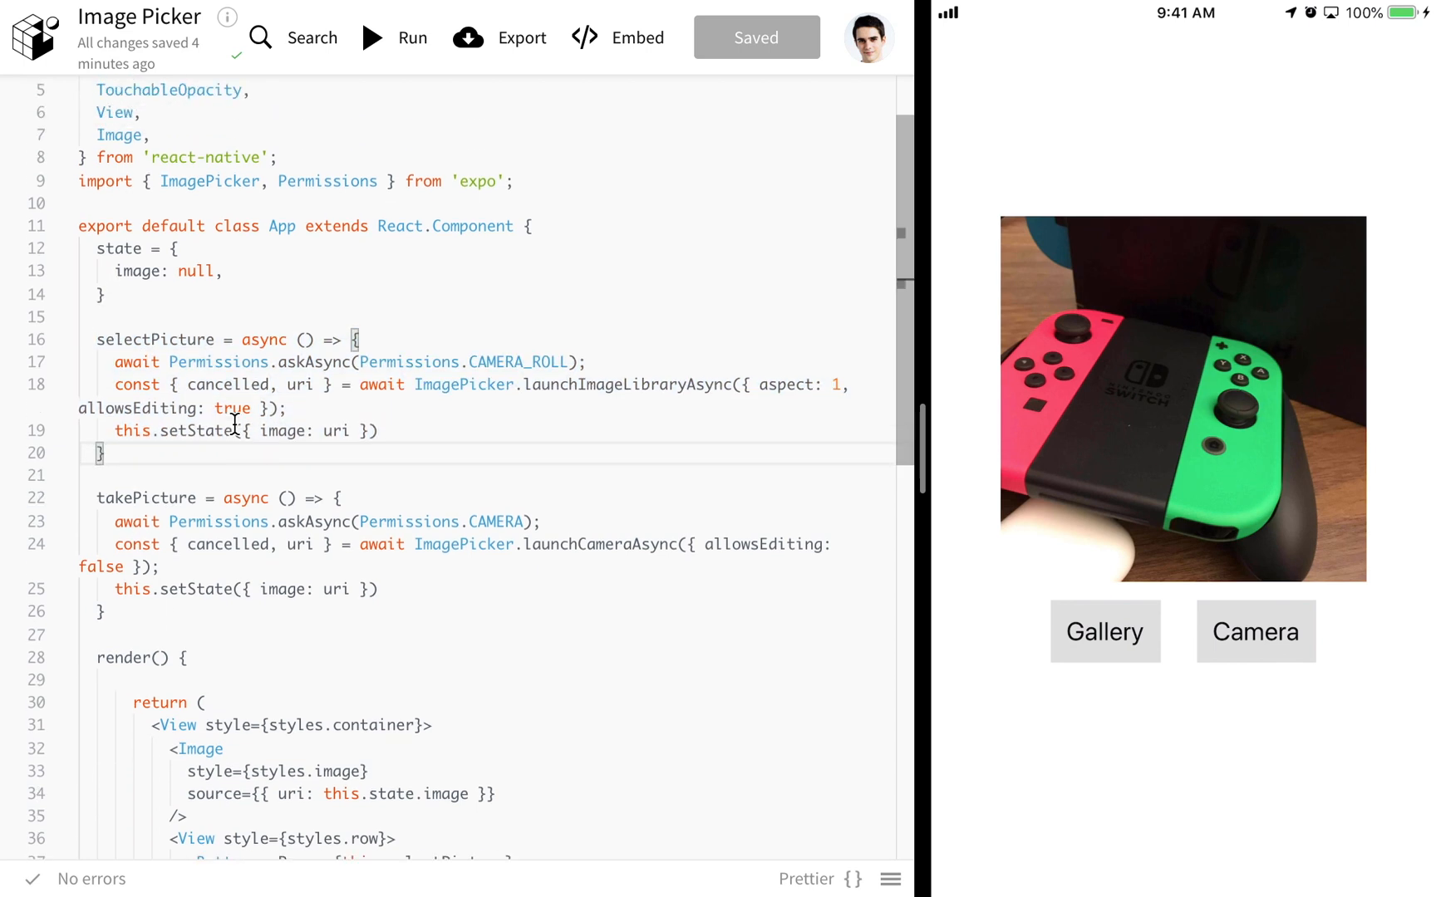
{"action": "mouse_move", "coordinate": [307, 214]}
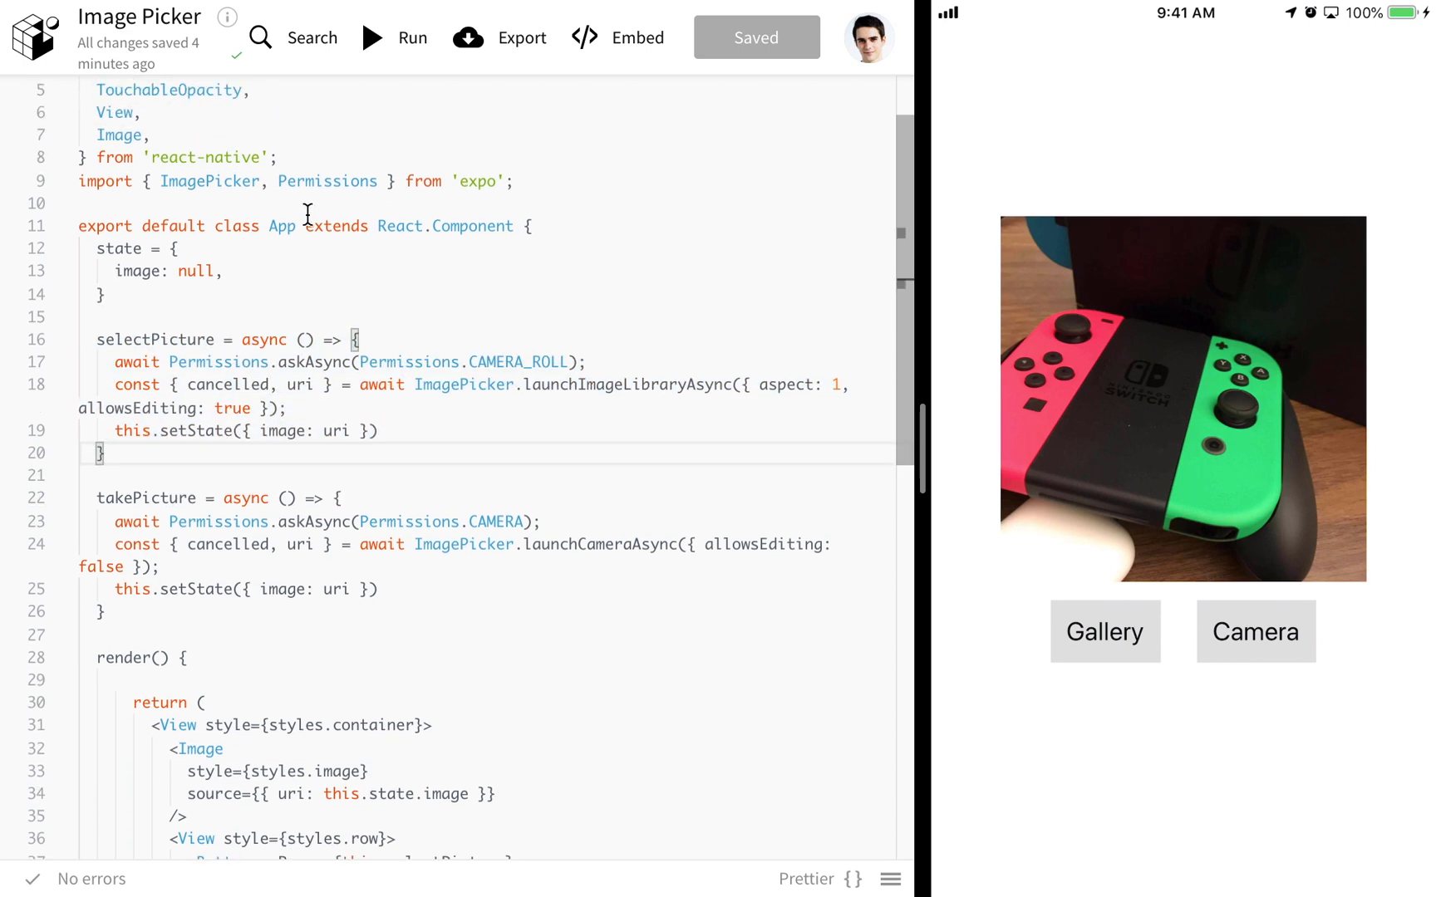
{"action": "double_click", "coordinate": [327, 180]}
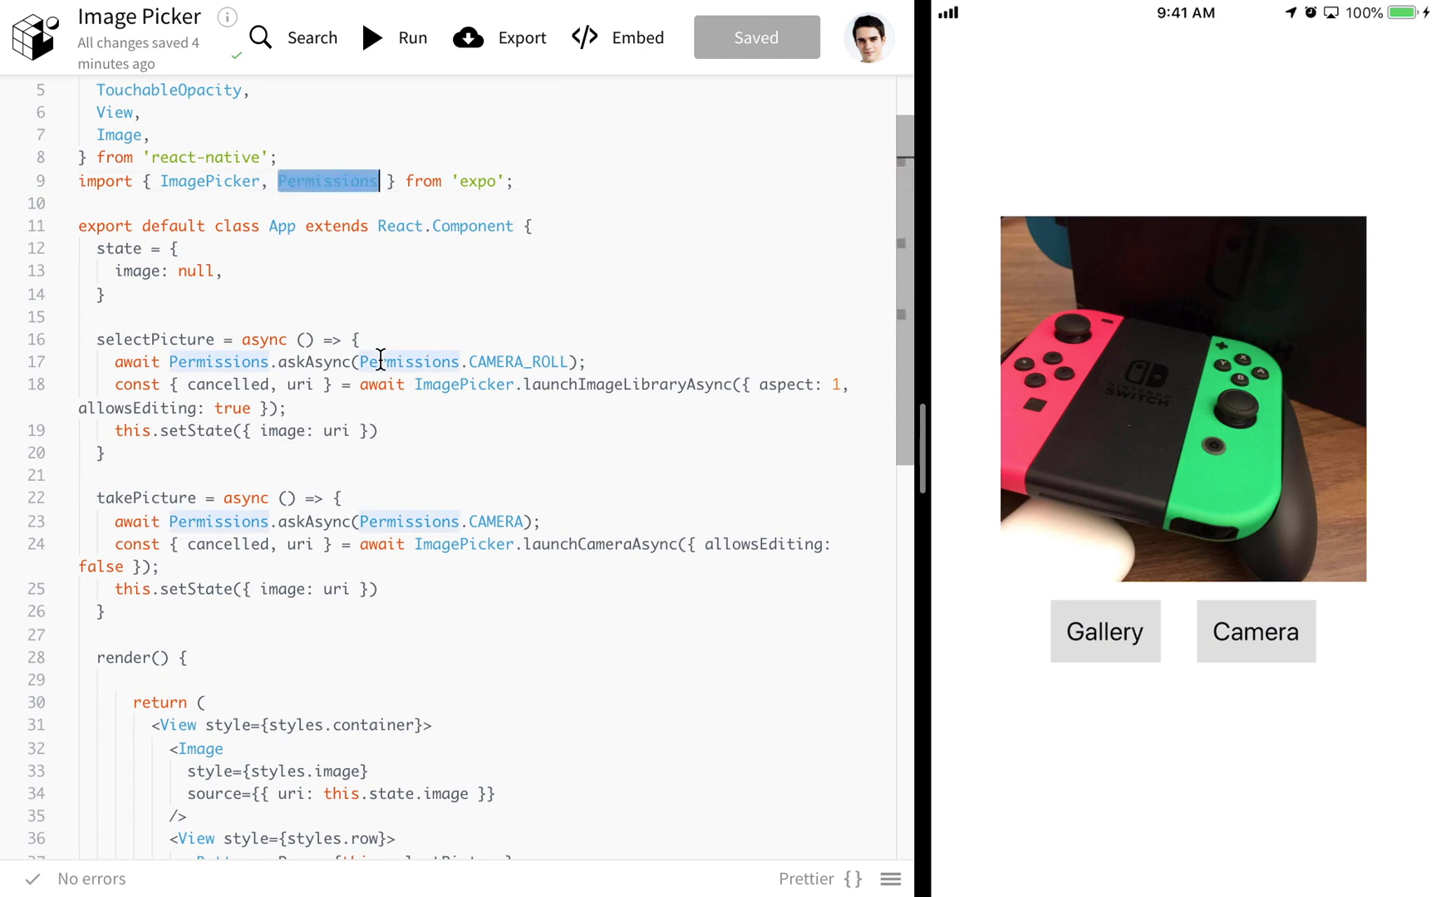
{"action": "left_click", "coordinate": [412, 472]}
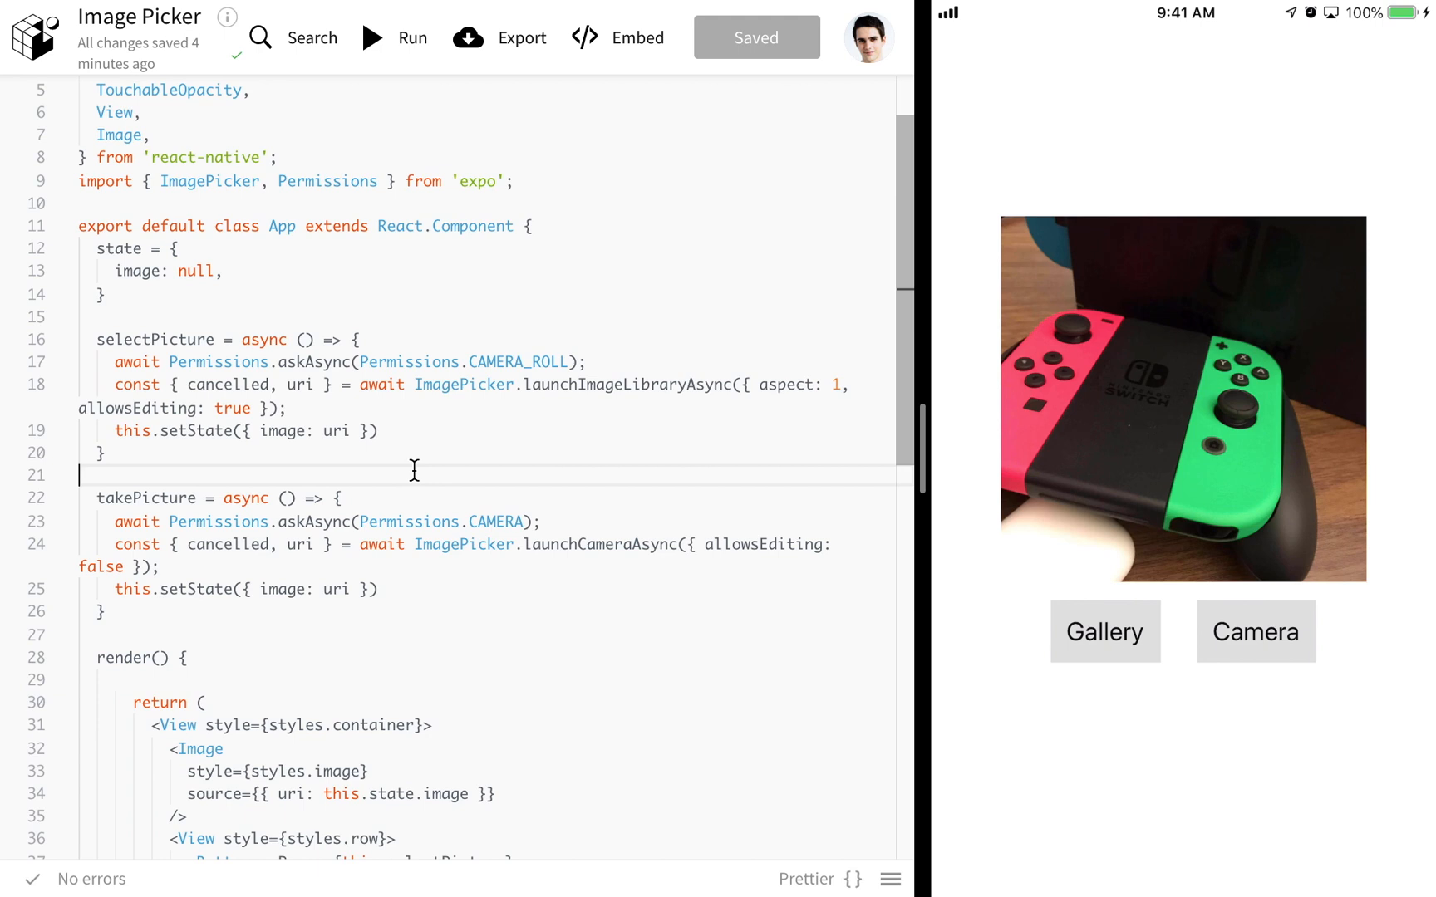
{"action": "scroll", "scroll_direction": "down", "scroll_amount": 3}
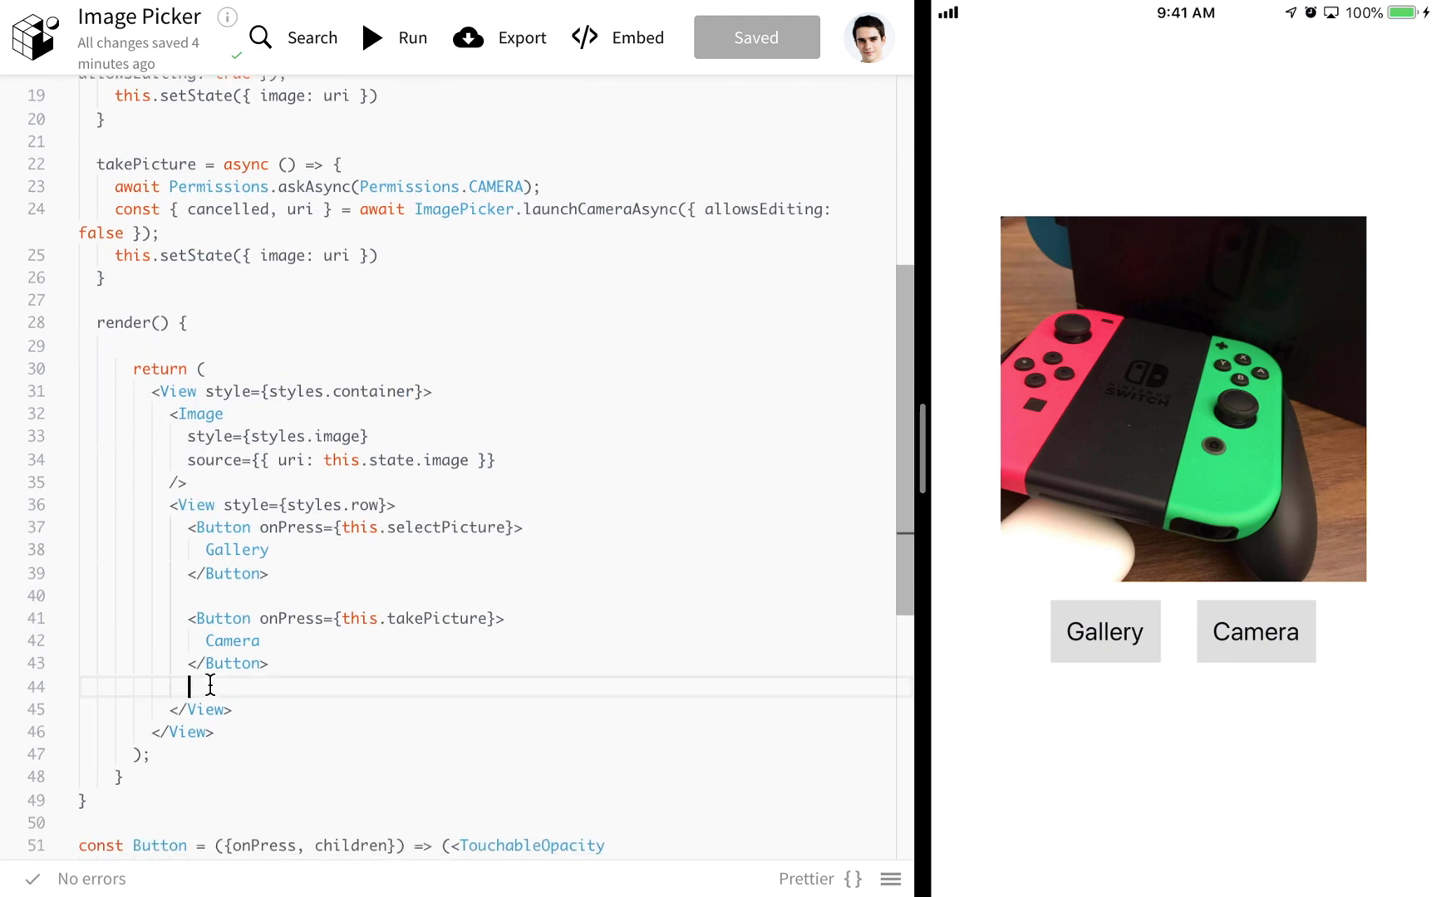
{"action": "mouse_move", "coordinate": [794, 799]}
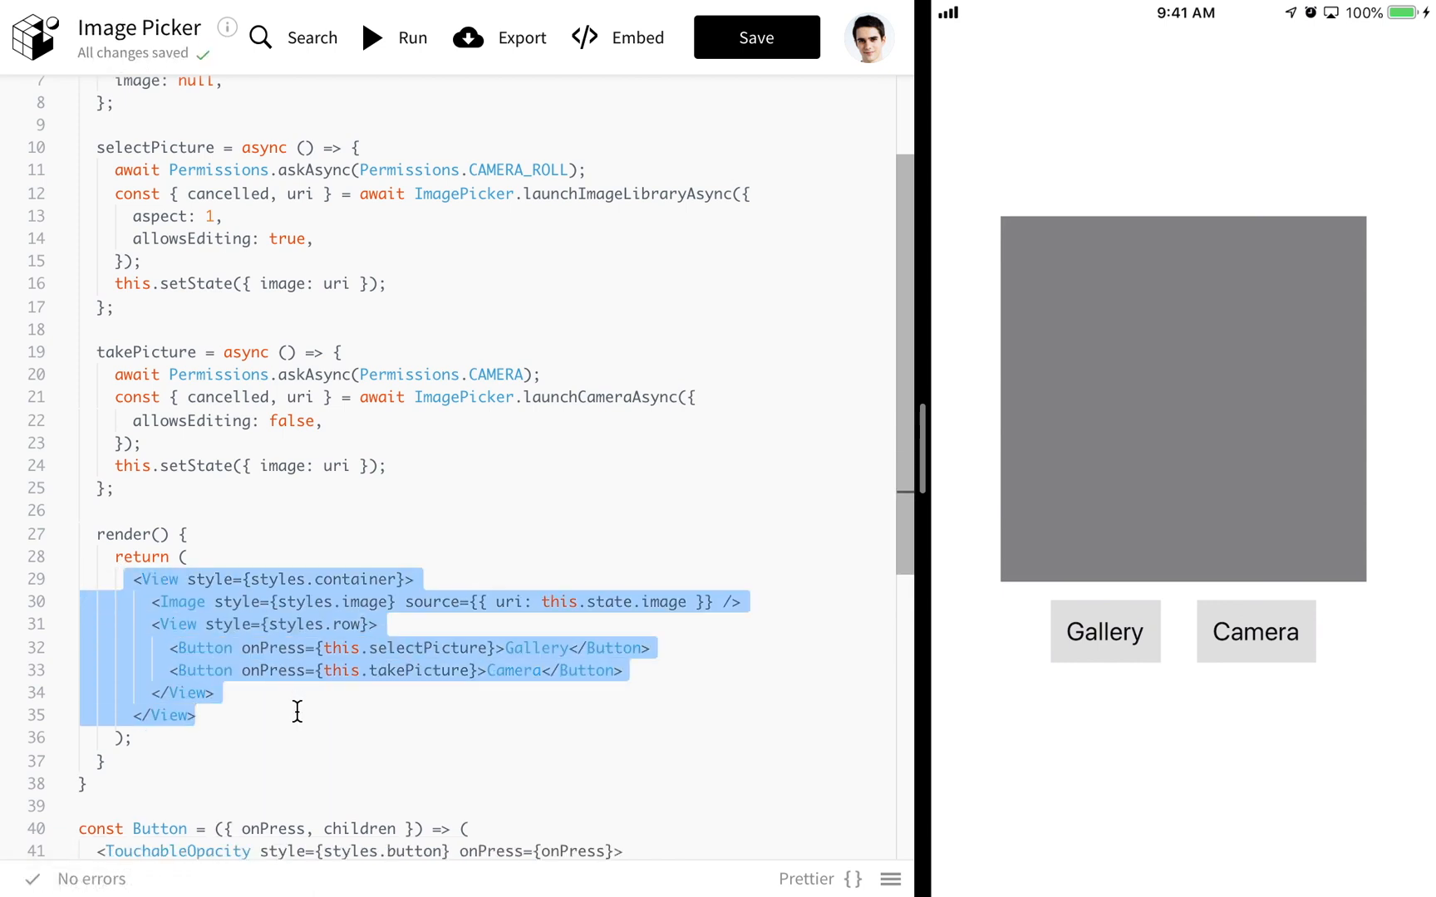
- Deselect the render markup and inspect the Prettier-condensed imports and JSX lines
{"action": "left_click", "coordinate": [153, 637]}
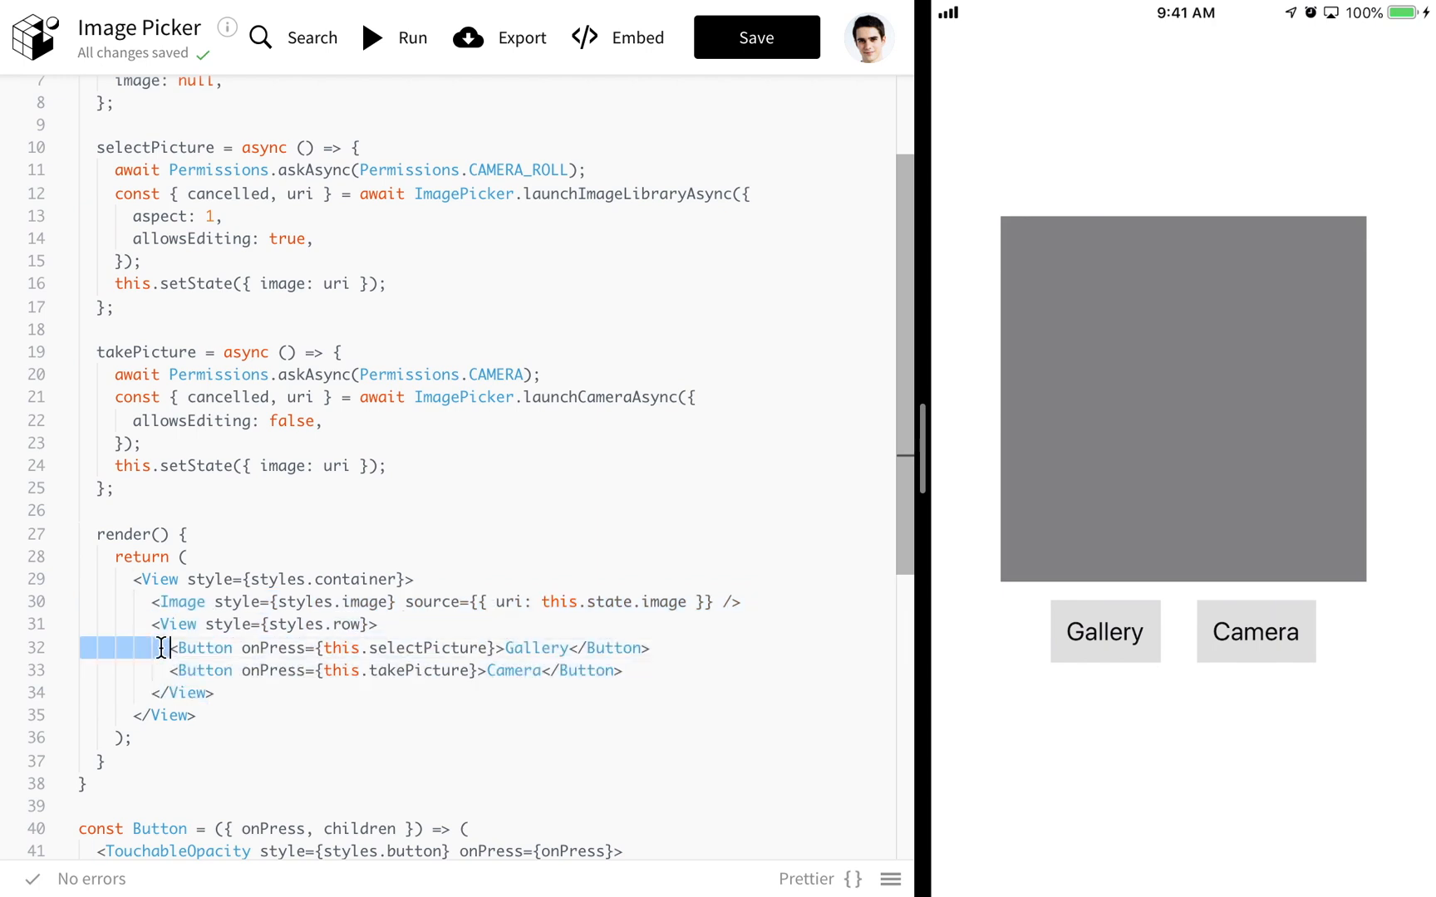
{"action": "left_click", "coordinate": [415, 670]}
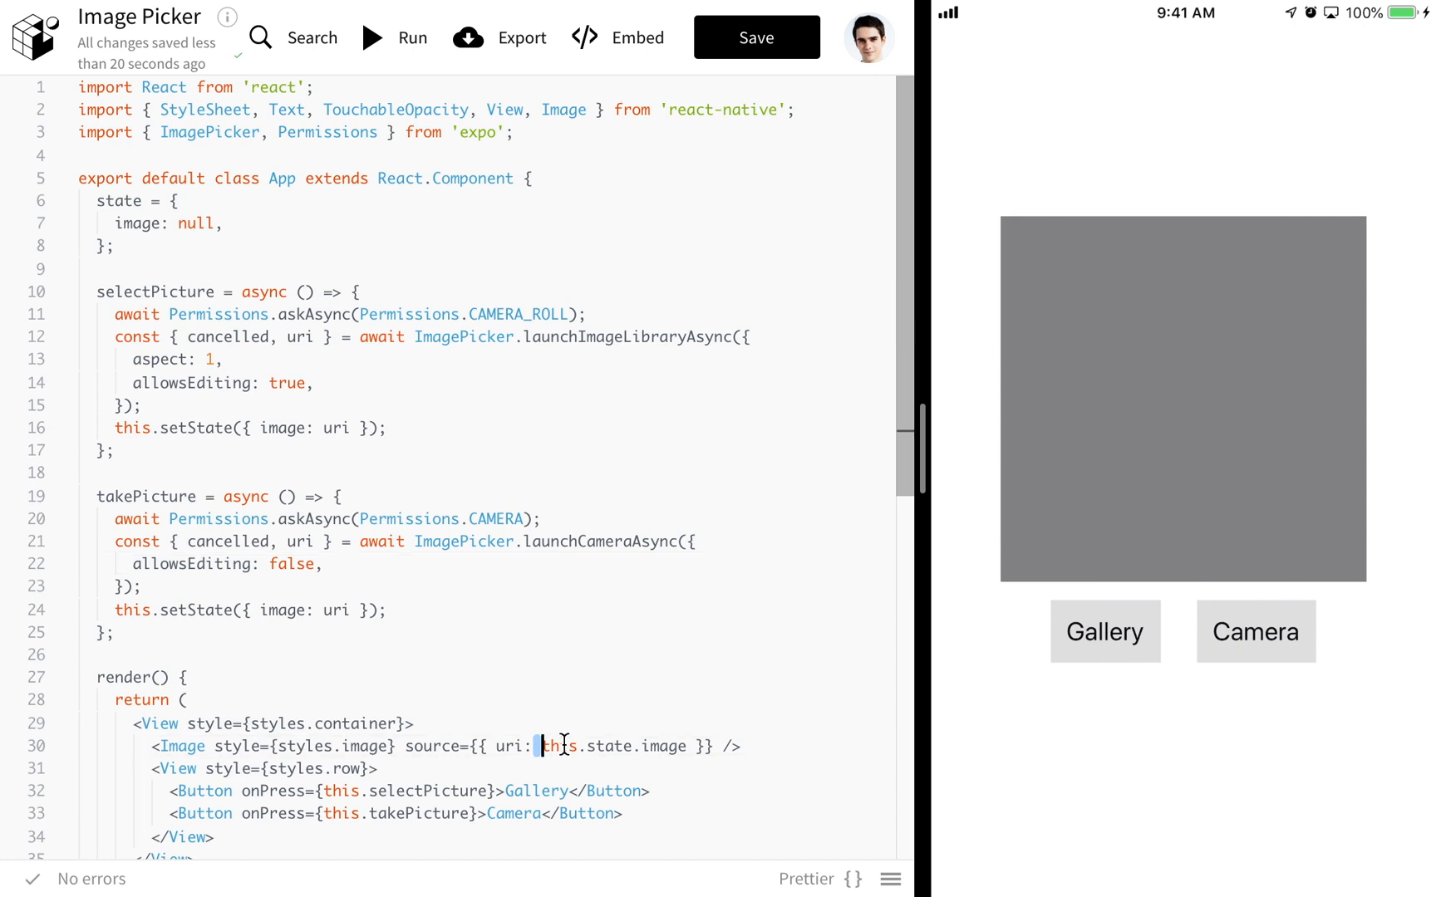
- Highlight selectPicture's uses, try Gallery in the preview, then switch to the ImagePicker docs
{"action": "double_click", "coordinate": [609, 746]}
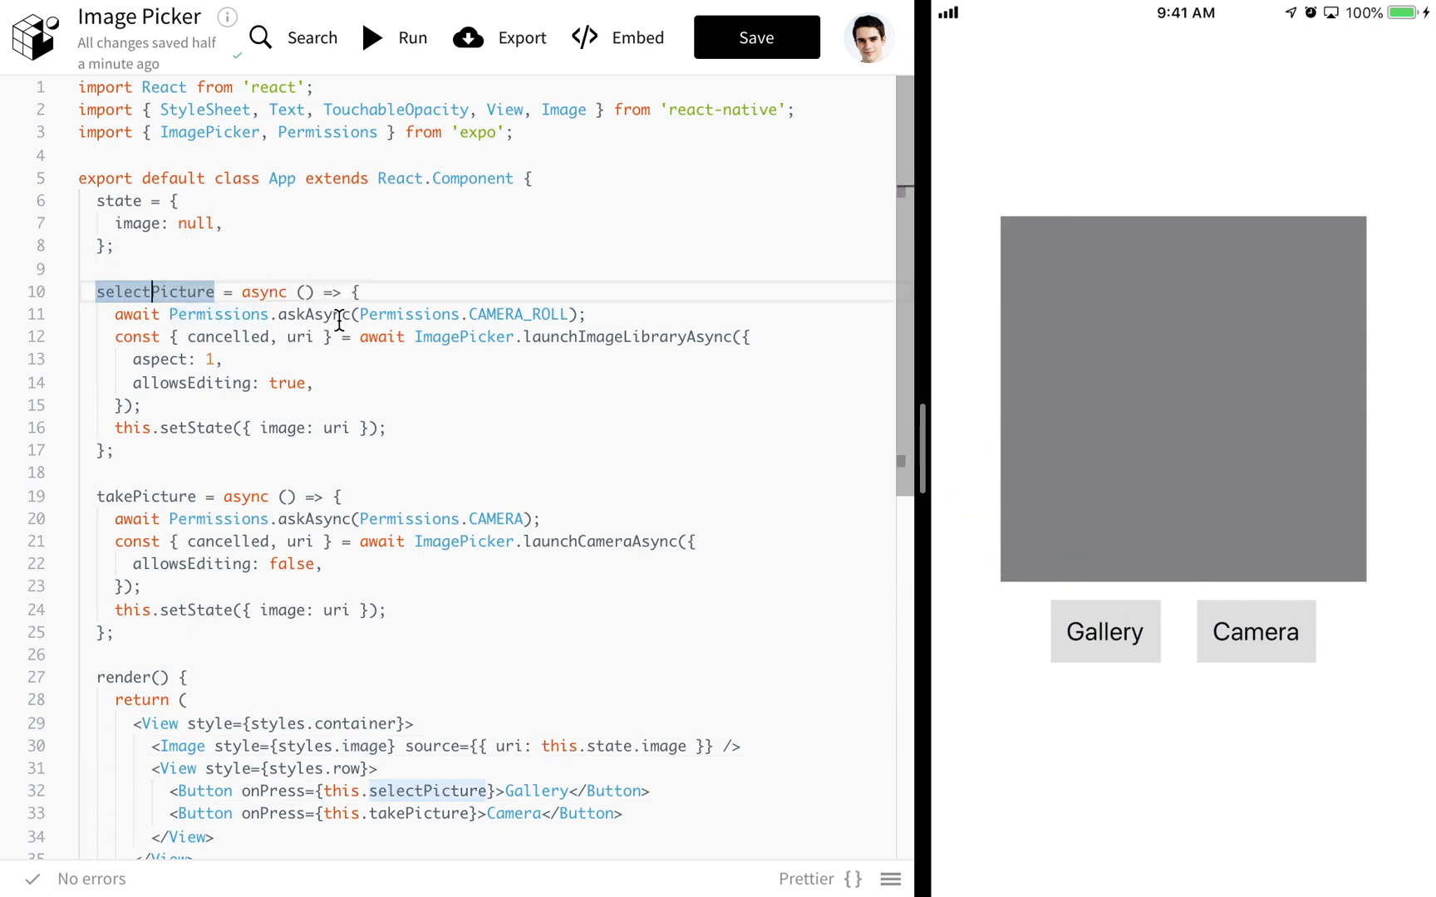
{"action": "double_click", "coordinate": [262, 291]}
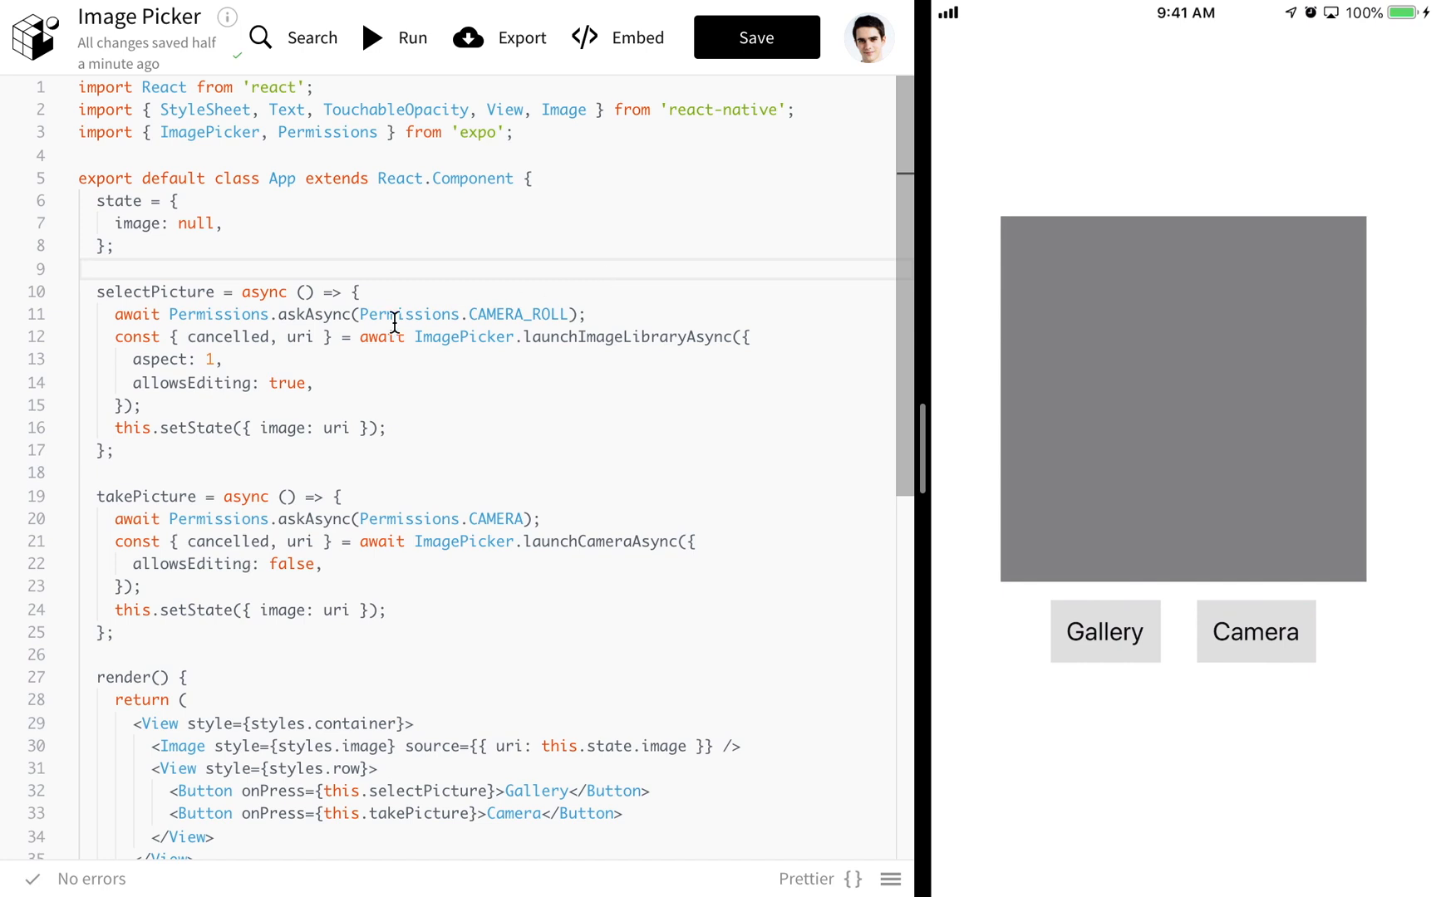
{"action": "mouse_move", "coordinate": [142, 313]}
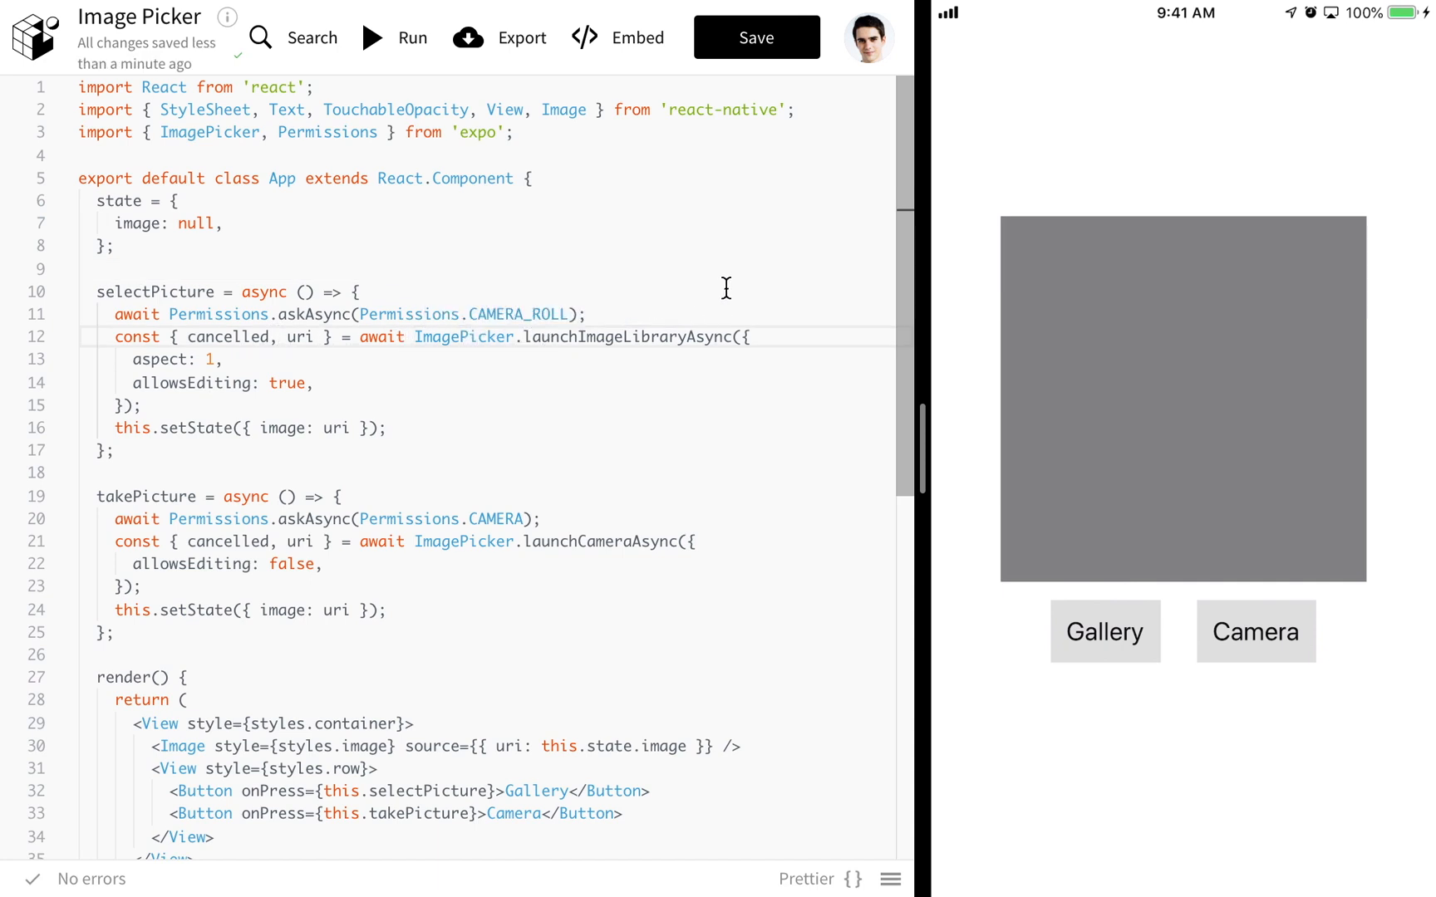
{"action": "mouse_move", "coordinate": [668, 257]}
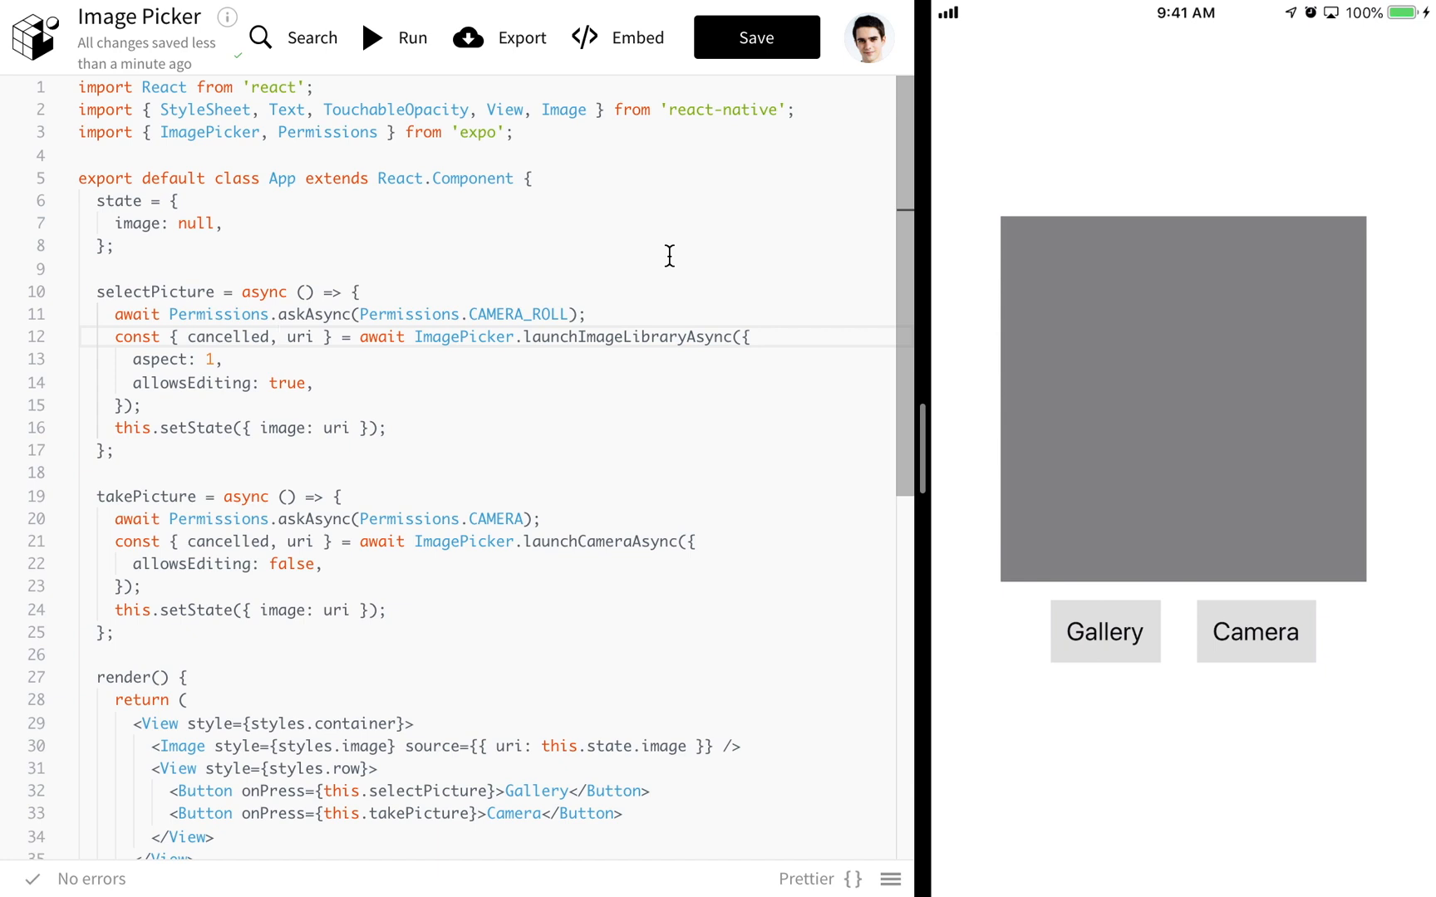
{"action": "left_click", "coordinate": [1104, 631]}
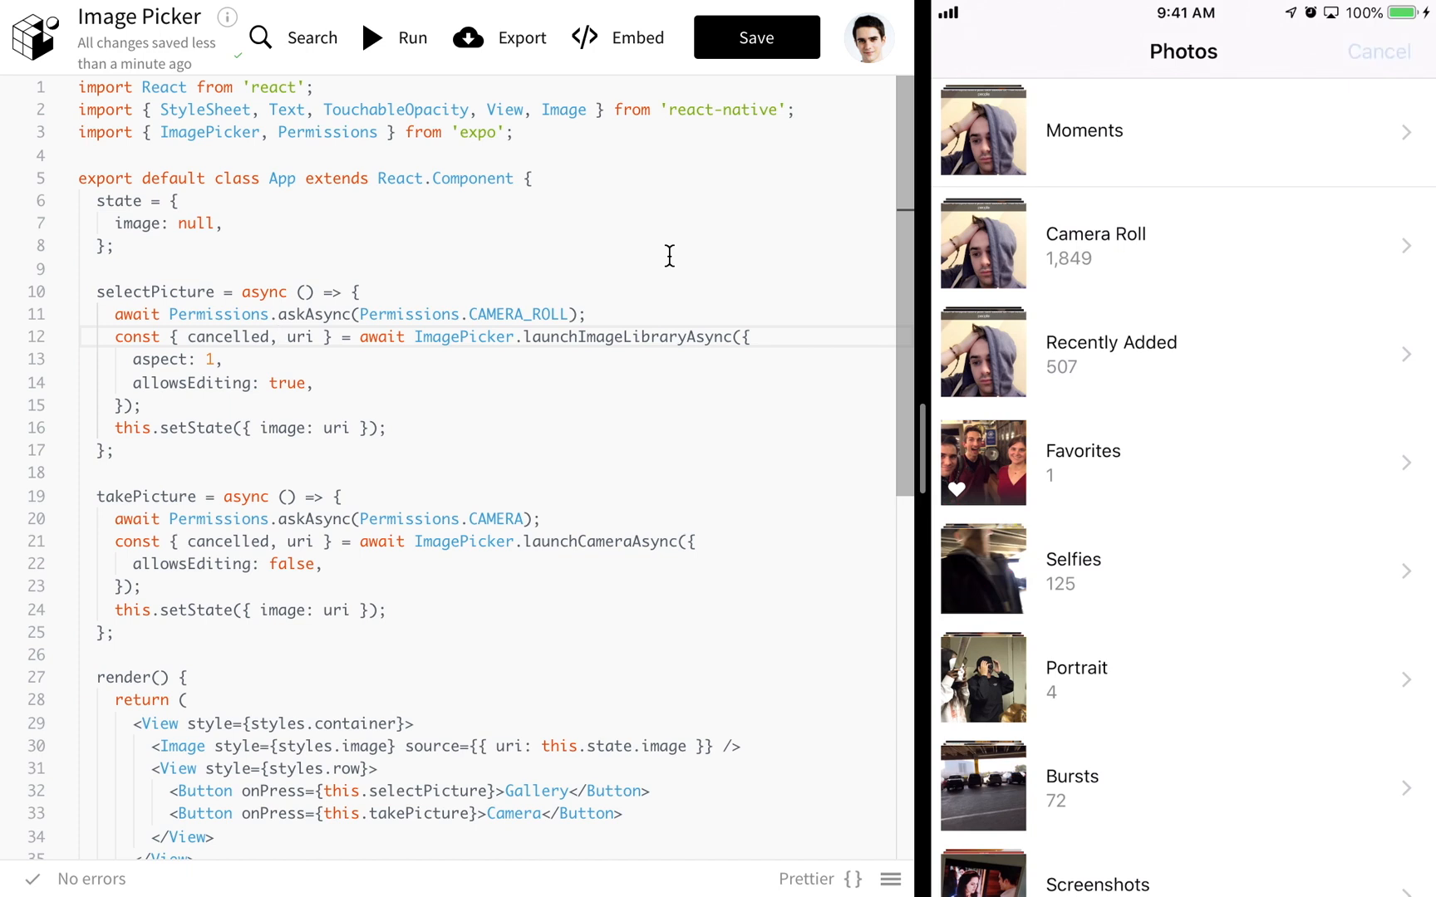
{"action": "left_click", "coordinate": [1378, 51]}
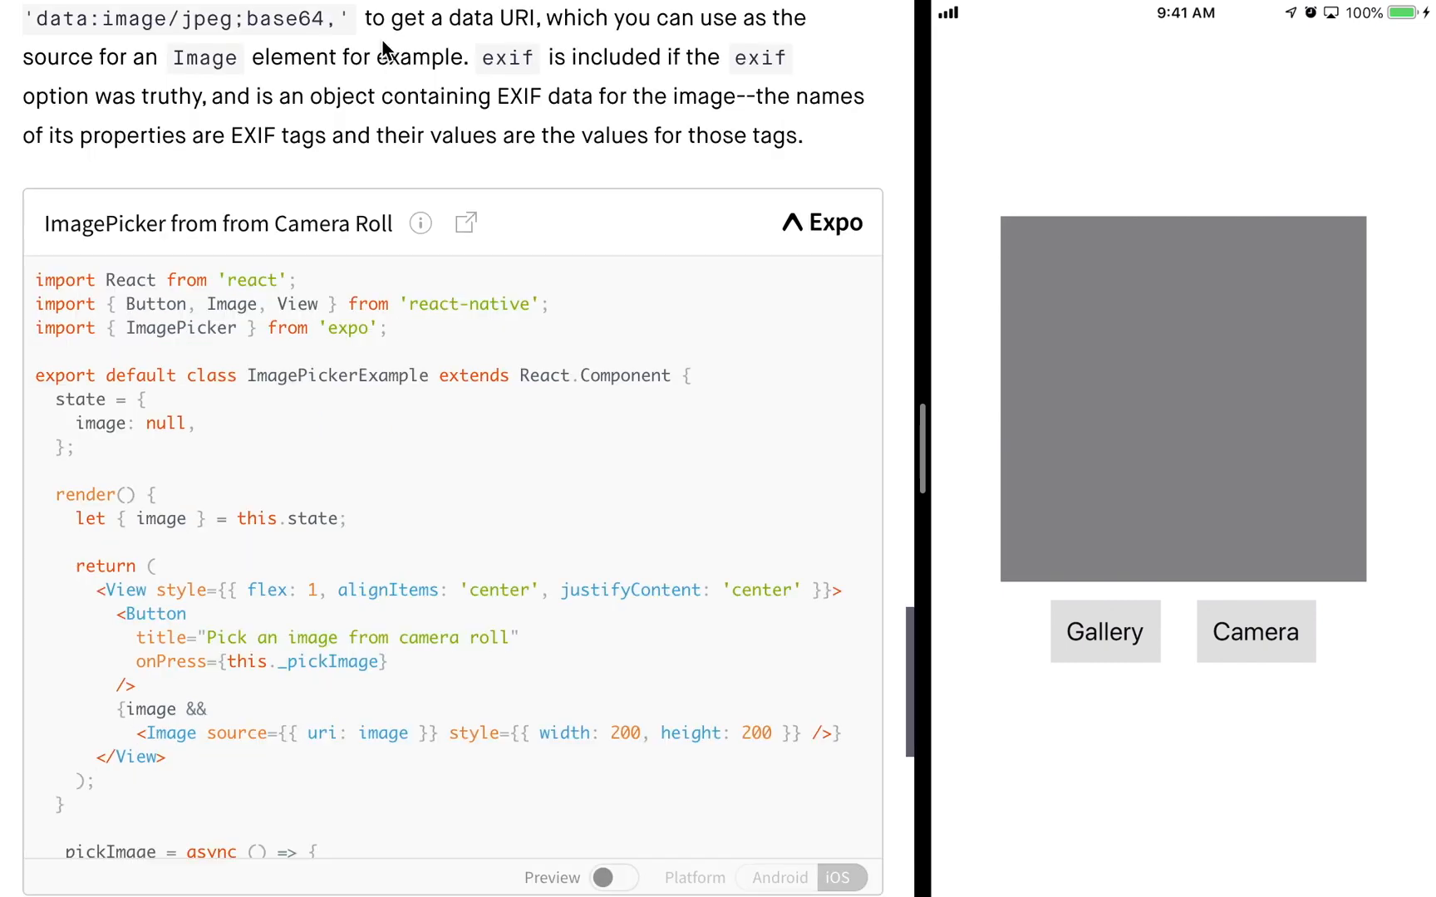
- Review the allowsEditing and aspect picker options in the docs, then return to the Snack code
{"action": "scroll", "scroll_direction": "down", "scroll_amount": 3}
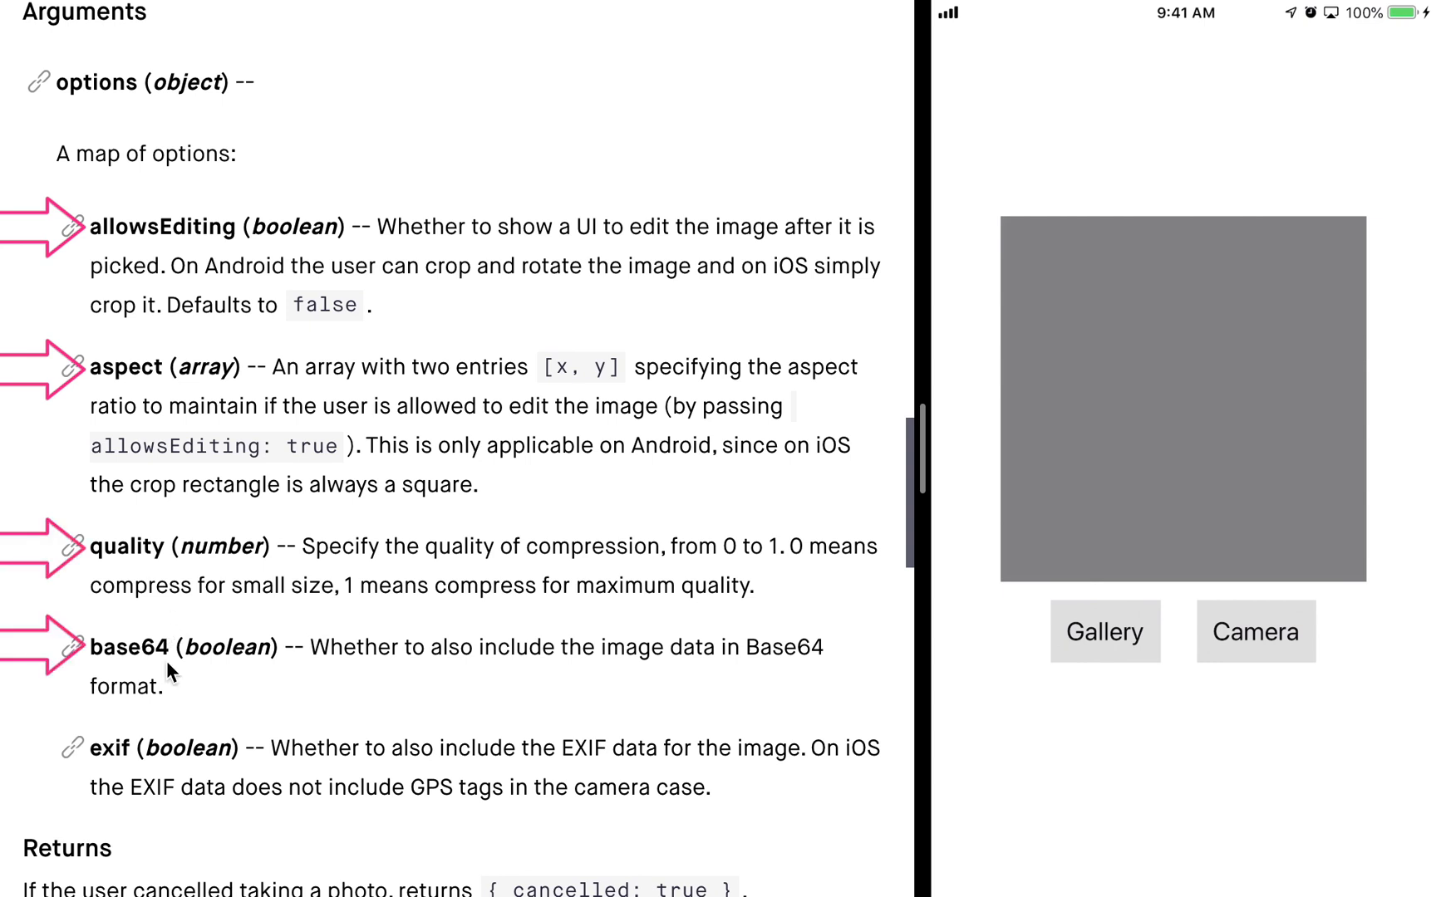
{"action": "double_click", "coordinate": [110, 748]}
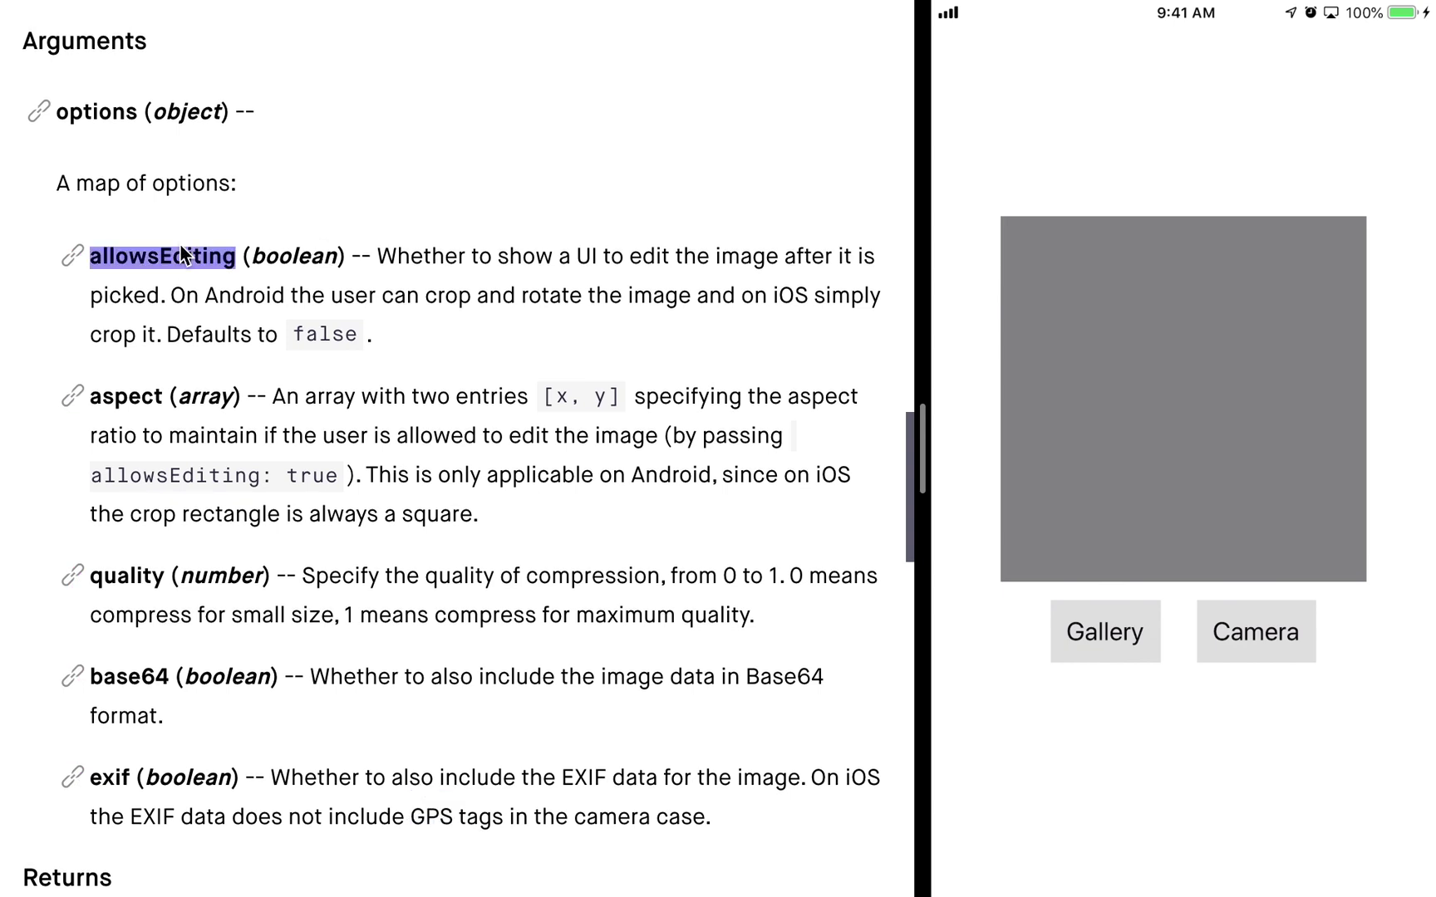
{"action": "left_click", "coordinate": [1103, 630]}
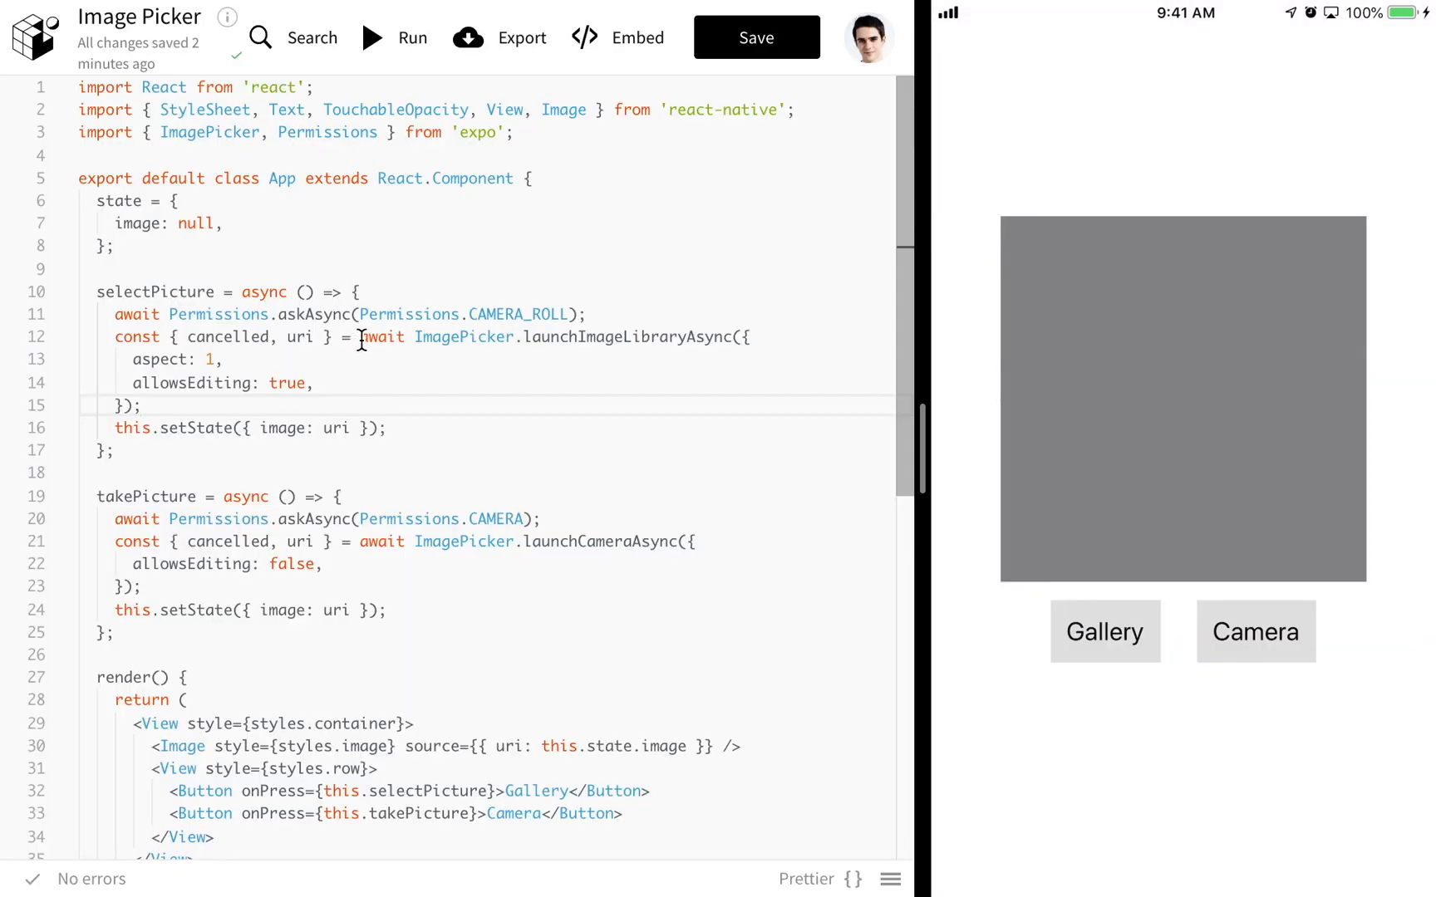
{"action": "mouse_move", "coordinate": [410, 337]}
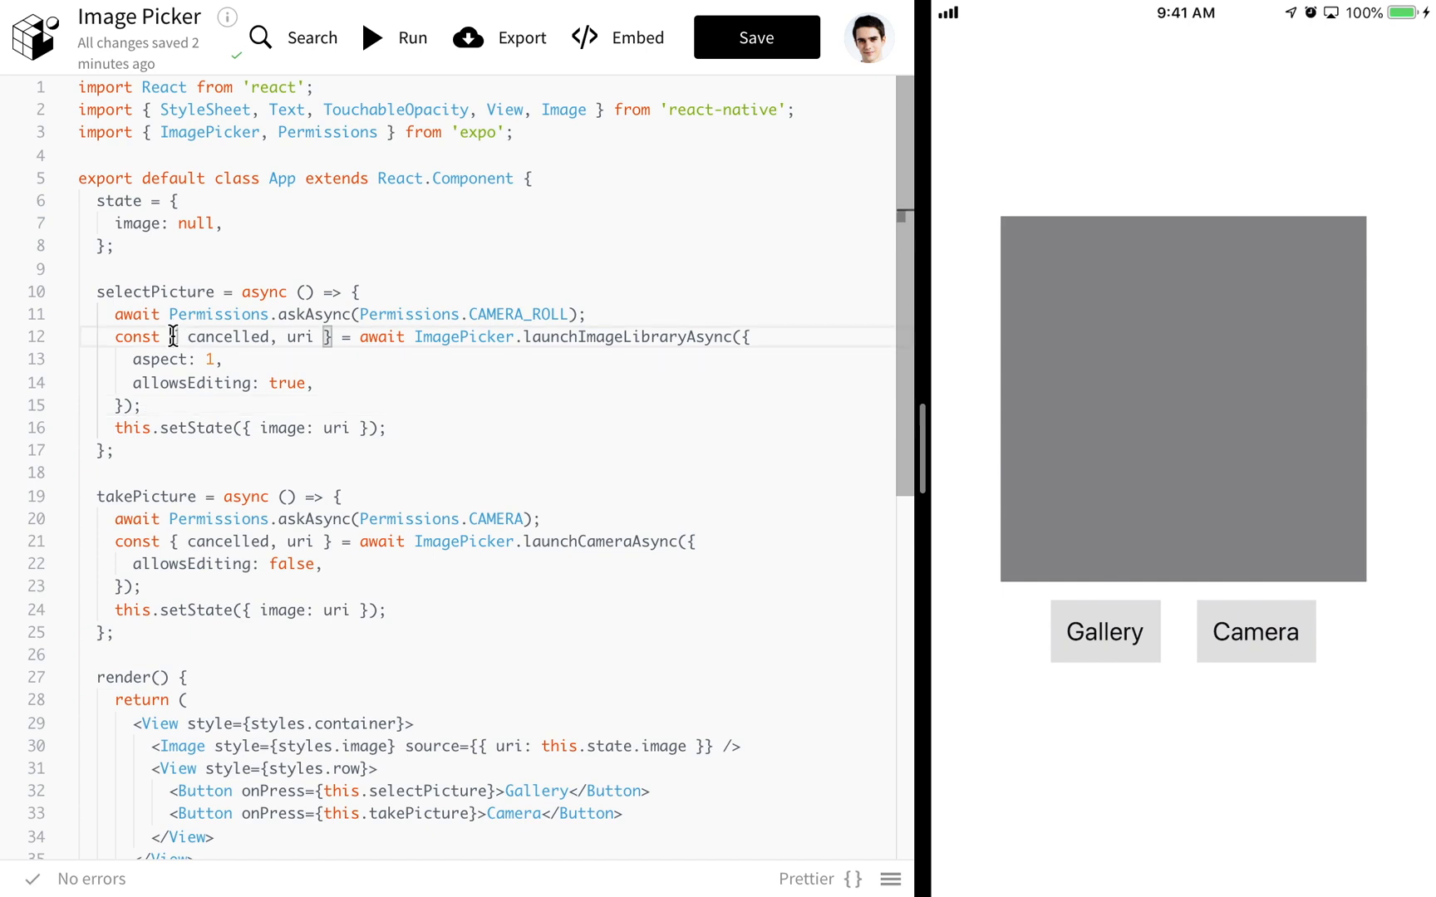
{"action": "double_click", "coordinate": [299, 337]}
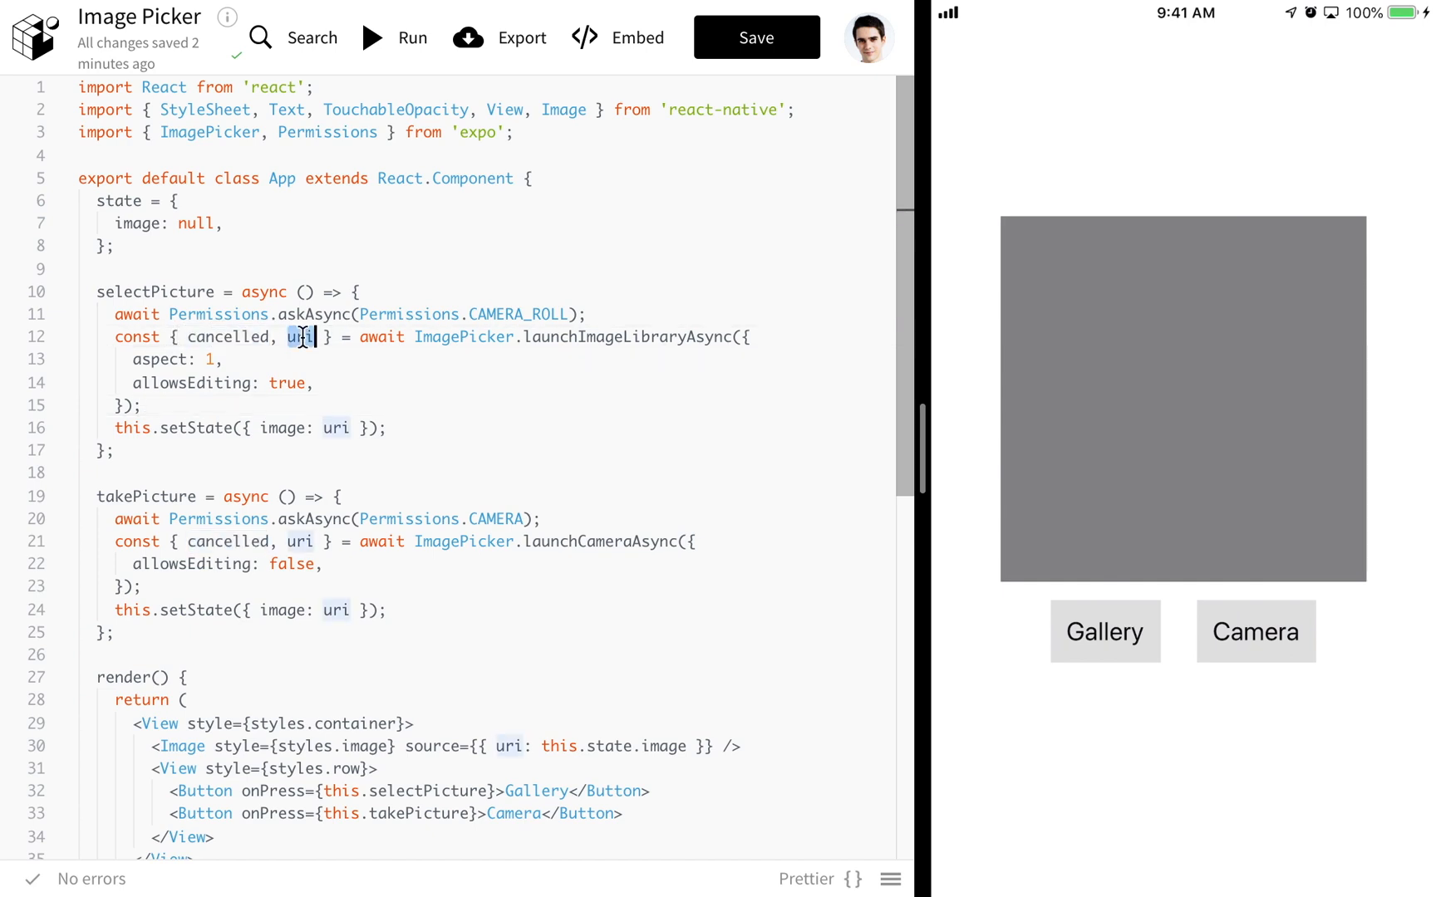
{"action": "double_click", "coordinate": [225, 338]}
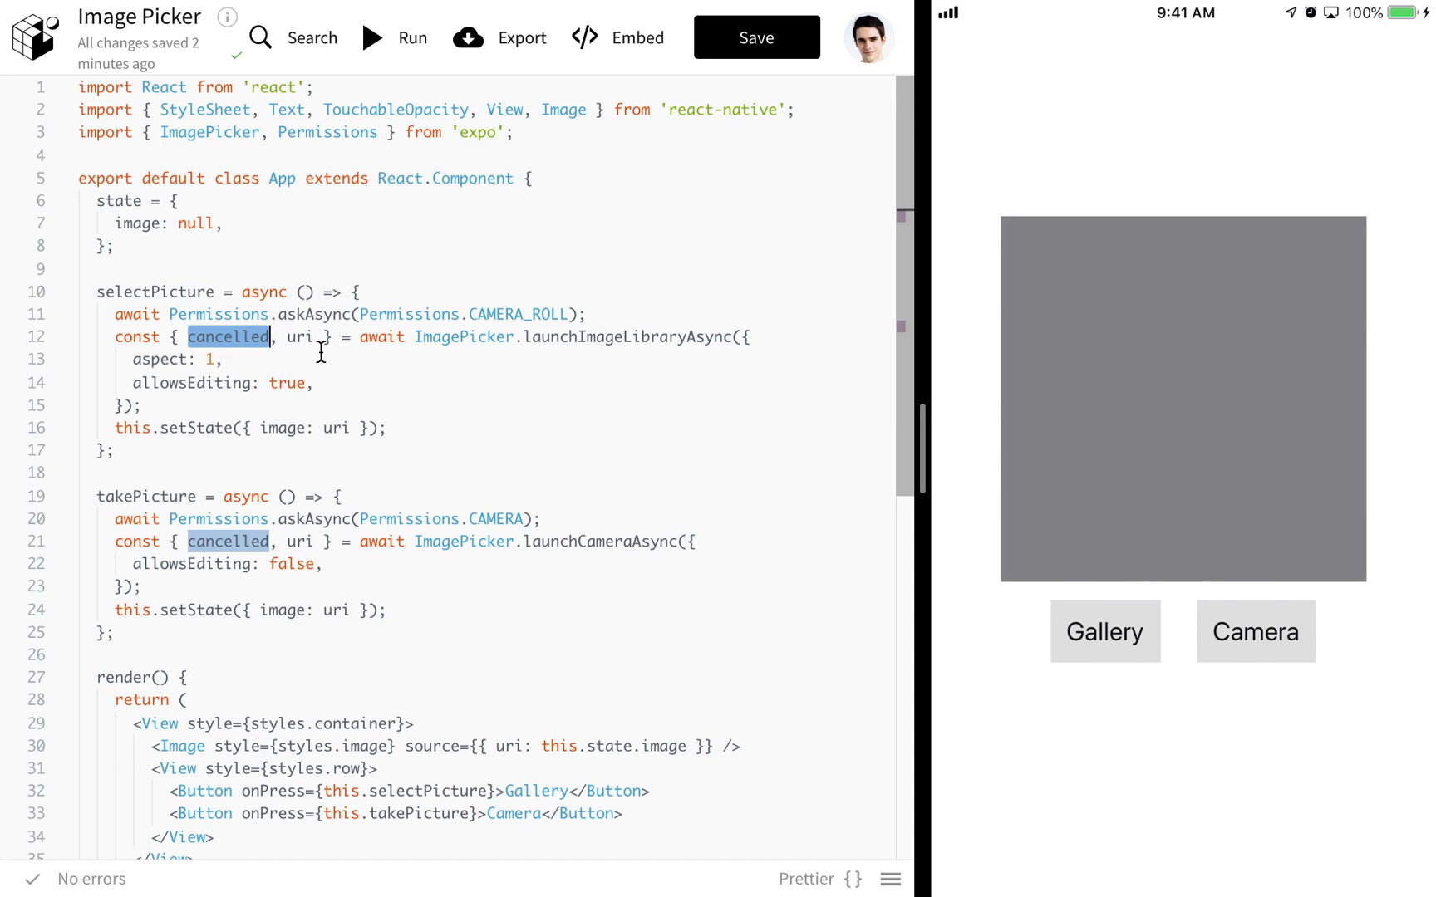
{"action": "left_click", "coordinate": [1103, 630]}
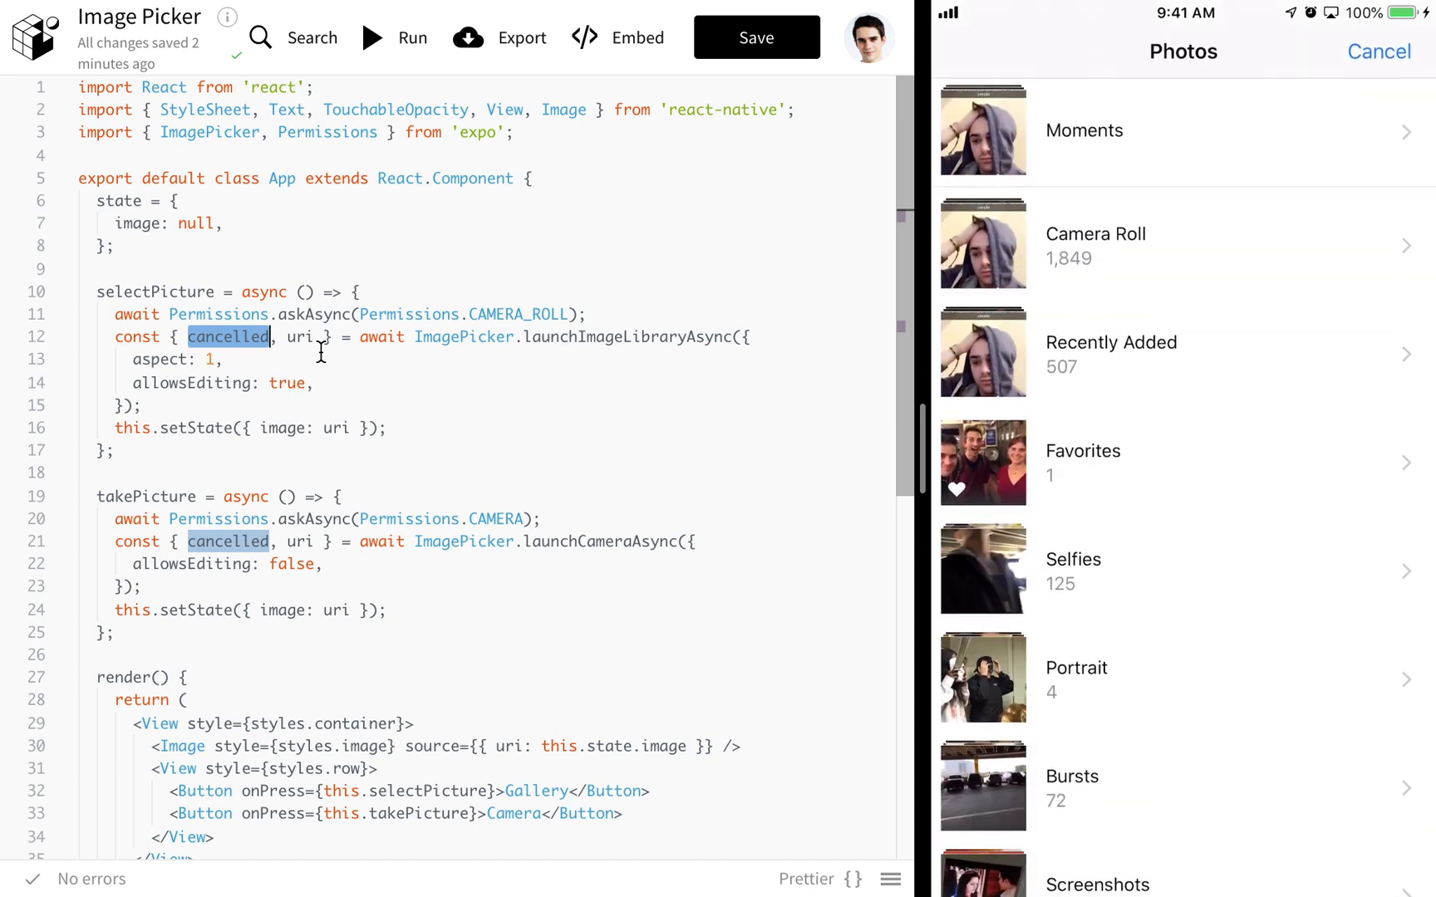
{"action": "left_click", "coordinate": [1378, 50]}
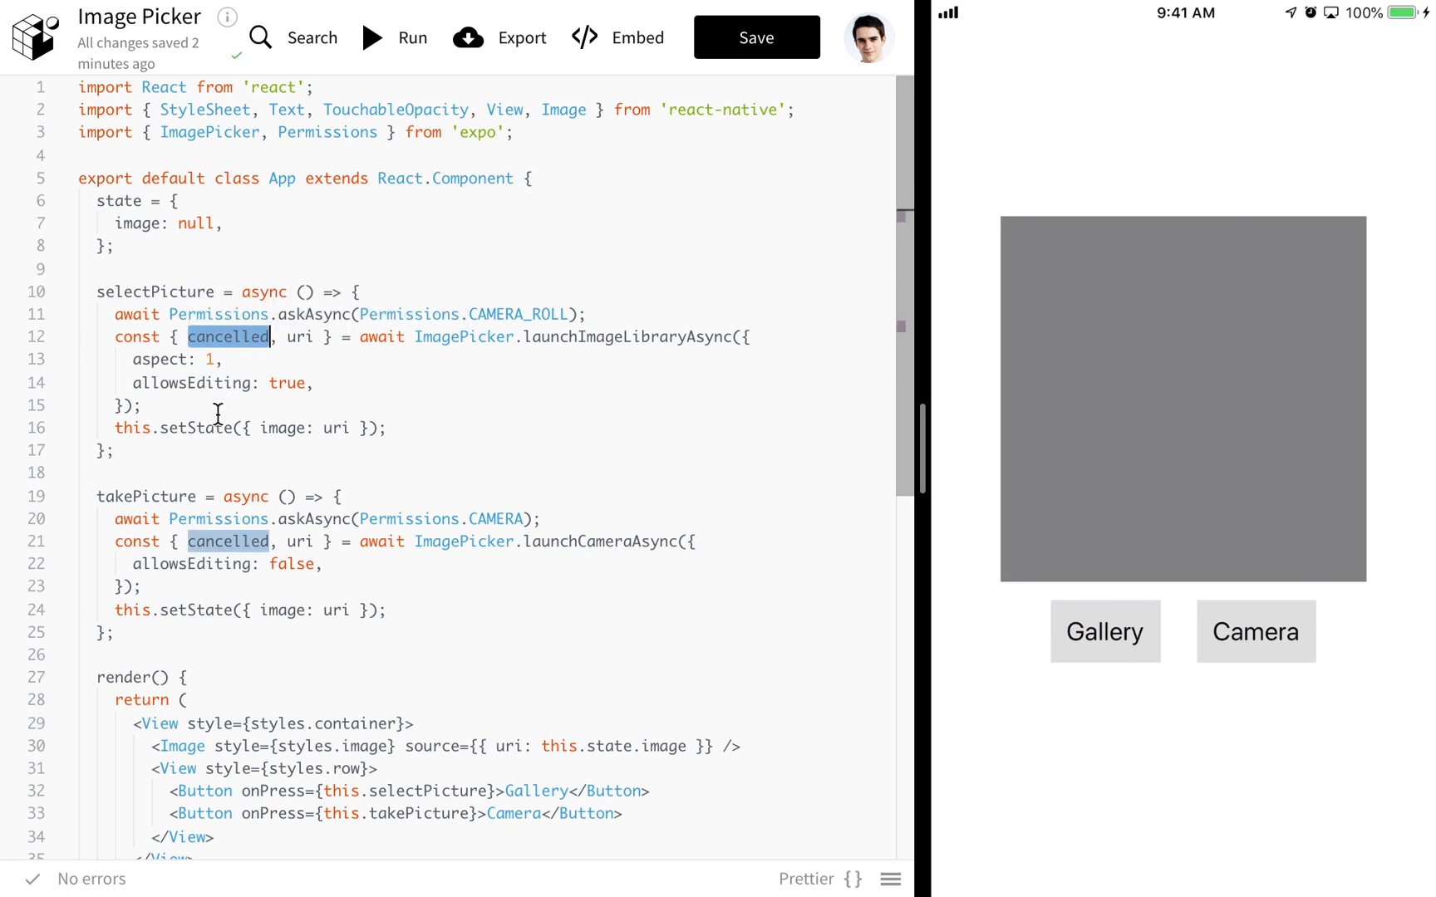
- Wrap this.setState on line 16 in an if (!cancelled) guard using autocomplete
{"action": "type", "text": "if"}
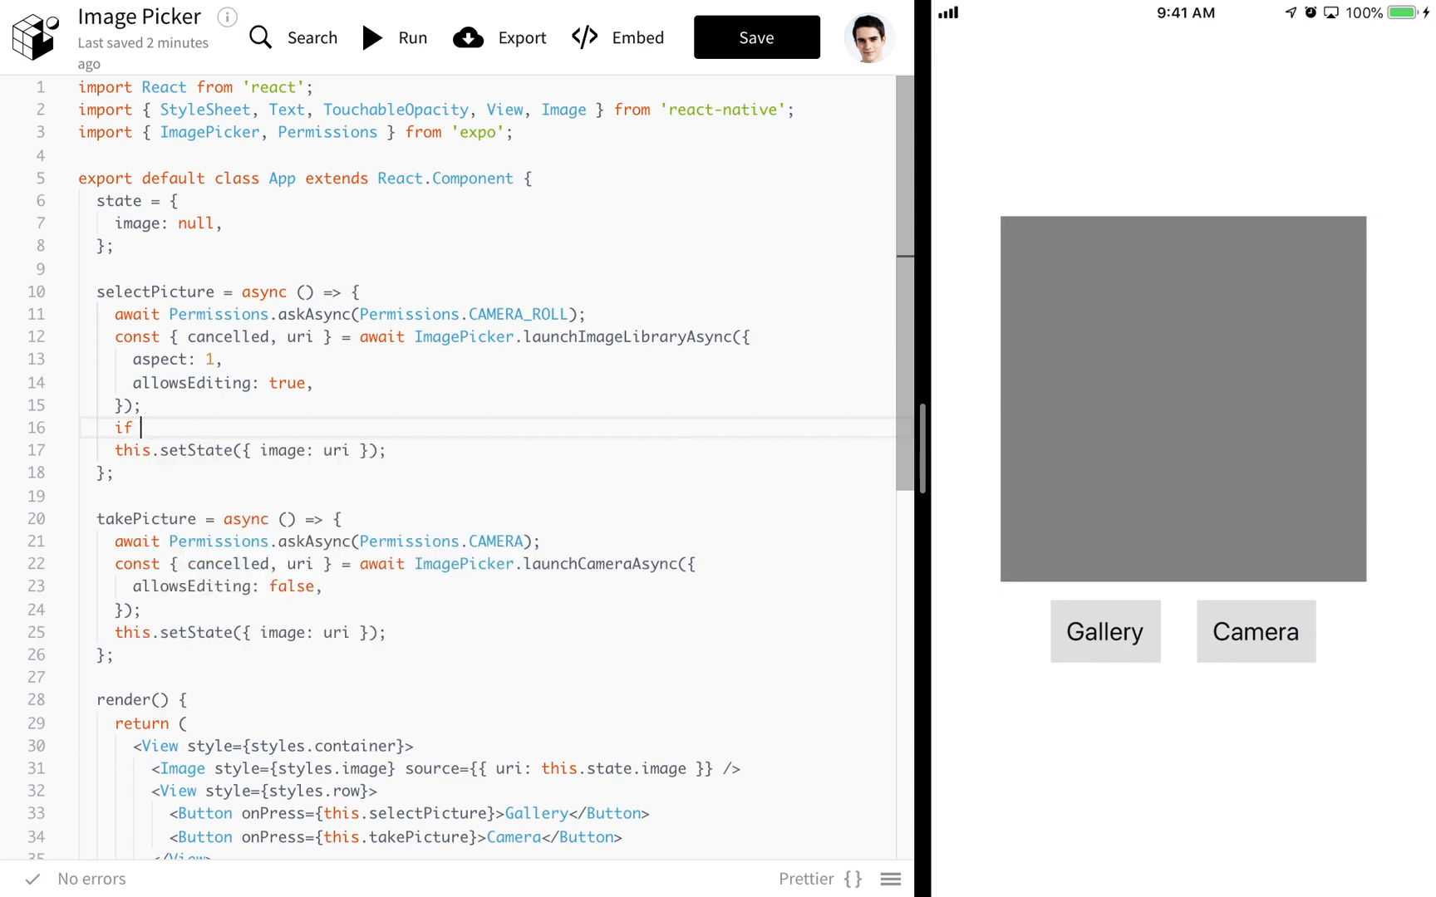
{"action": "type", "text": "(!canc"}
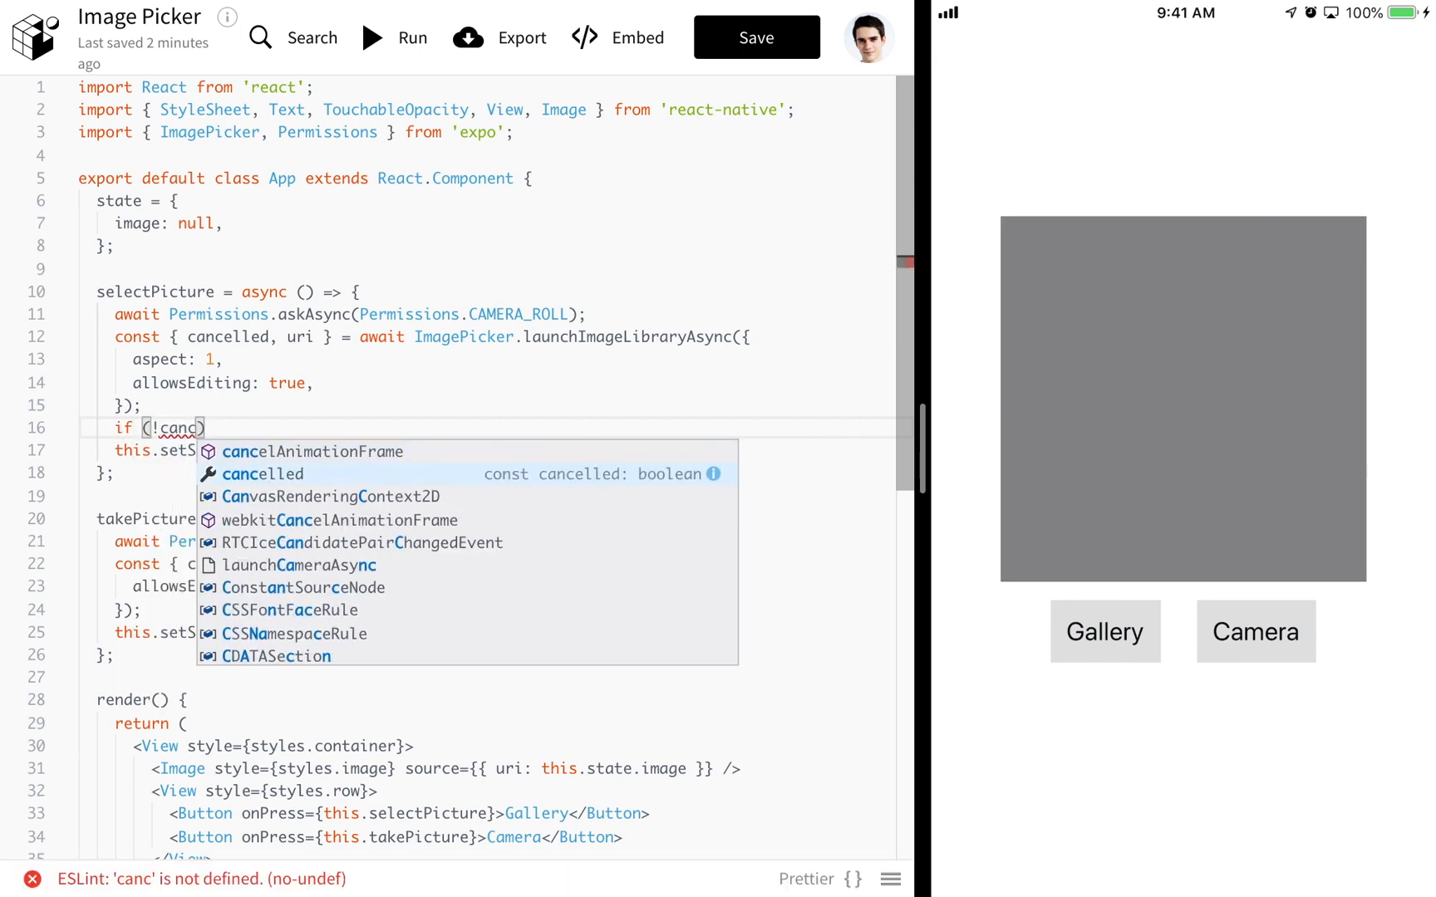
{"action": "left_click", "coordinate": [262, 473]}
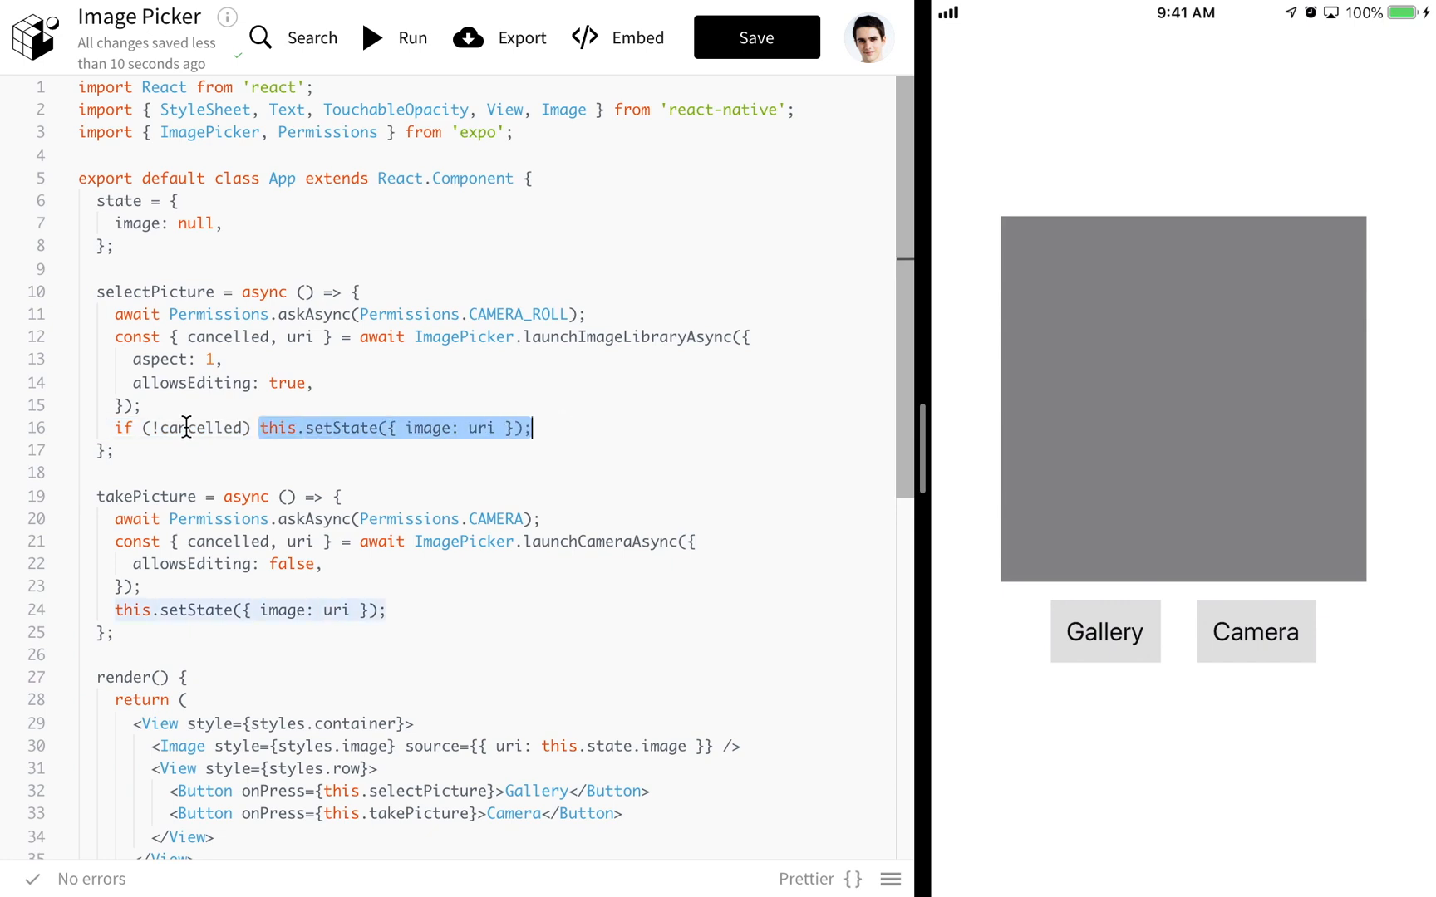
{"action": "double_click", "coordinate": [198, 428]}
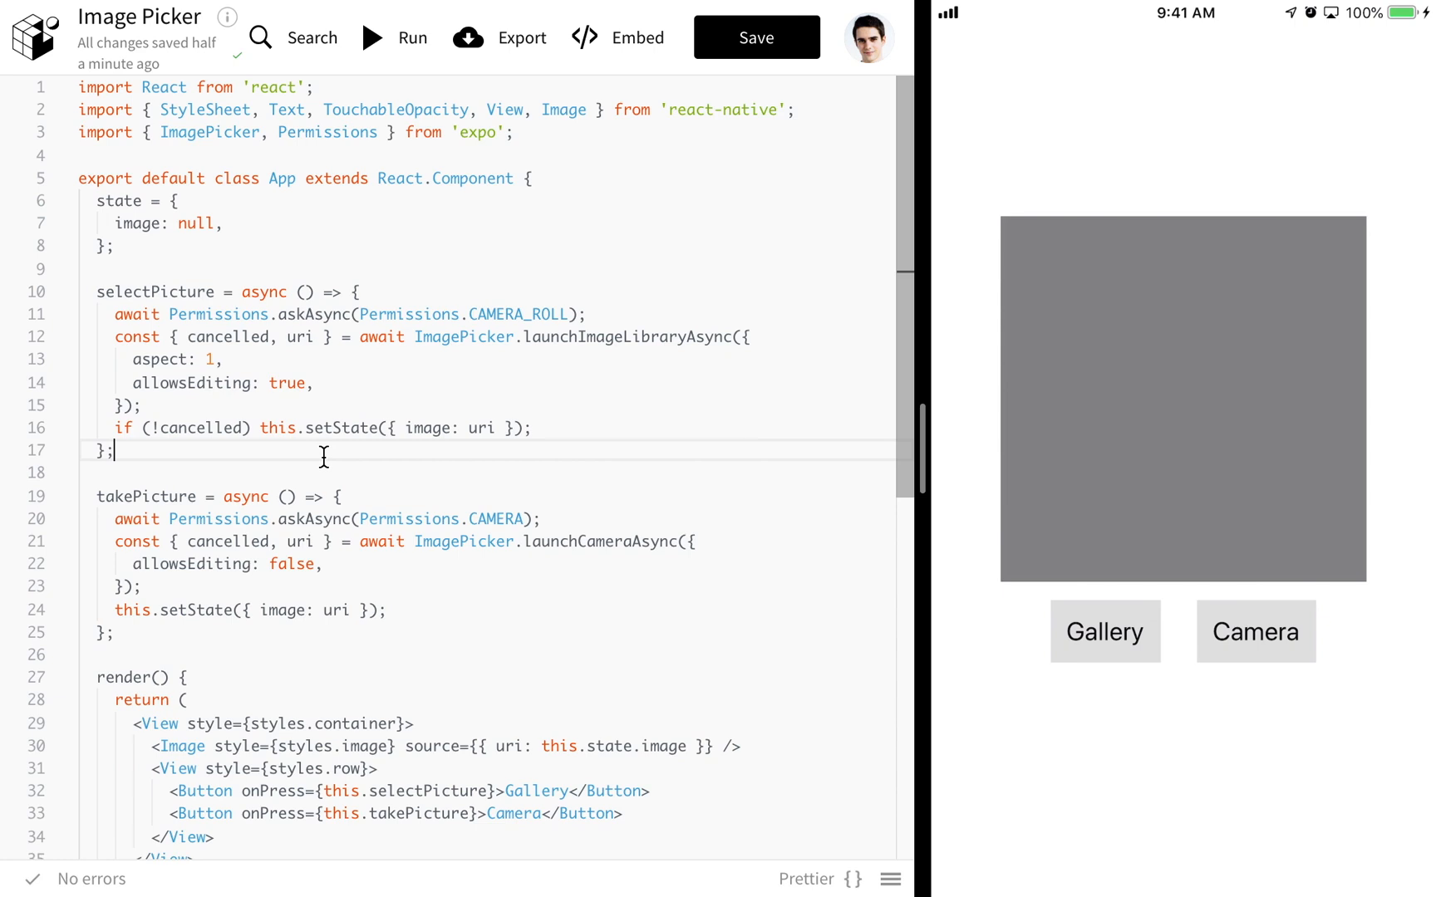
- Scroll to takePicture and launch the camera from the preview's Camera button
{"action": "scroll", "scroll_direction": "down", "scroll_amount": 3}
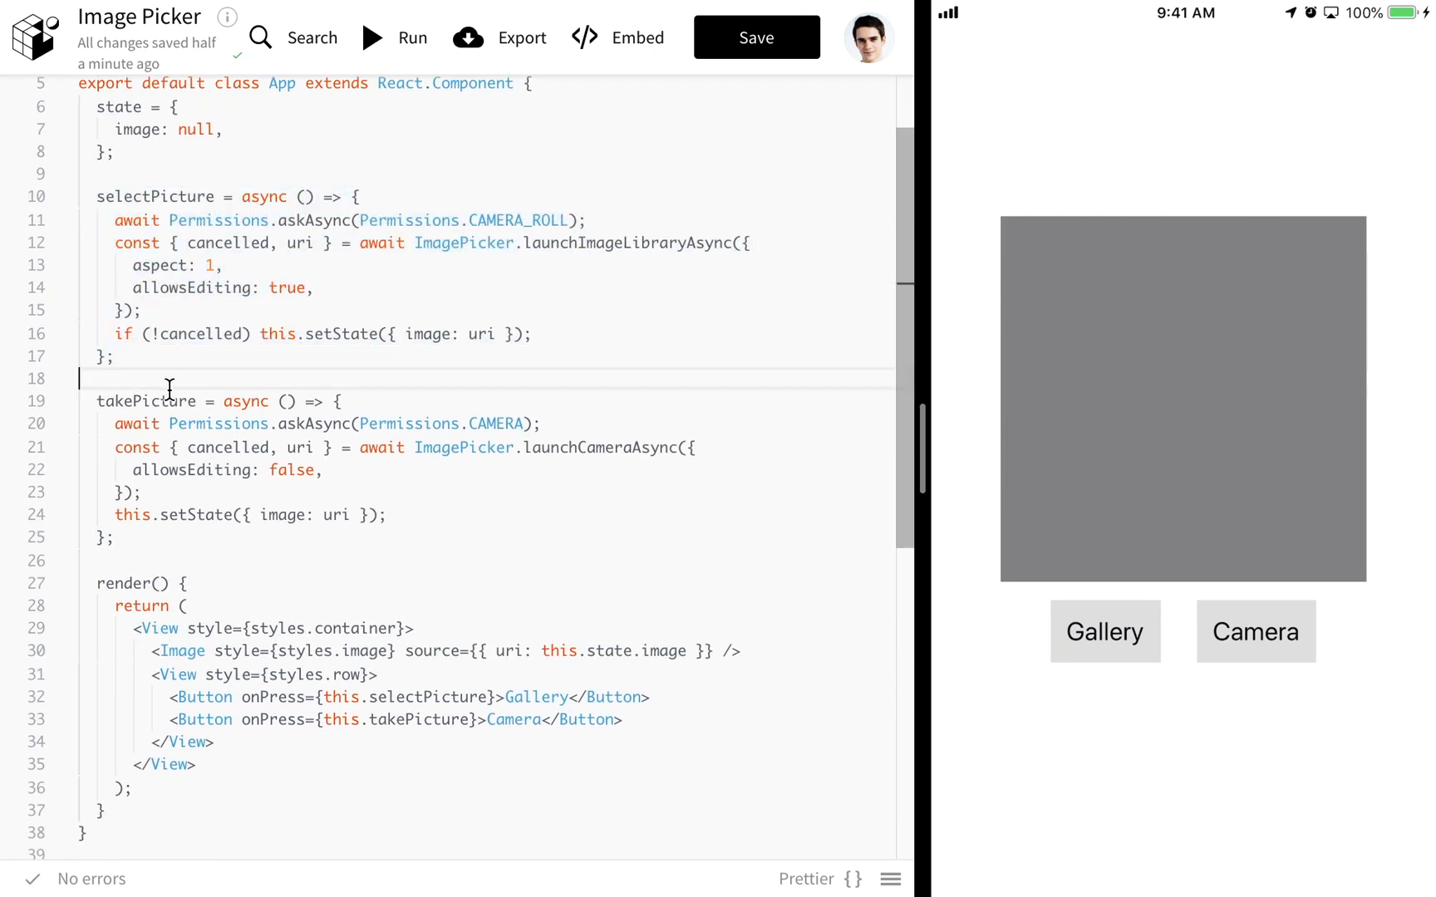
{"action": "scroll", "scroll_direction": "down", "scroll_amount": 3}
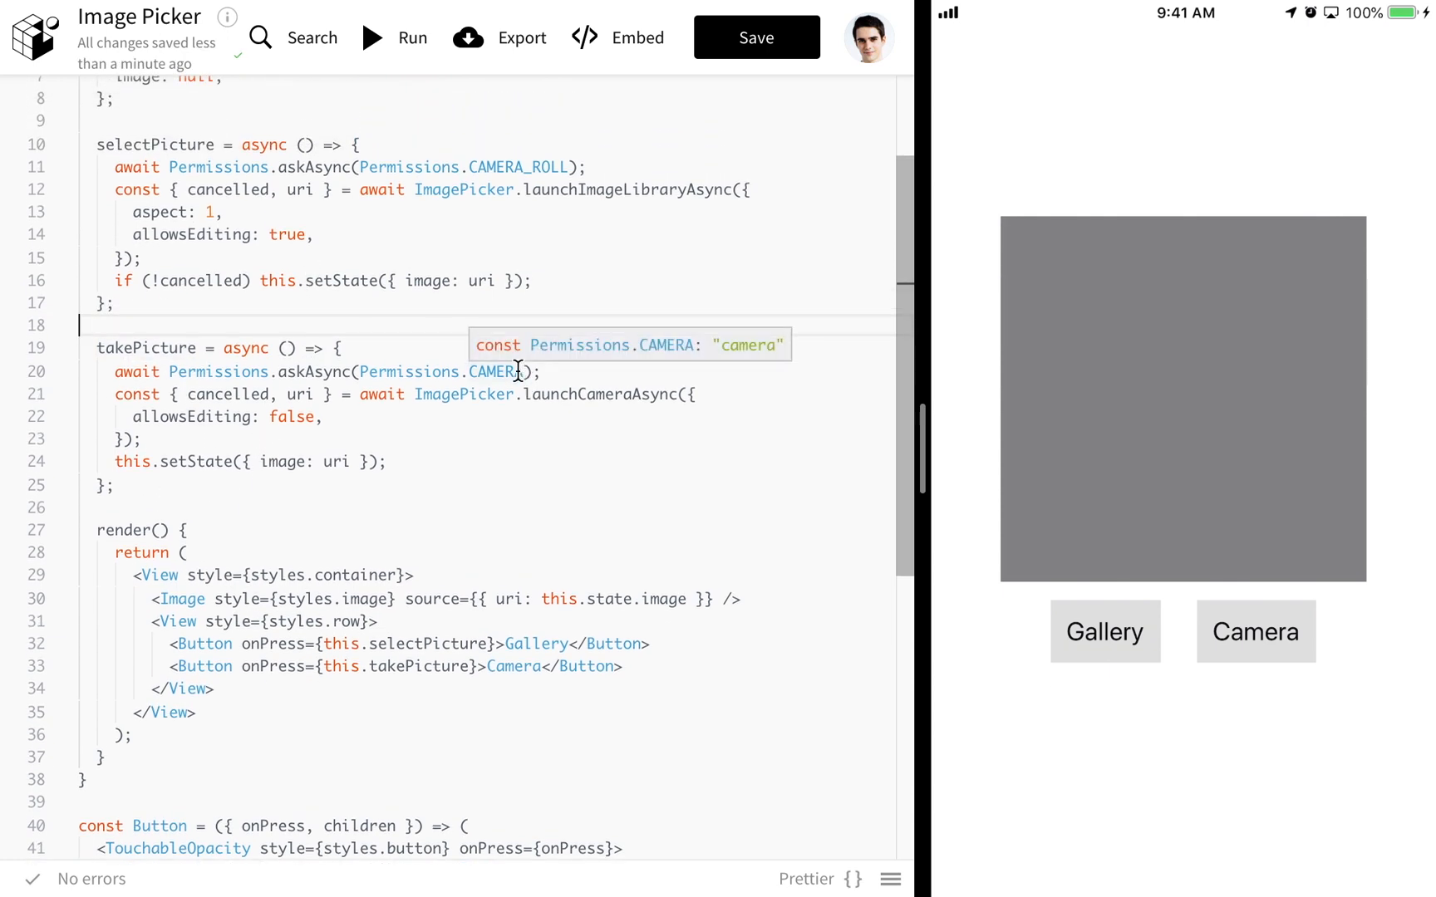
{"action": "left_click", "coordinate": [540, 371]}
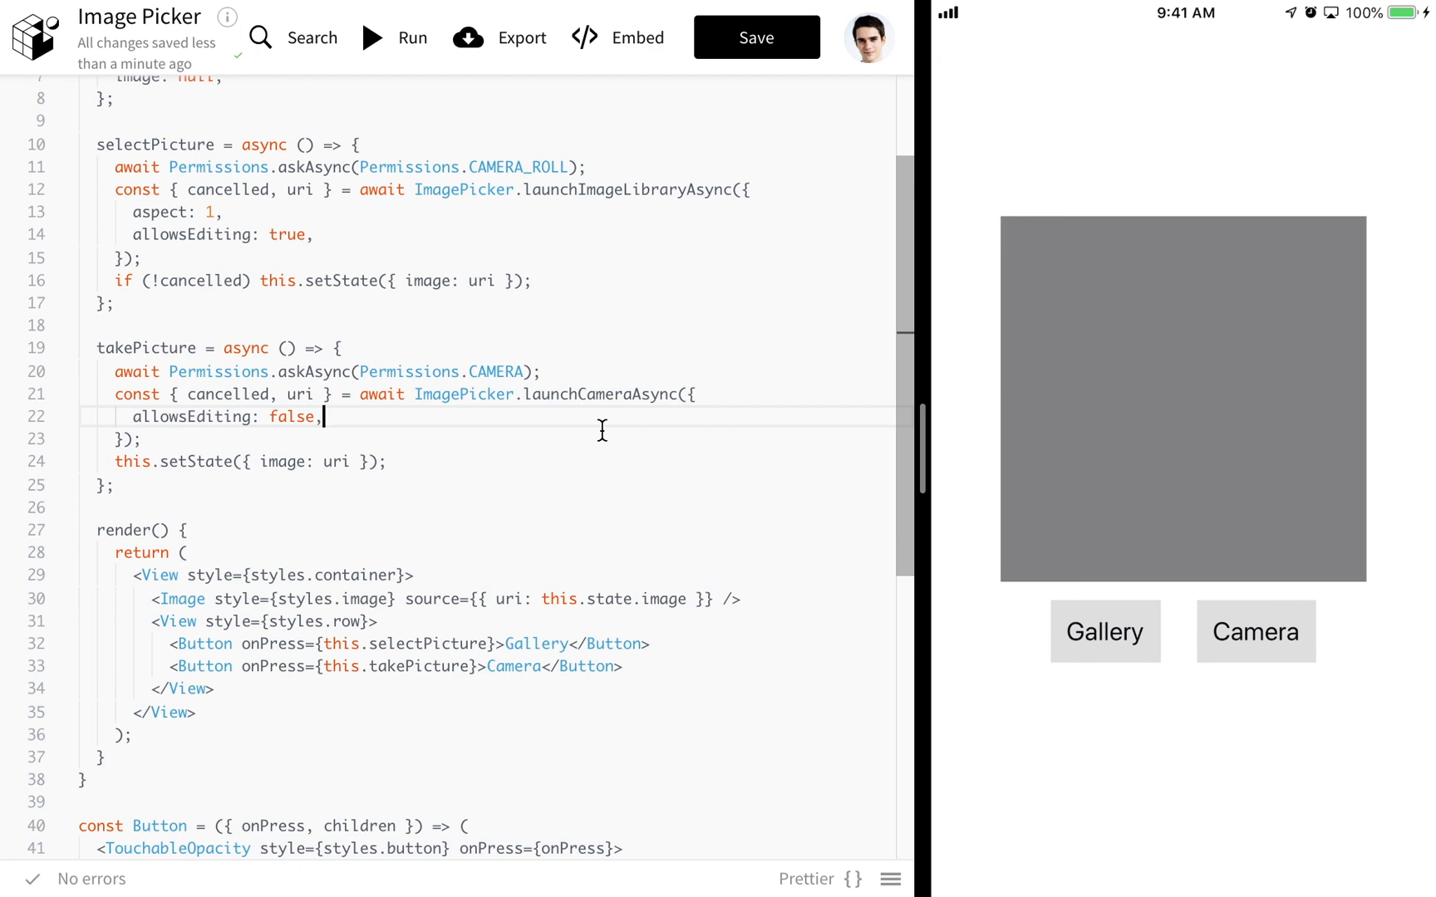
{"action": "left_click", "coordinate": [1257, 631]}
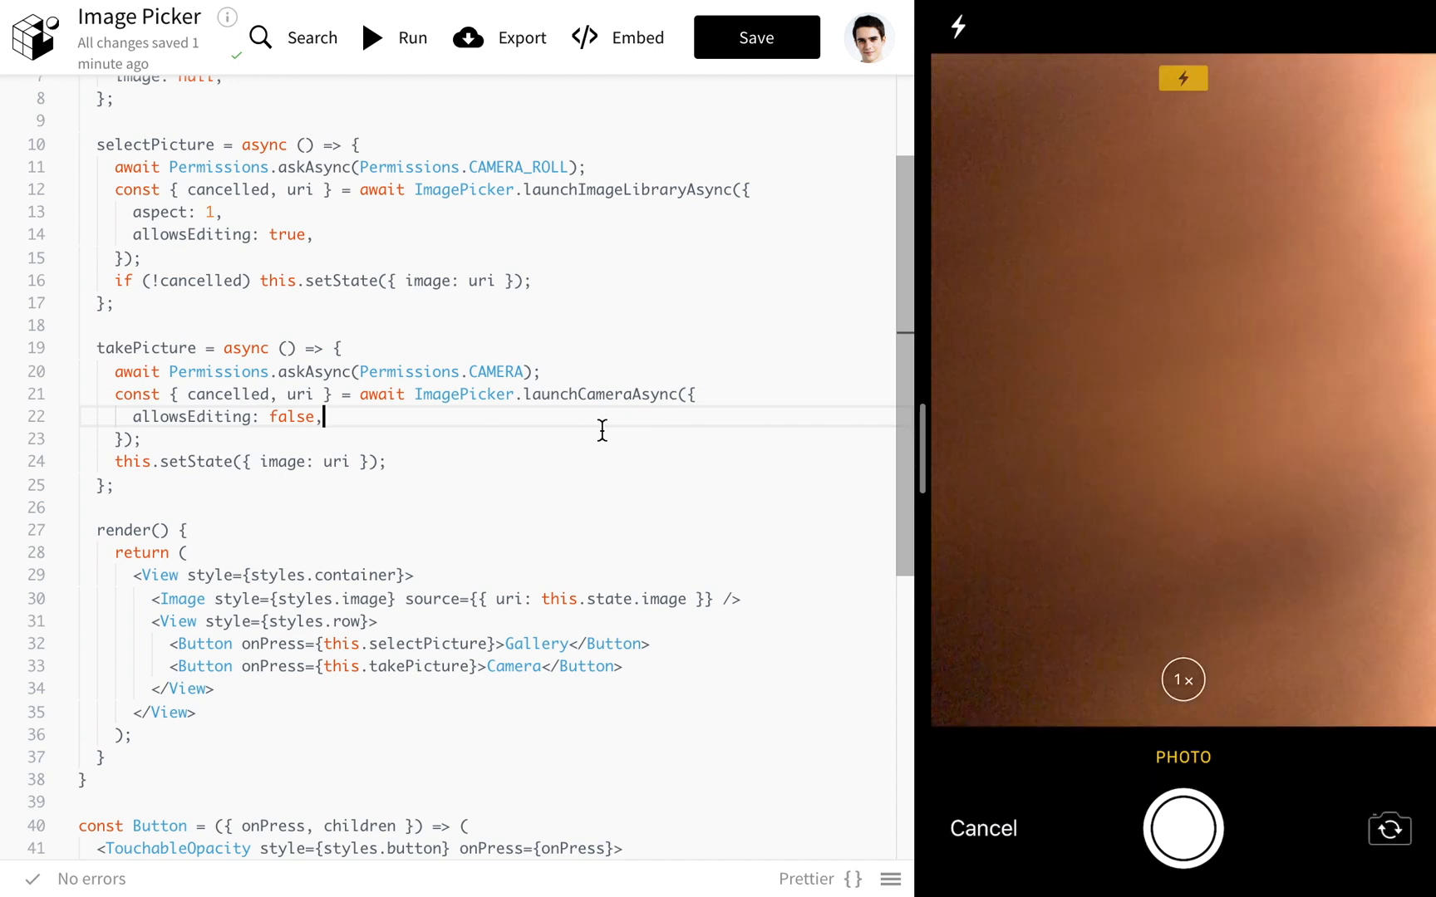
- Focus and capture a photo of the Nintendo Switch controller for the image area
{"action": "left_click", "coordinate": [958, 28]}
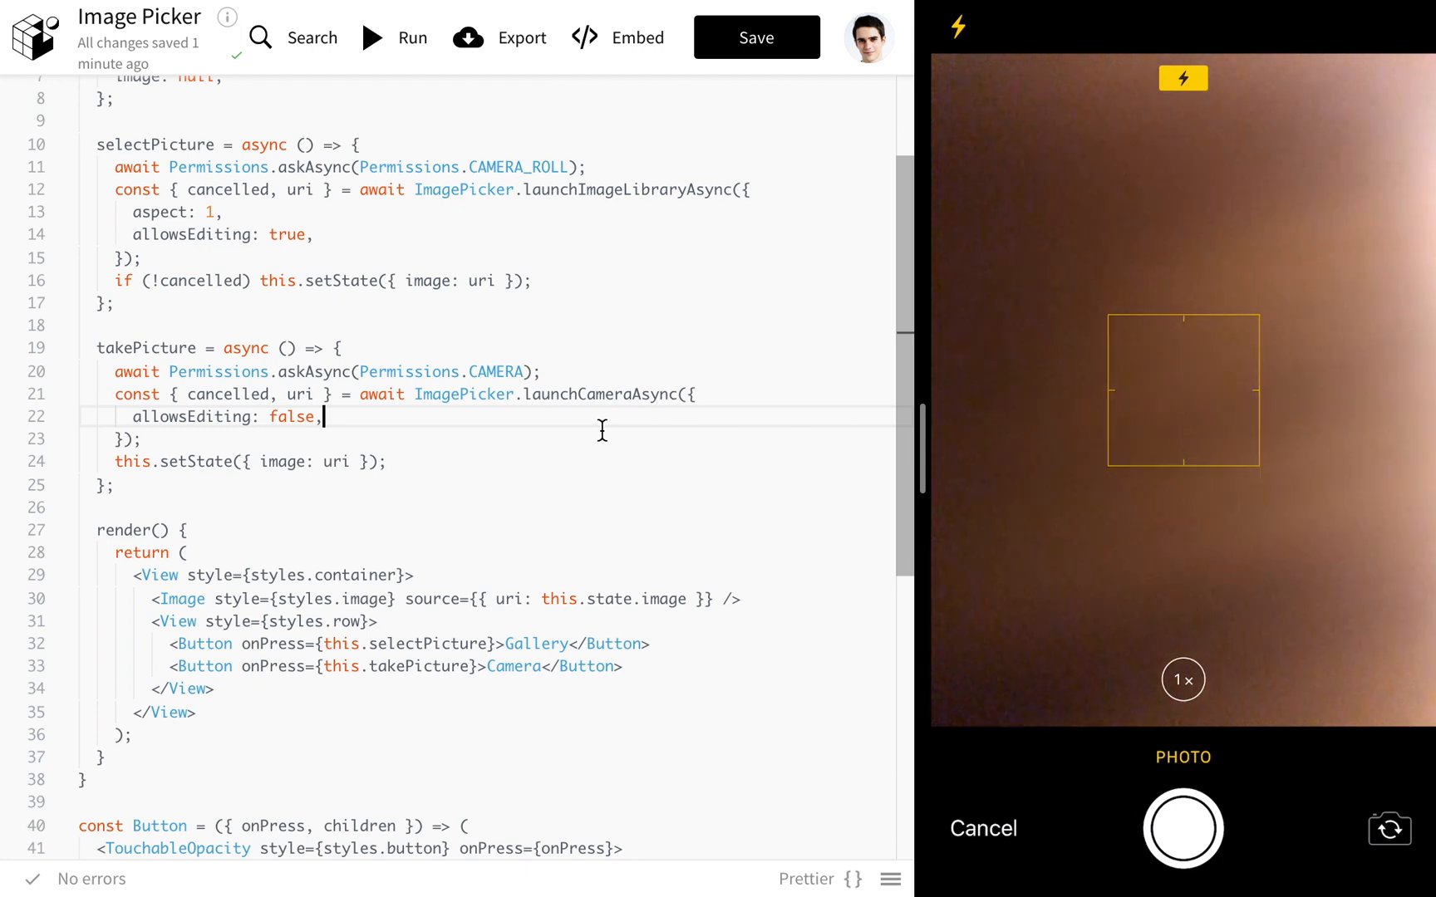
{"action": "left_click", "coordinate": [1183, 679]}
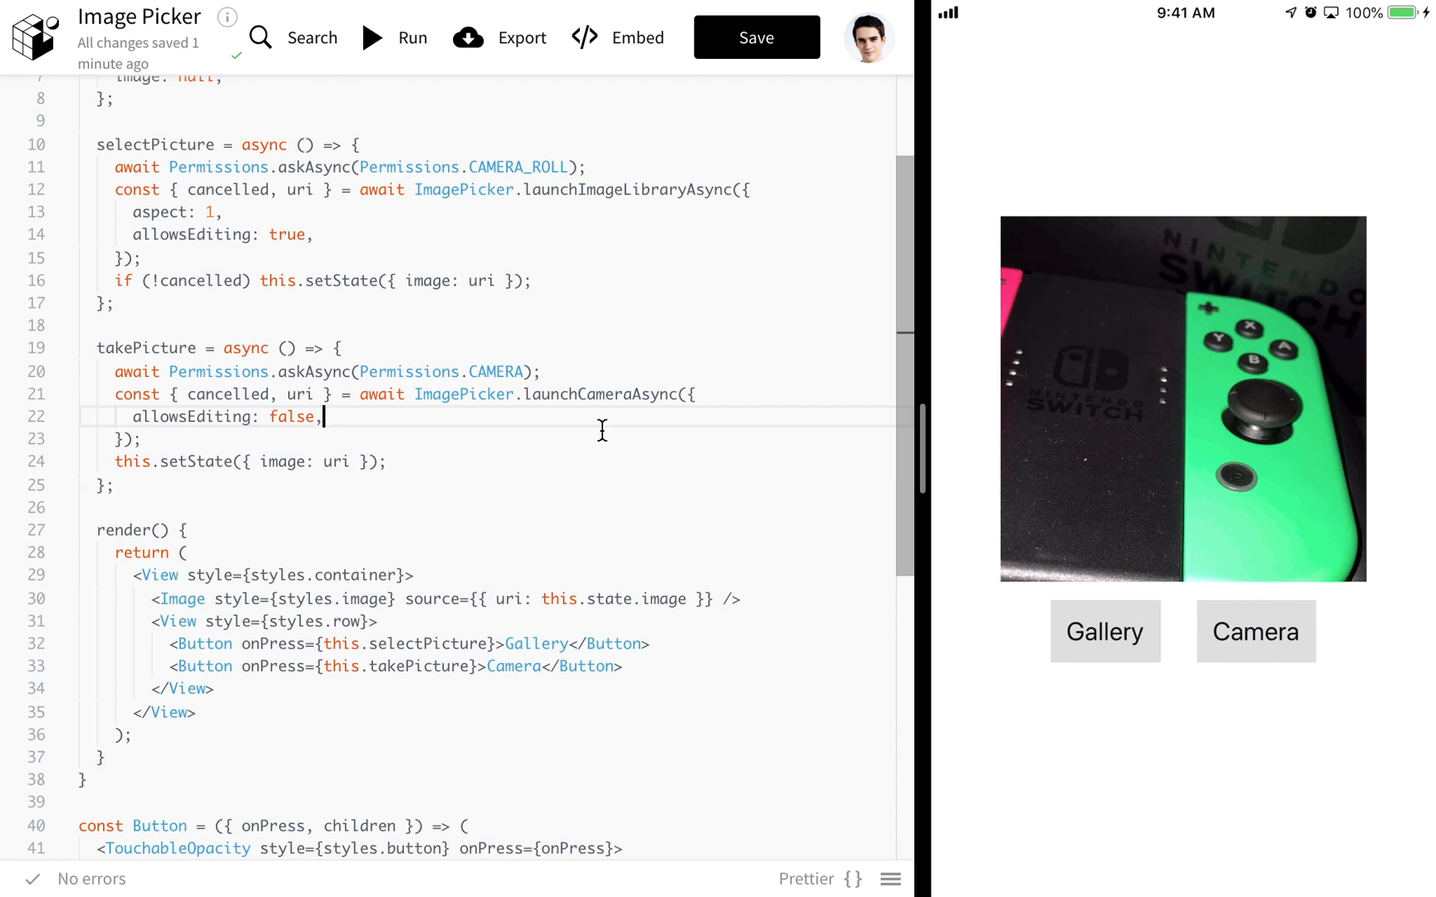
{"action": "mouse_move", "coordinate": [406, 418]}
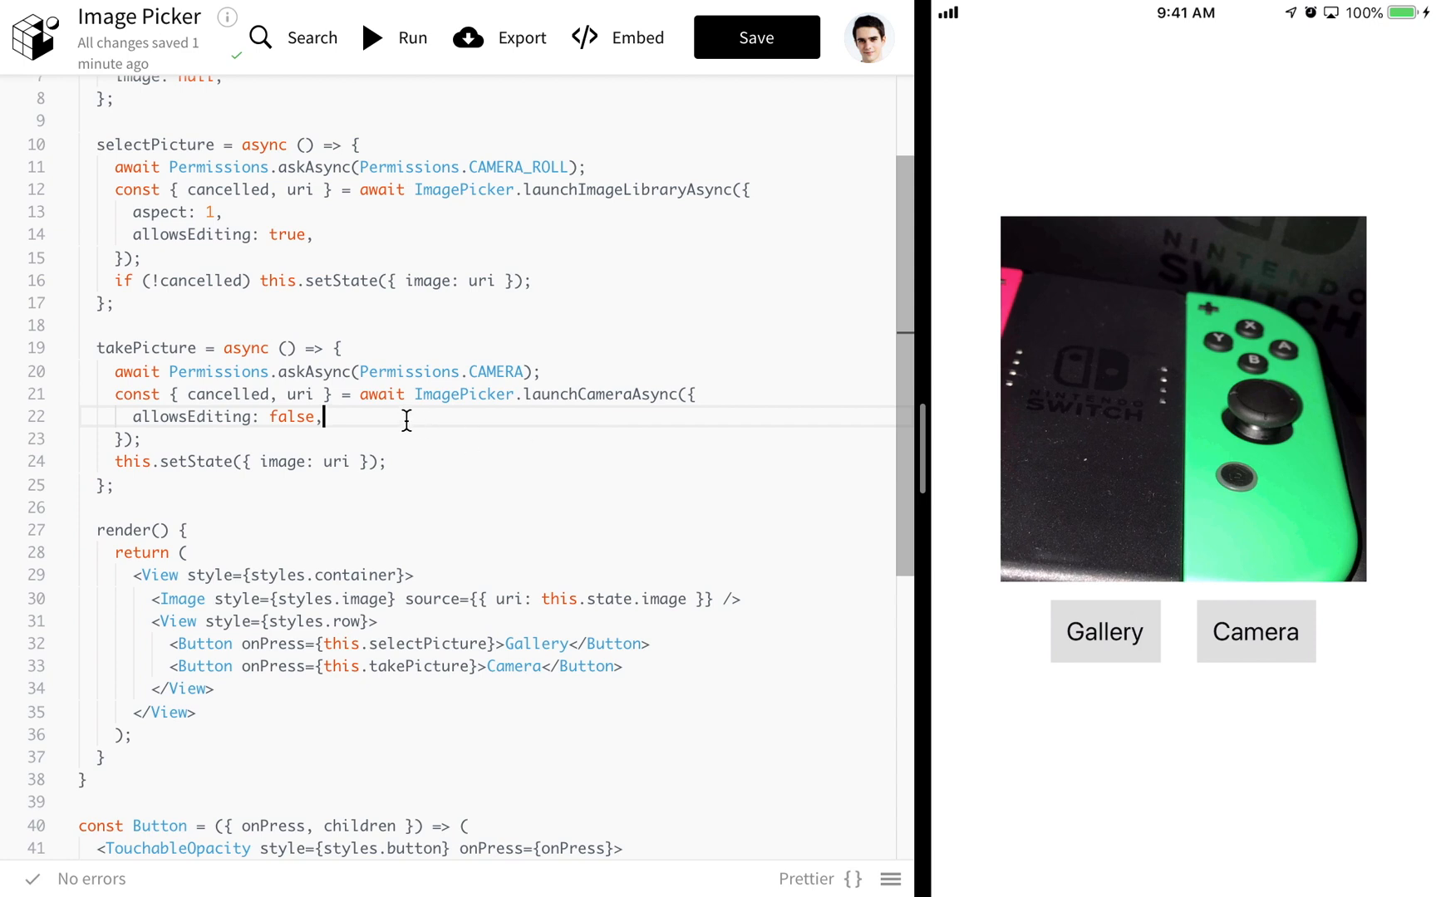
{"action": "mouse_move", "coordinate": [666, 179]}
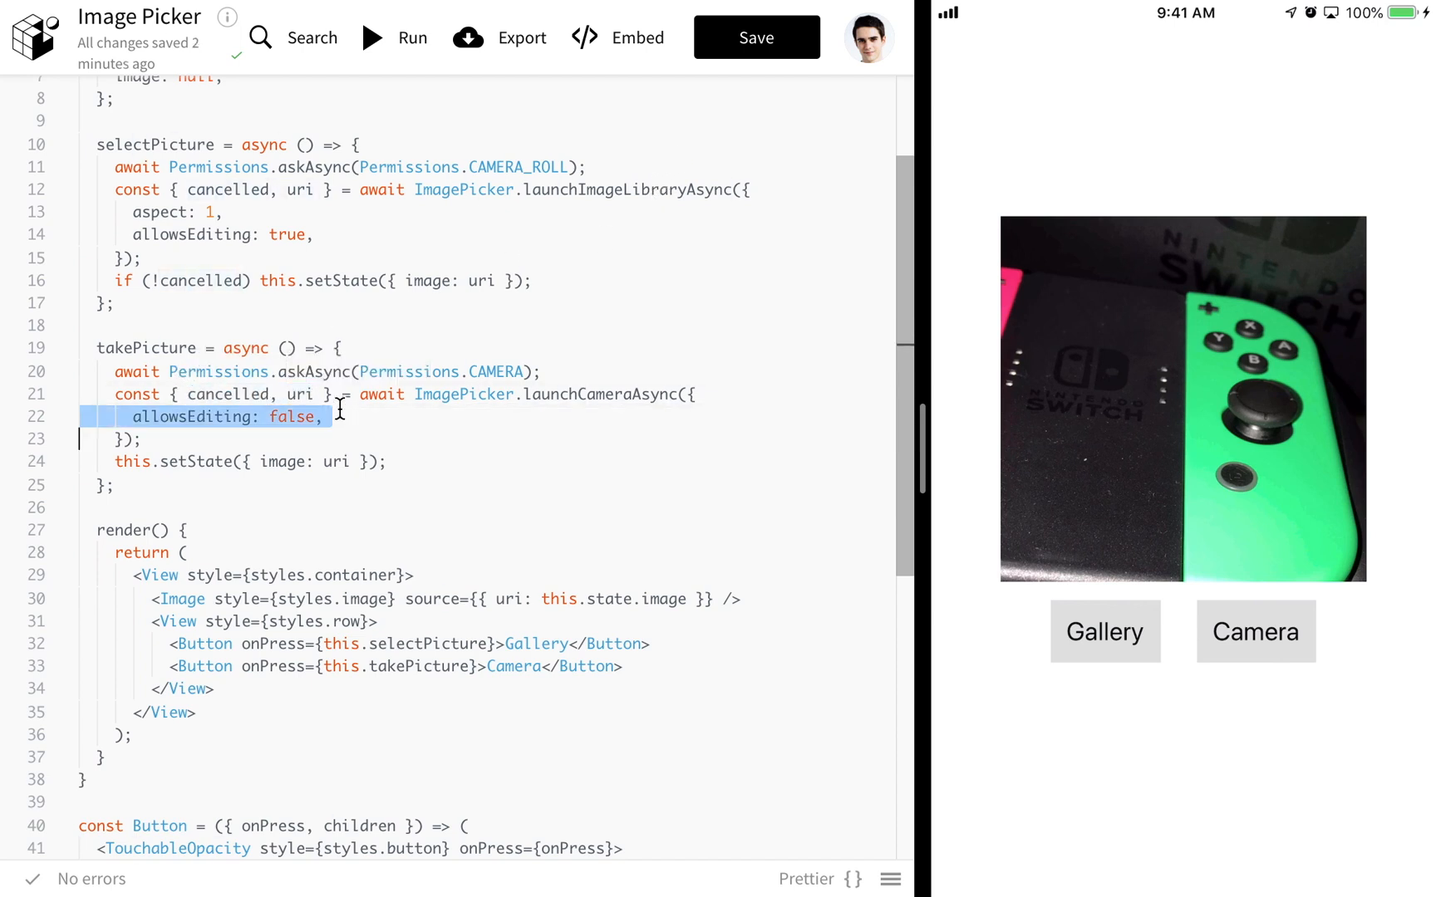
{"action": "mouse_move", "coordinate": [382, 418]}
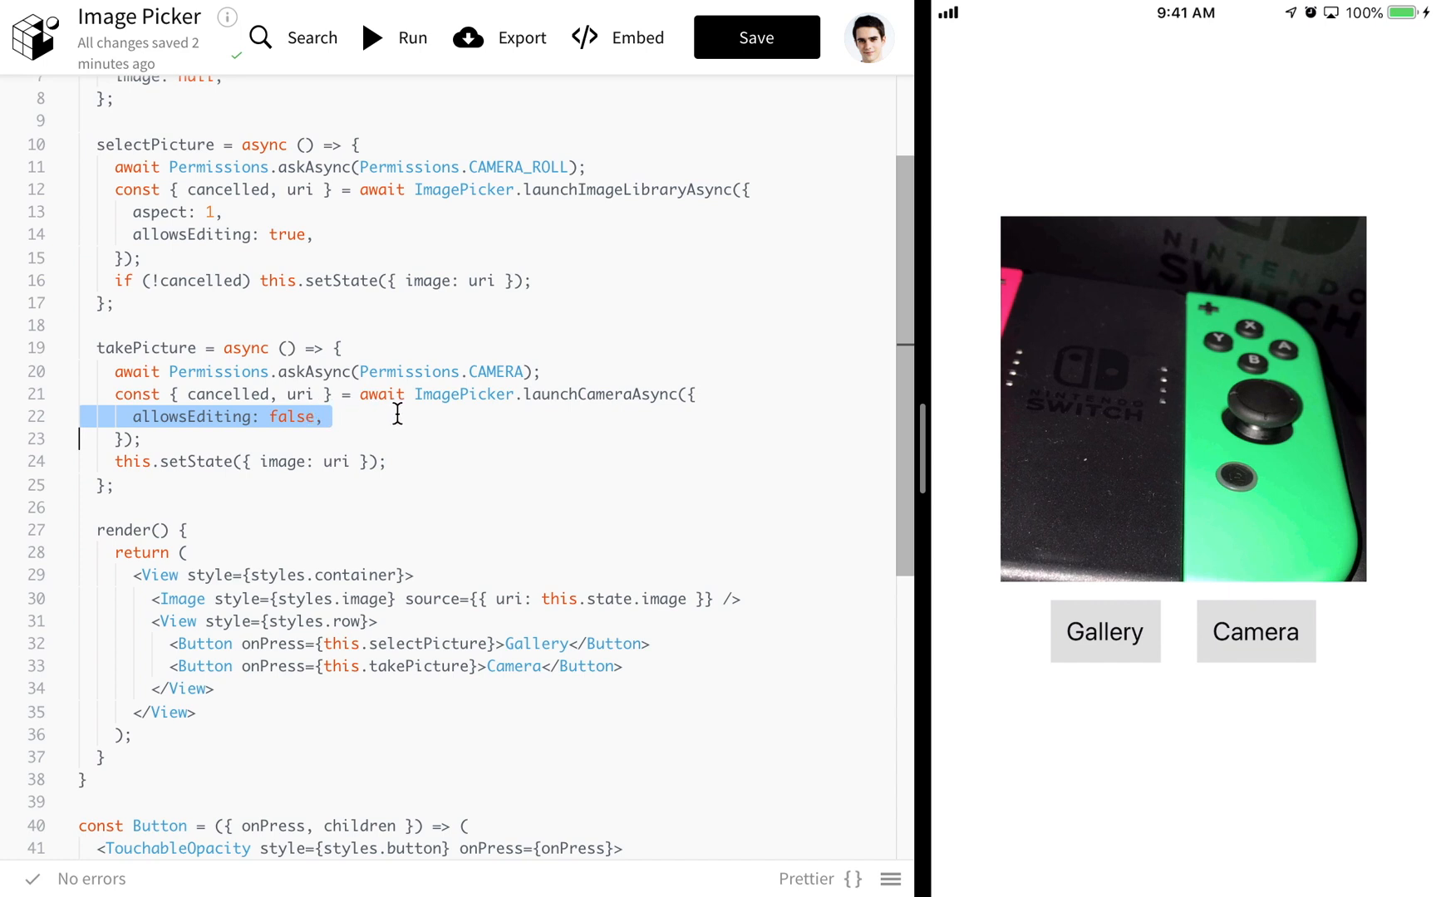
{"action": "double_click", "coordinate": [280, 461]}
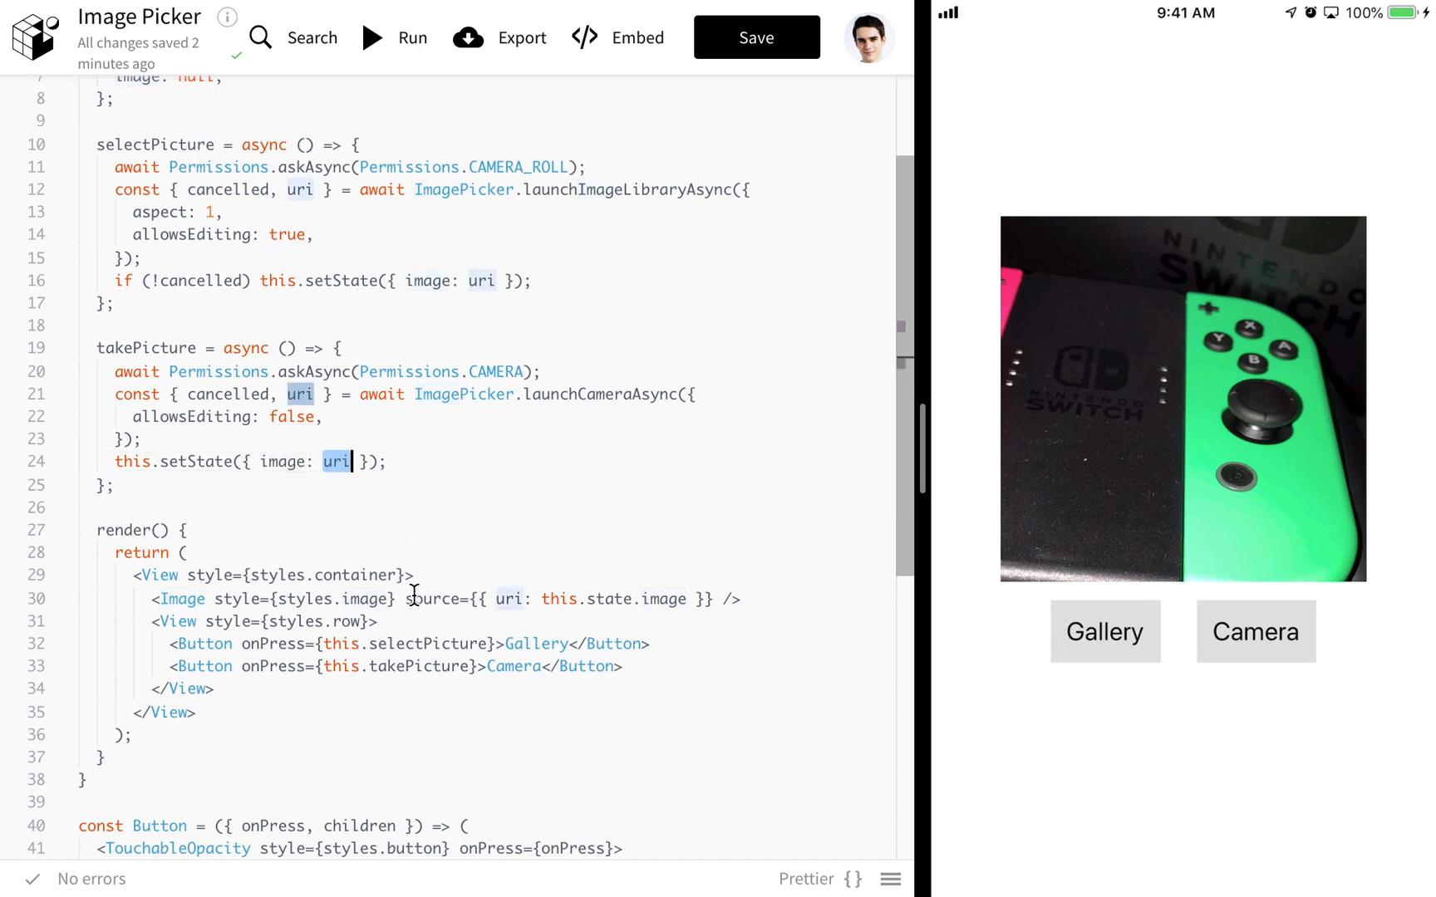
{"action": "left_click", "coordinate": [384, 509]}
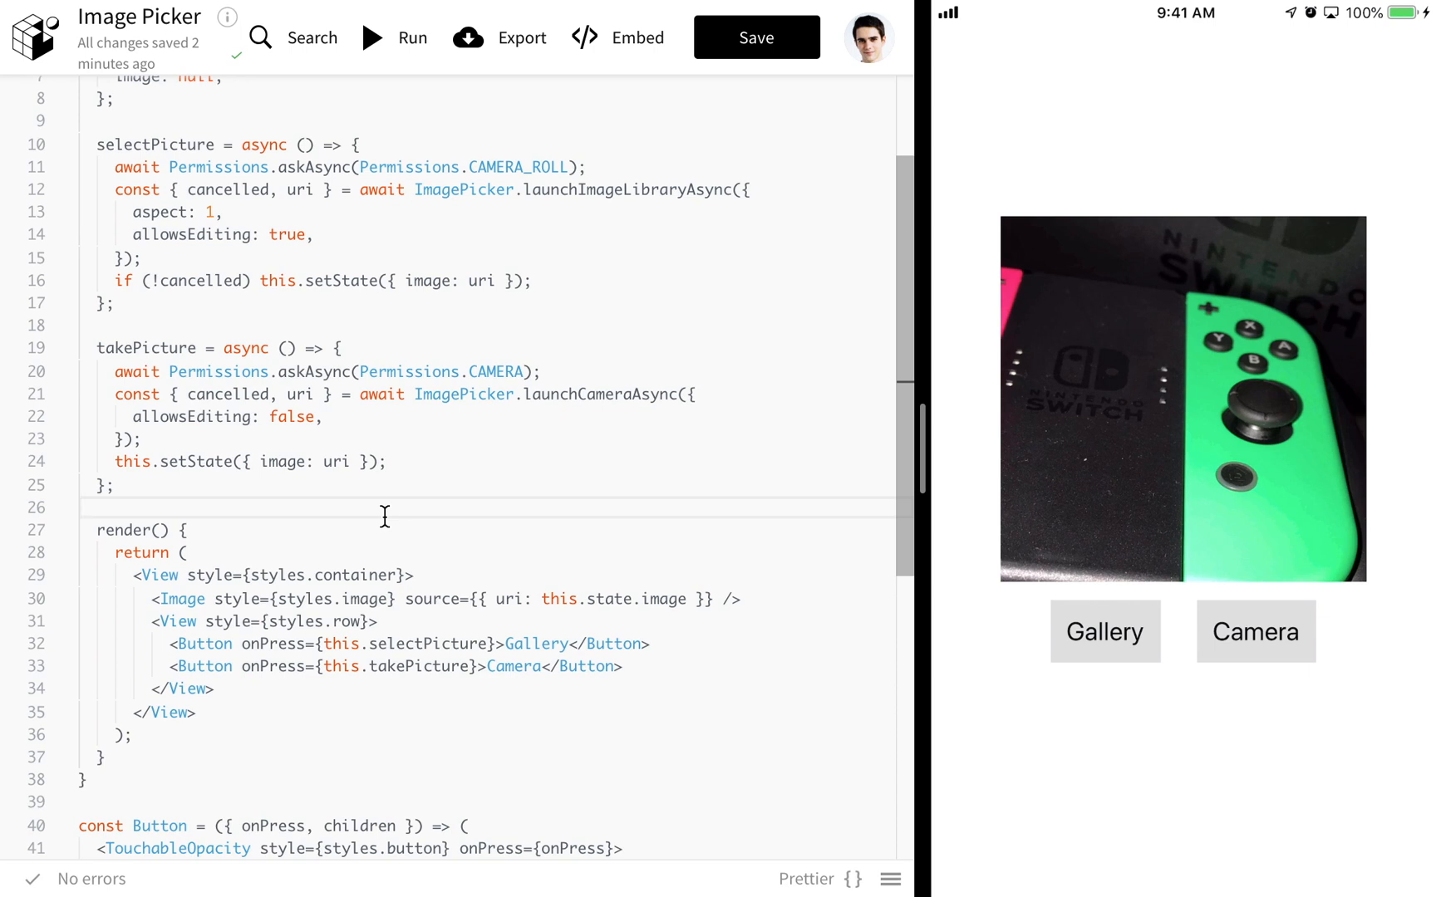
{"action": "scroll", "scroll_direction": "down", "scroll_amount": 3}
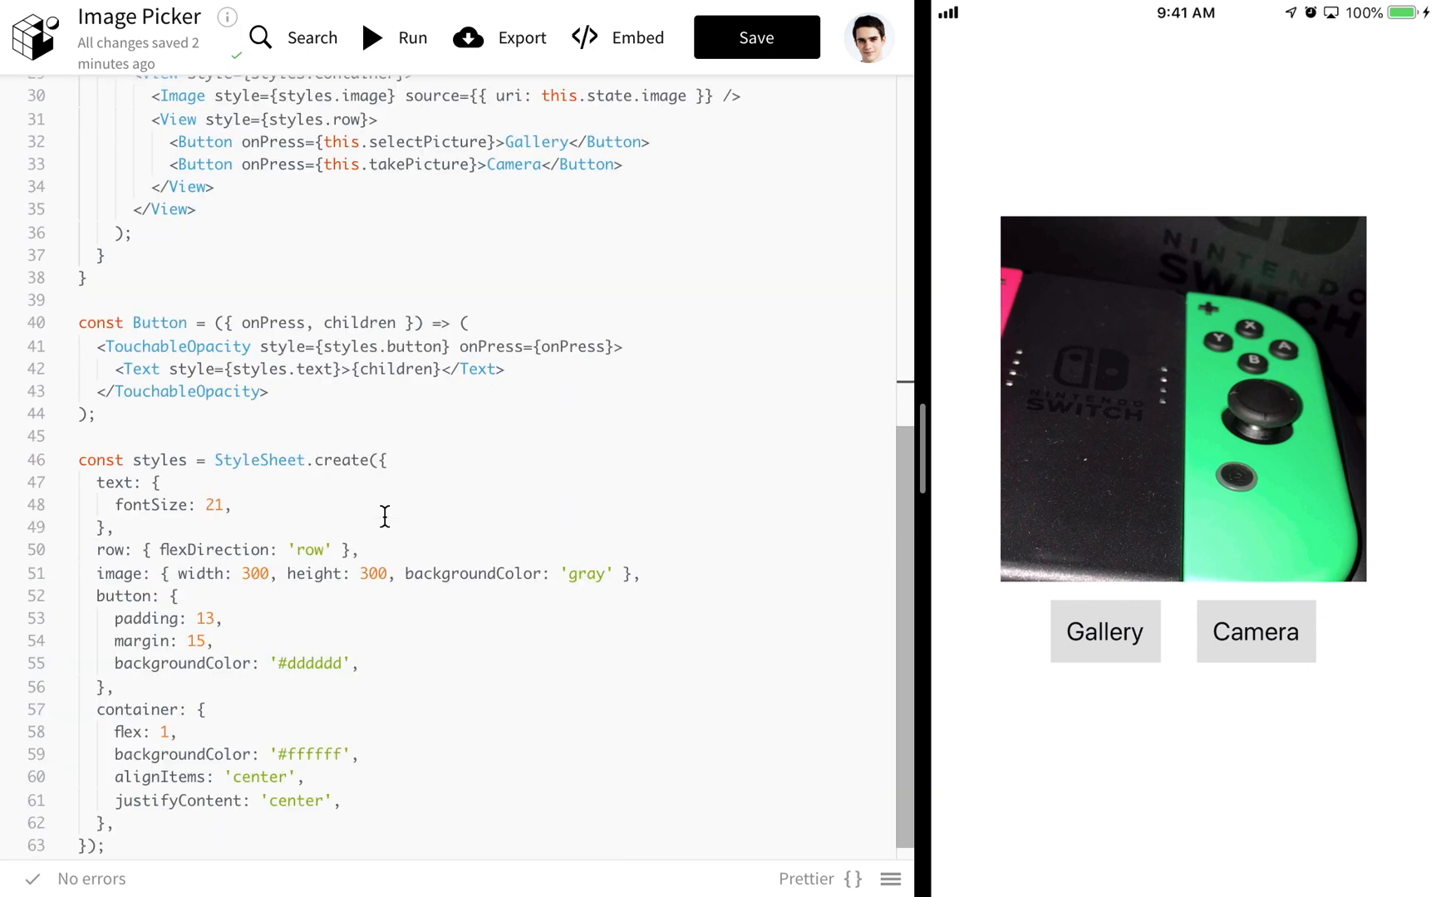
{"action": "scroll", "scroll_direction": "up", "scroll_amount": 3}
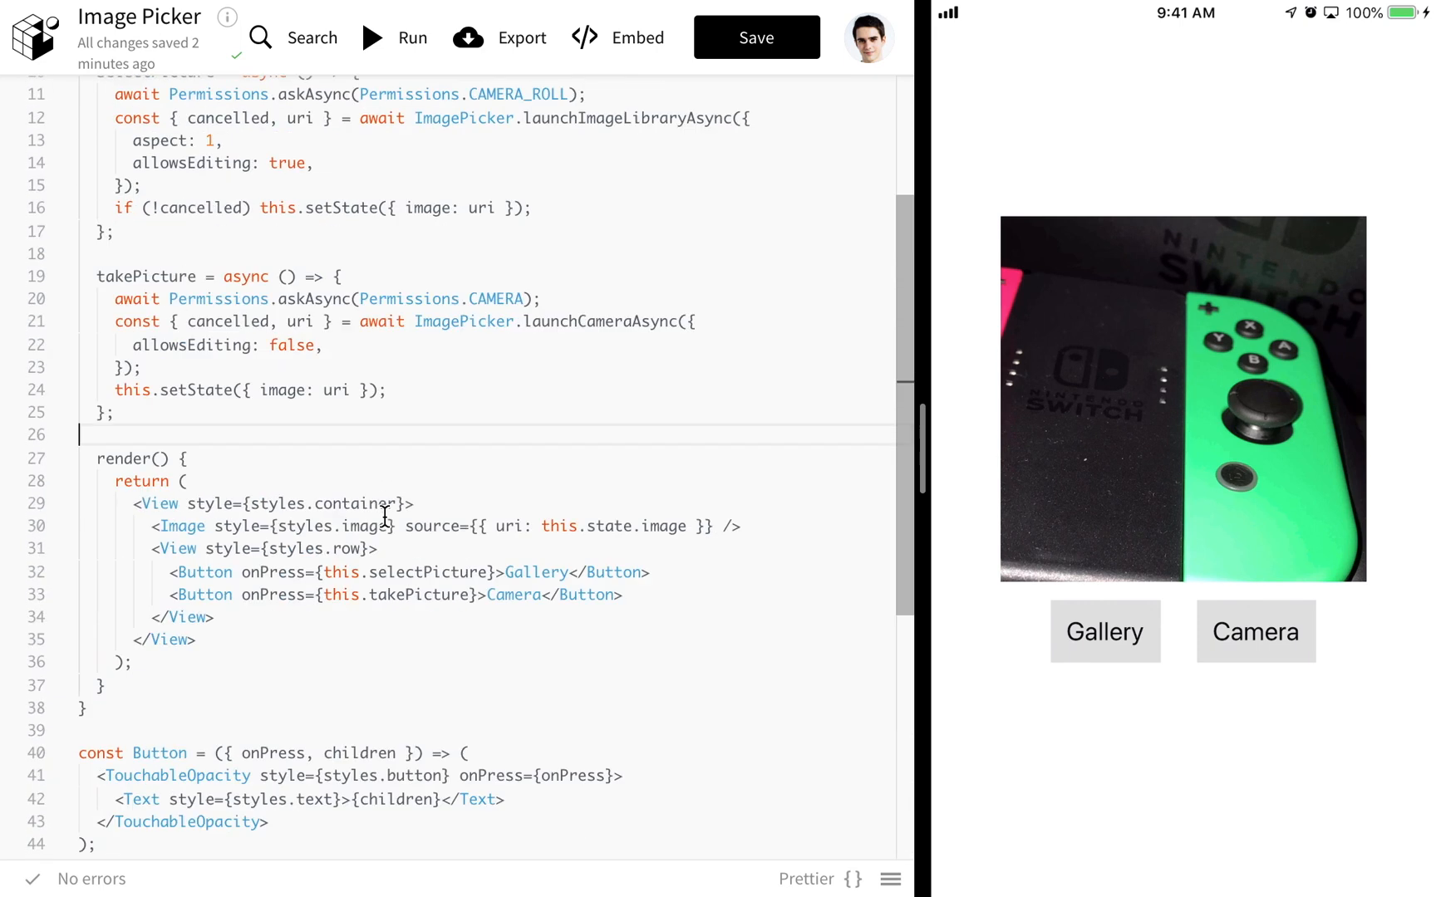
{"action": "scroll", "scroll_direction": "up", "scroll_amount": 3}
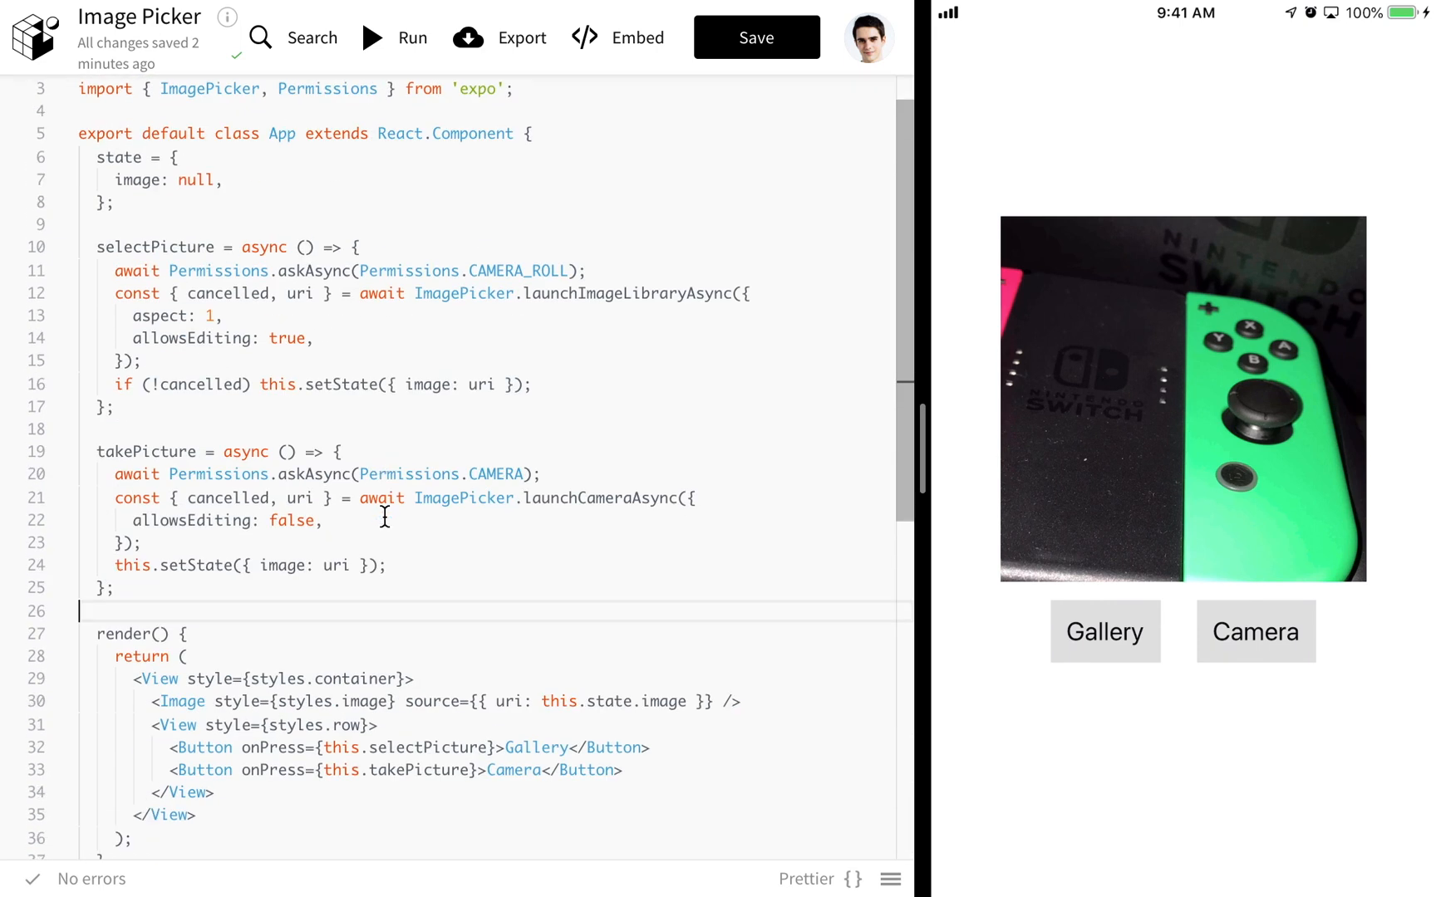